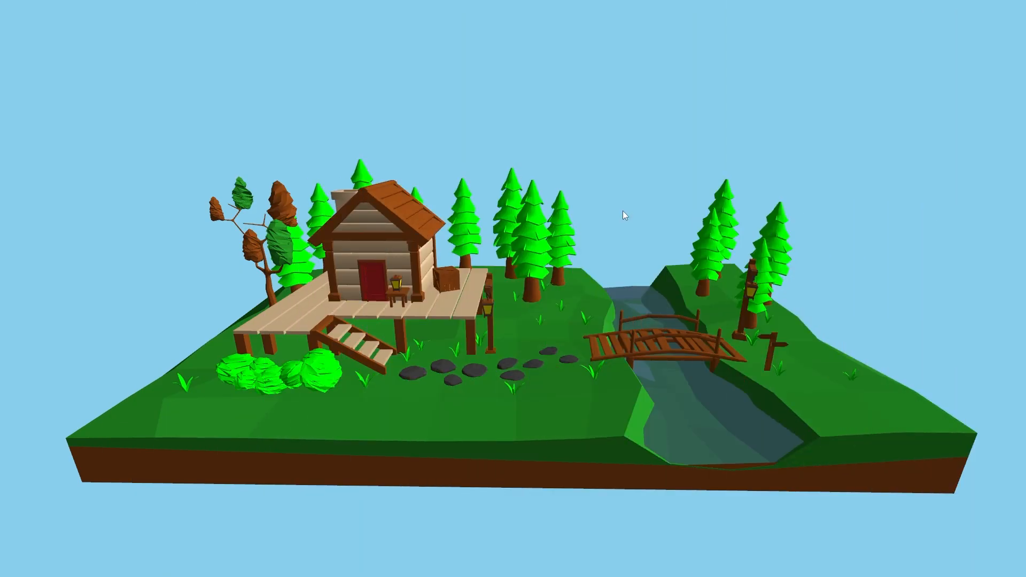
mouse_move(450, 263)
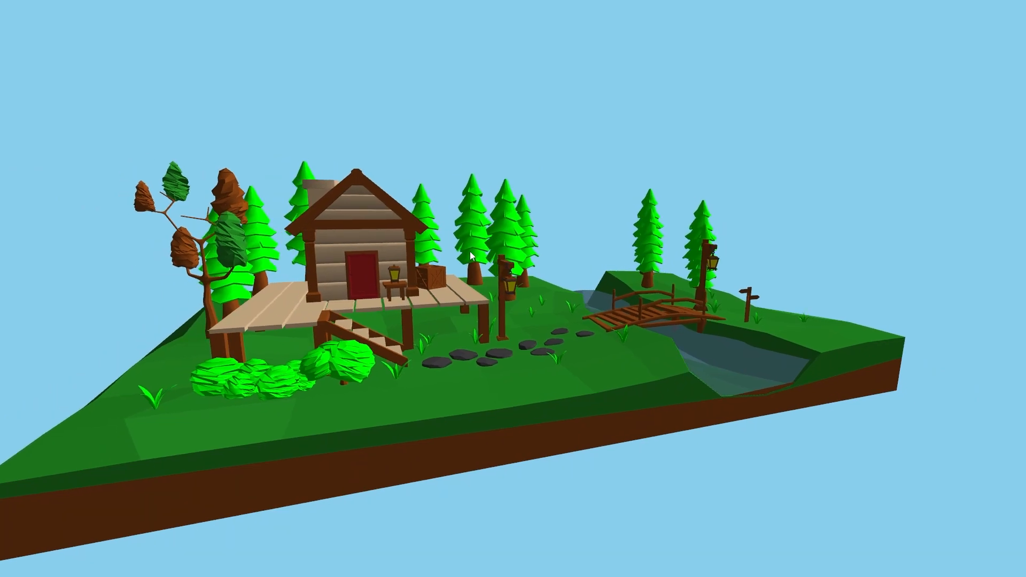
mouse_move(463, 259)
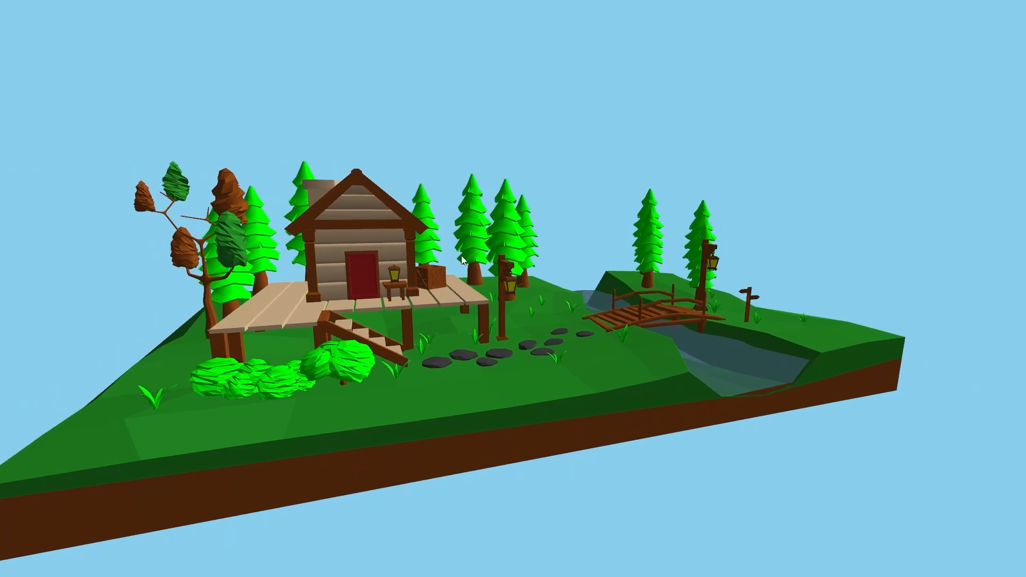
mouse_move(449, 271)
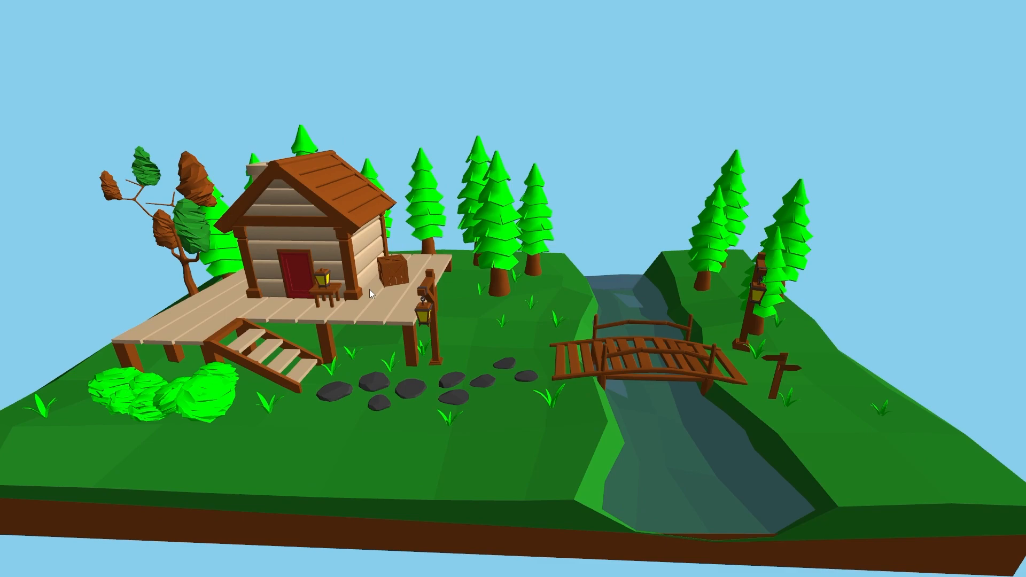
mouse_move(487, 302)
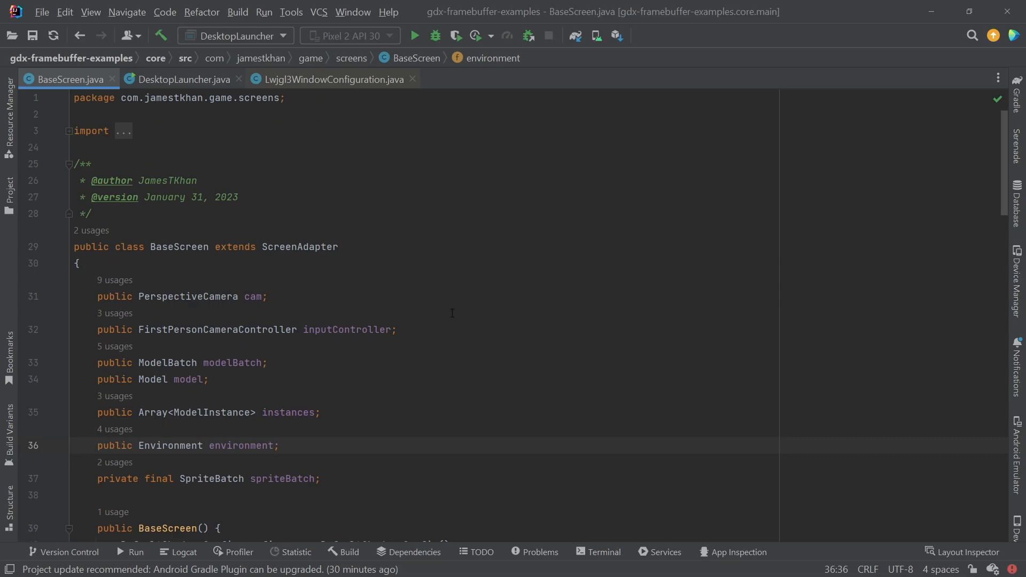
Step: Declare 'private FrameBuffer fbo;' below the spriteBatch field, separated by blank lines
scroll("down", 3)
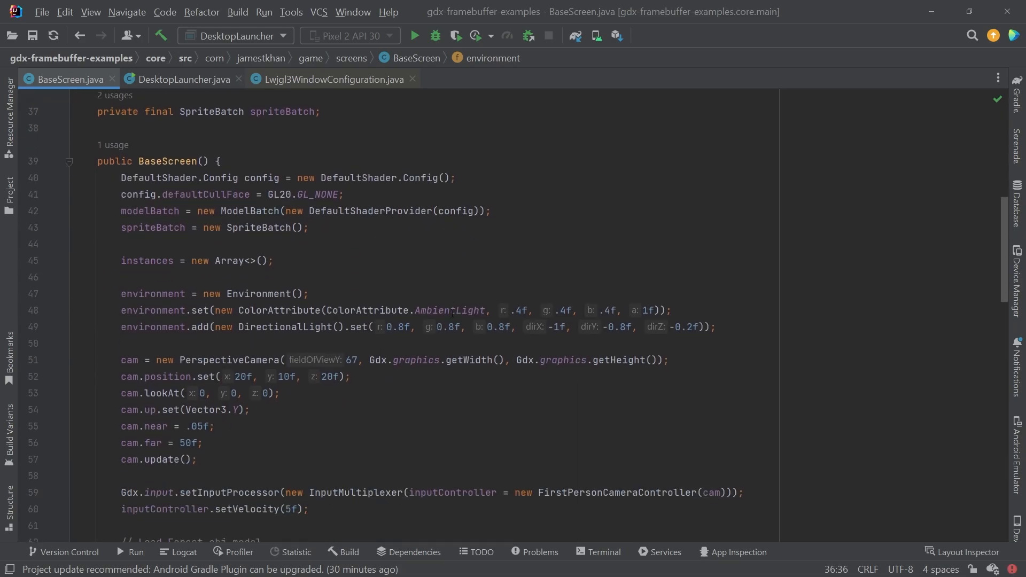
scroll("down", 3)
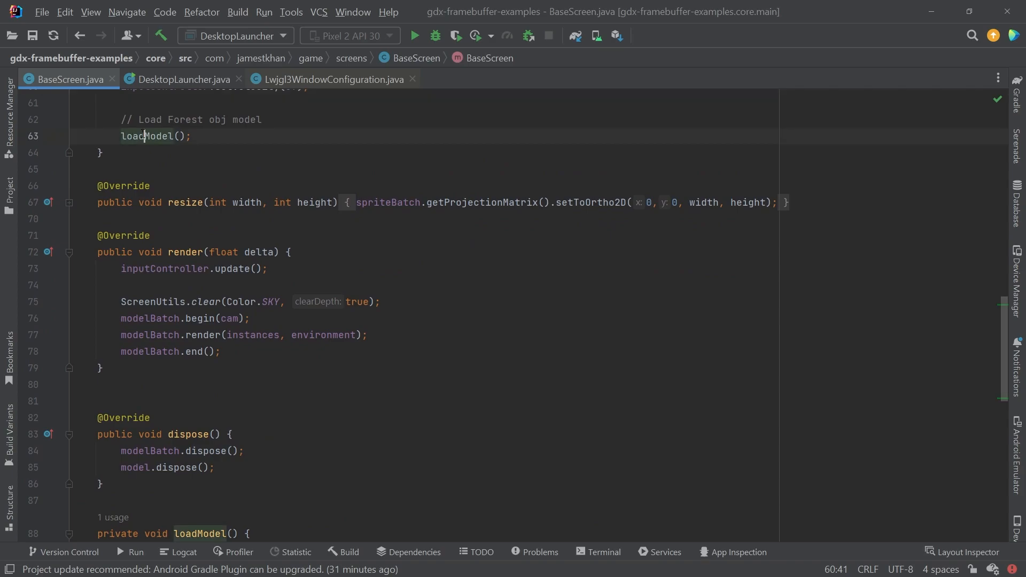
double_click(146, 136)
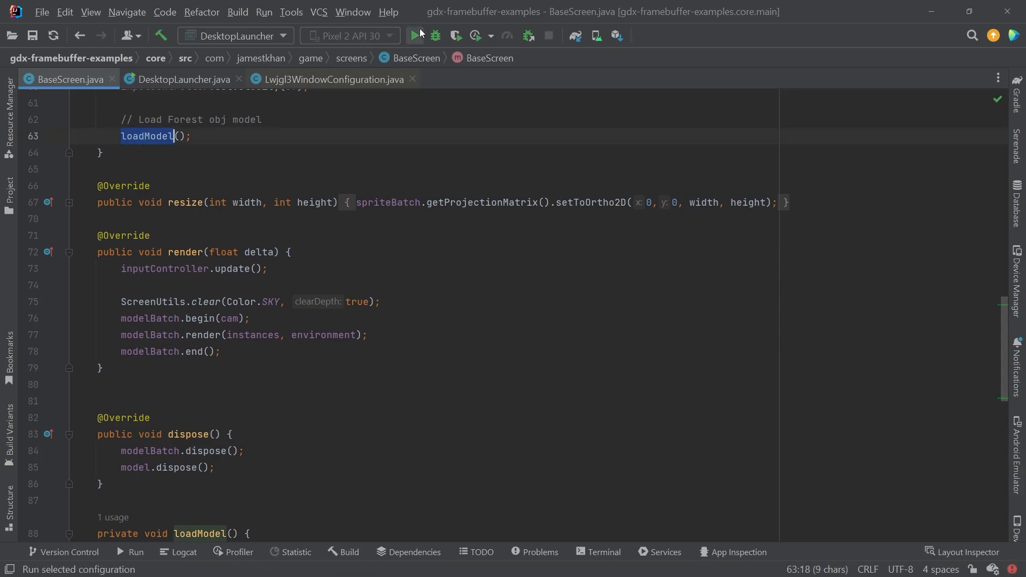
left_click(414, 36)
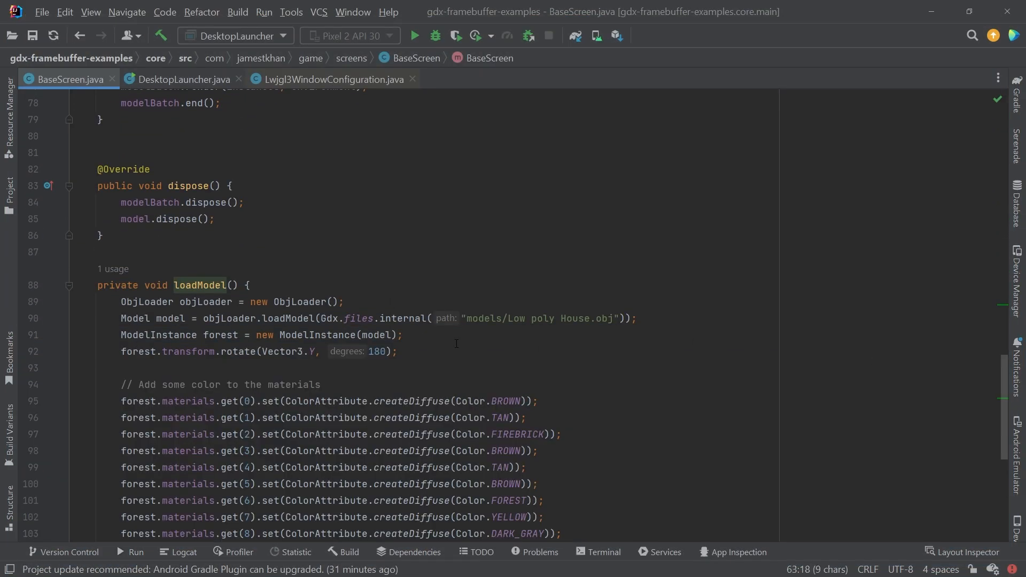
scroll("down", 3)
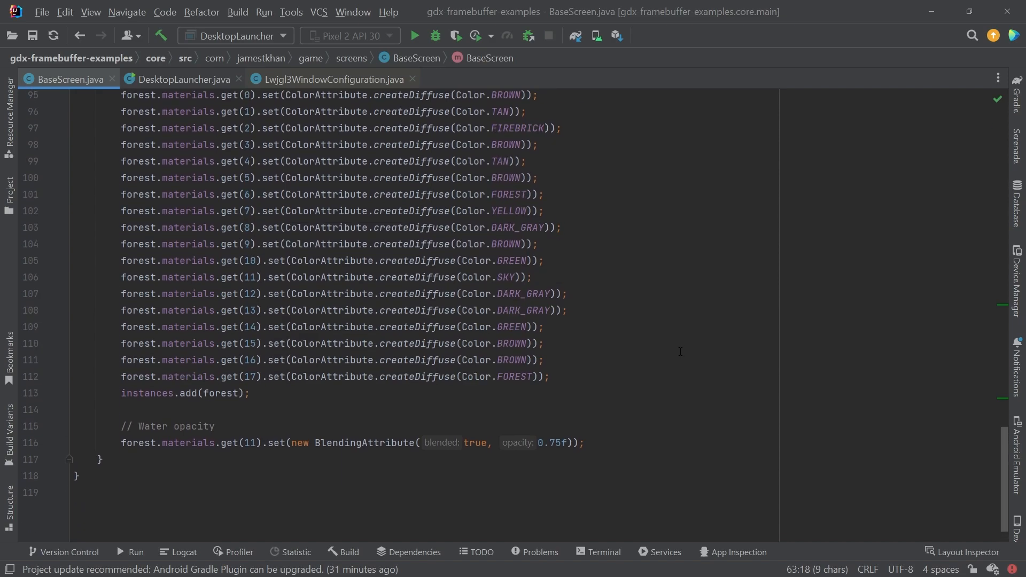
scroll("up", 3)
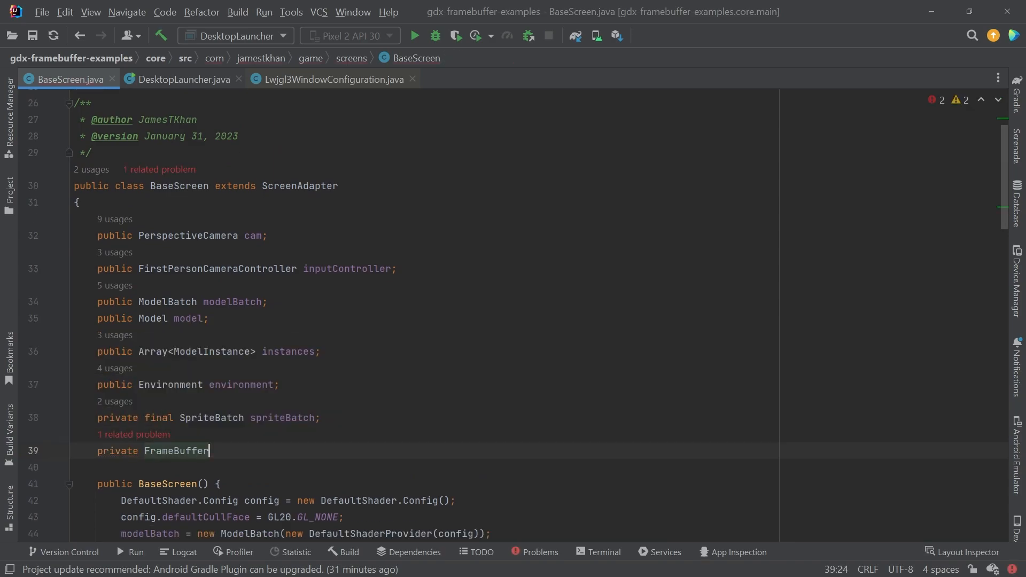
type("frameBuffer;")
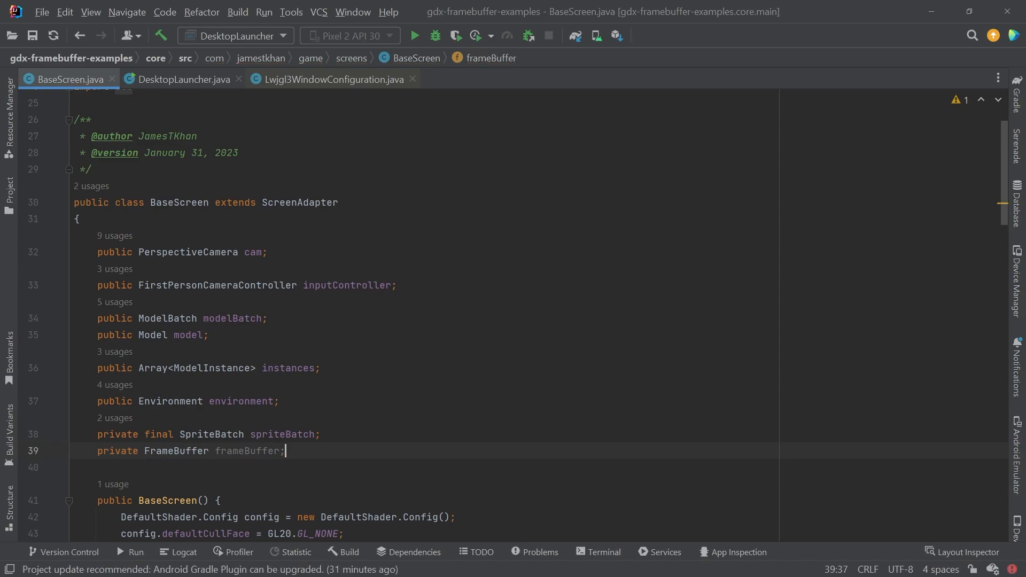
type("bo")
key("Enter")
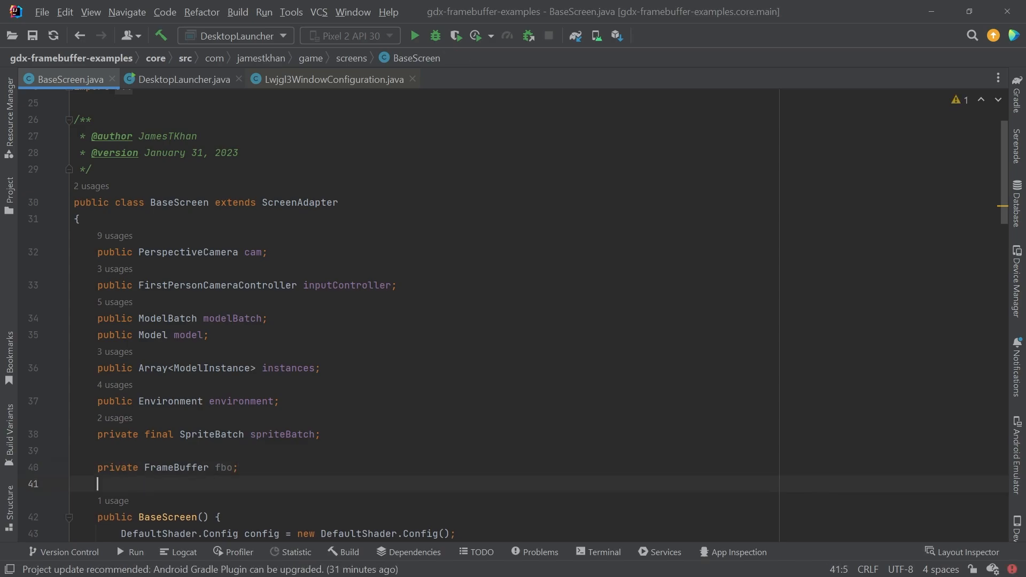
scroll("down", 3)
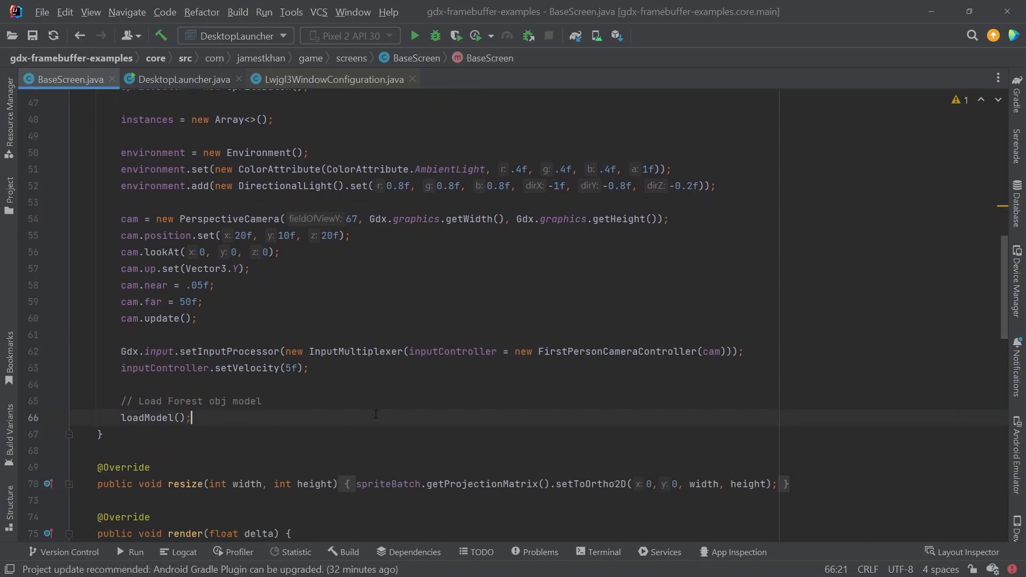
Step: Call buildFBO(Gdx.graphics.getWidth(), Gdx.graphics.getHeight()) in the constructor and generate the method
type("buildFBO(")
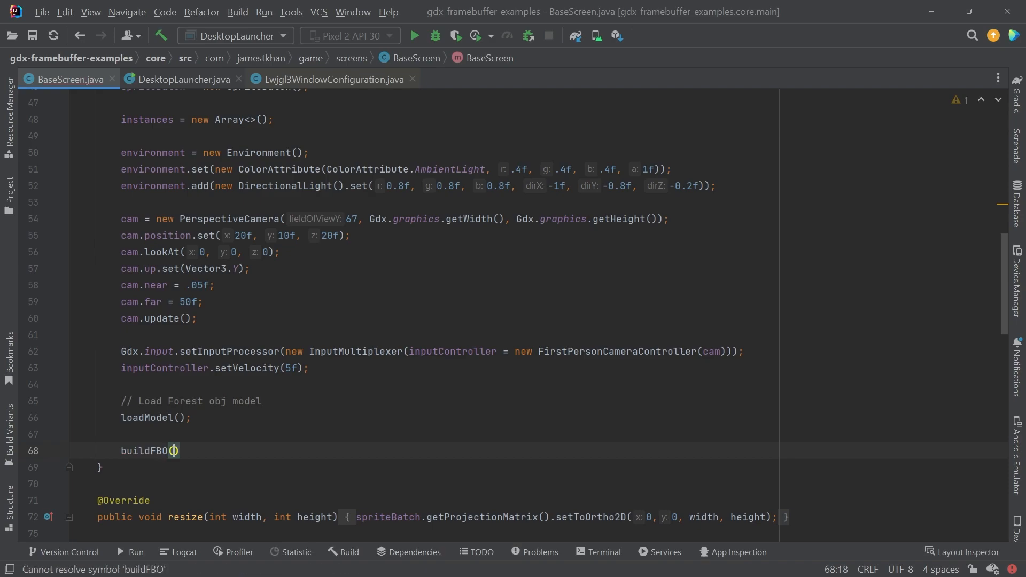
type("Gdx.graphics.")
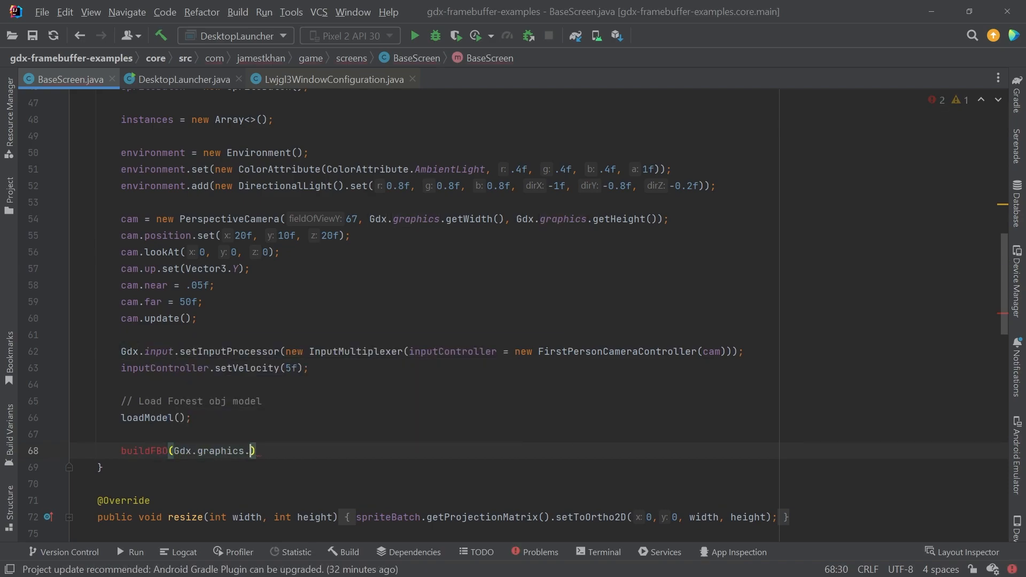
type("get")
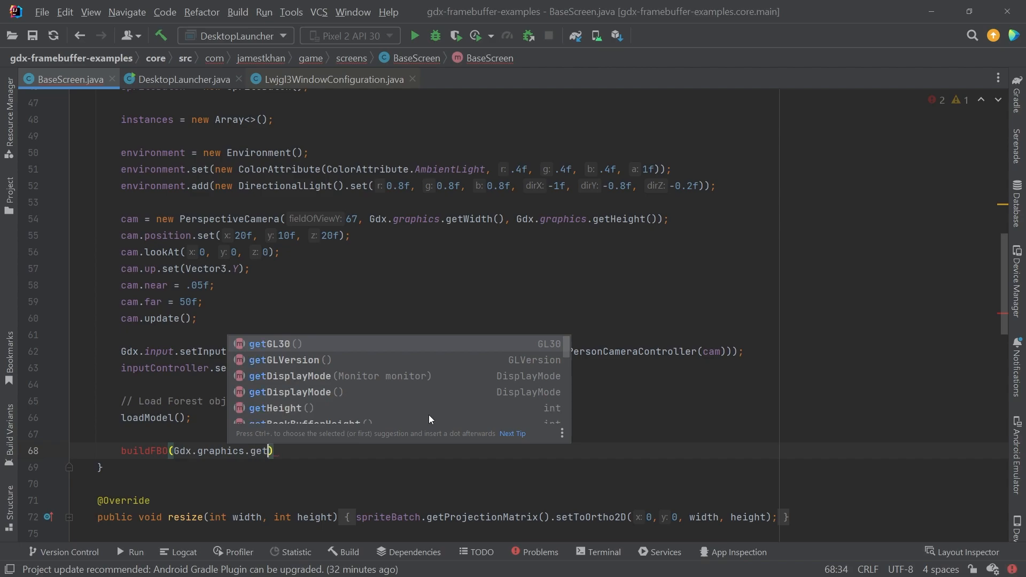
type("Width(), G)")
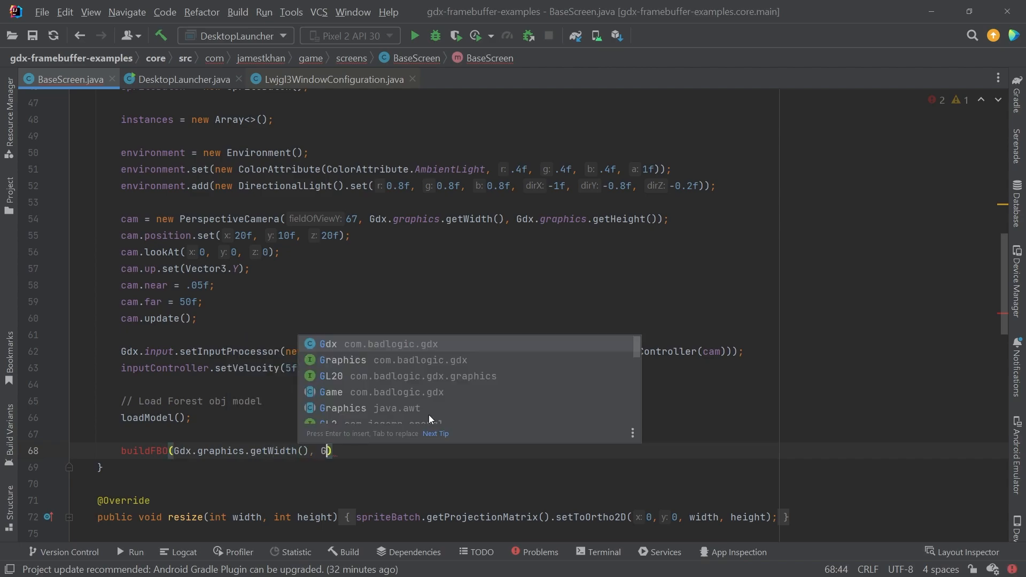
type("dx.graphics.getHeight(")
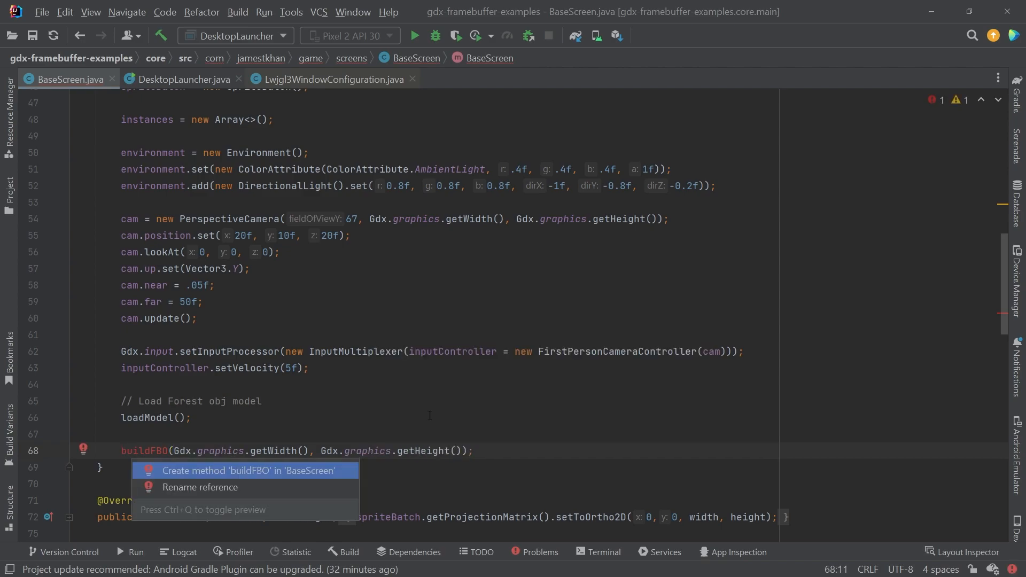
left_click(251, 471)
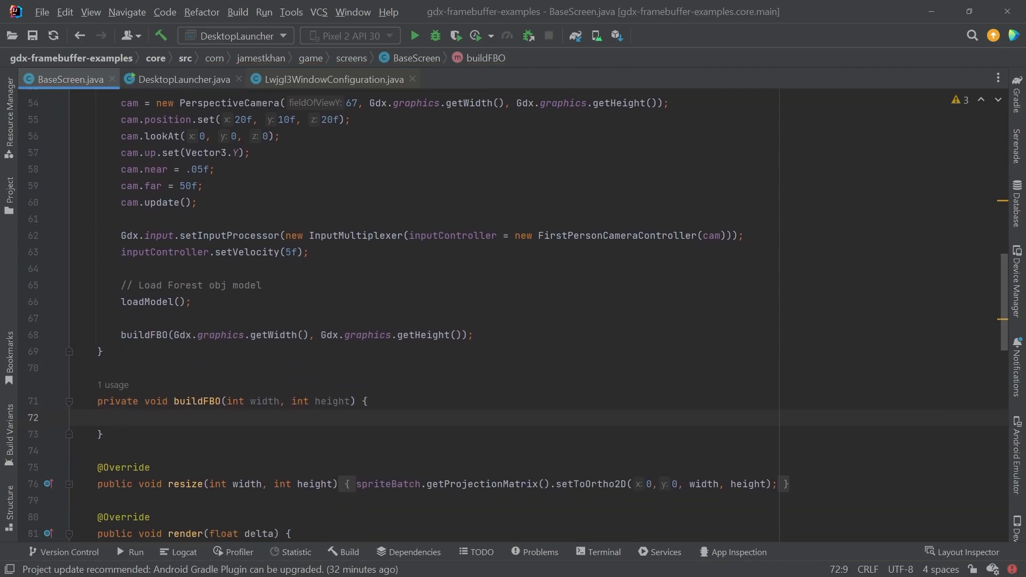
Step: Make buildFBO assign fbo = new FrameBuffer(Pixmap.Format.RGBA8888, width, height, true)
type("fbo =")
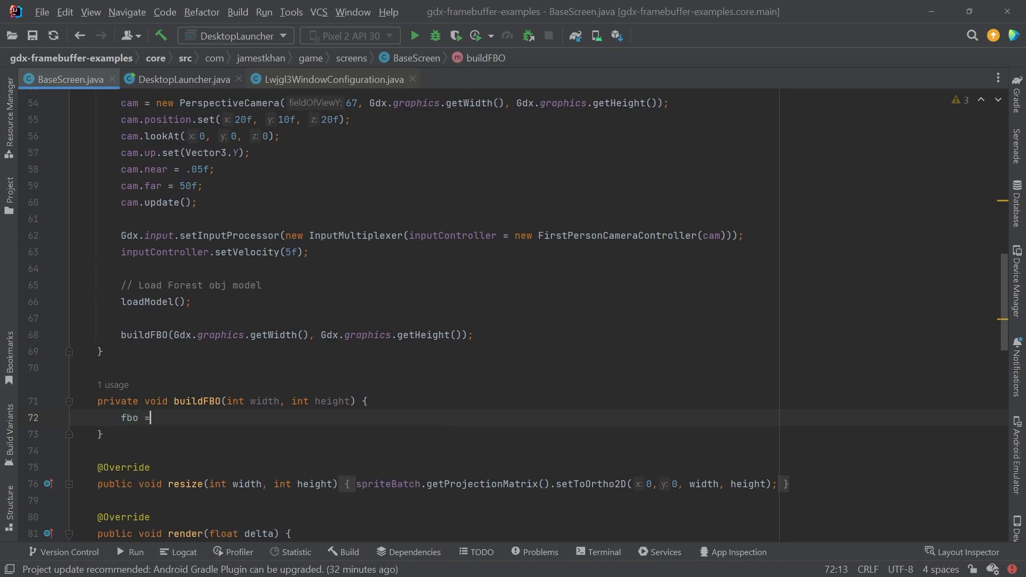
type("\" \"")
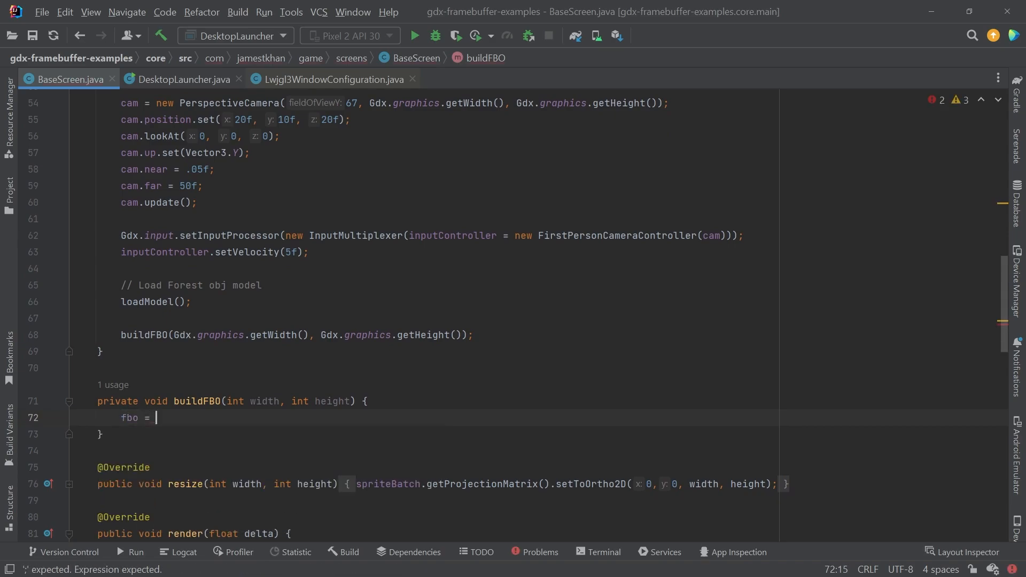
type("new Frame(")
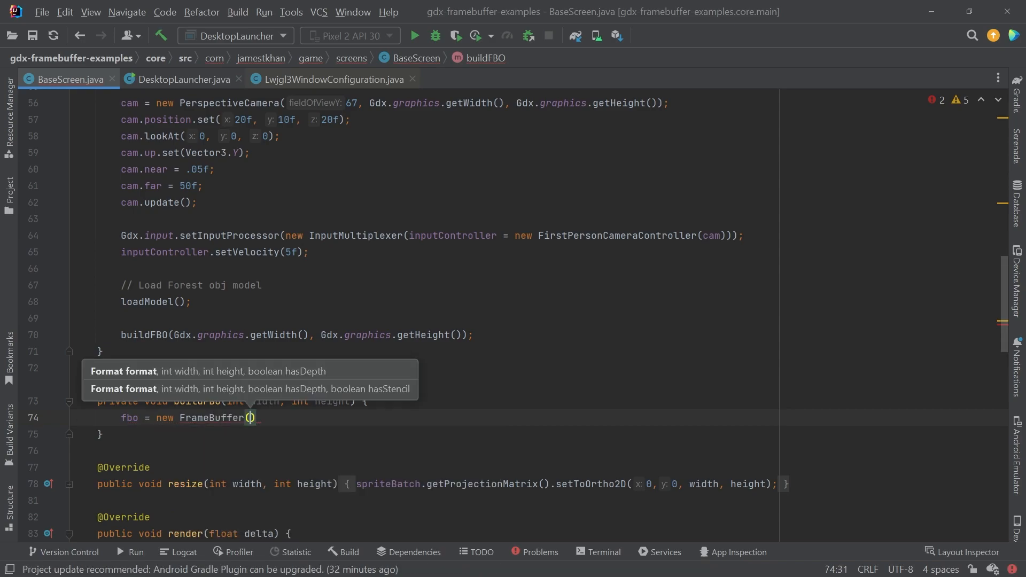
type("FOrm")
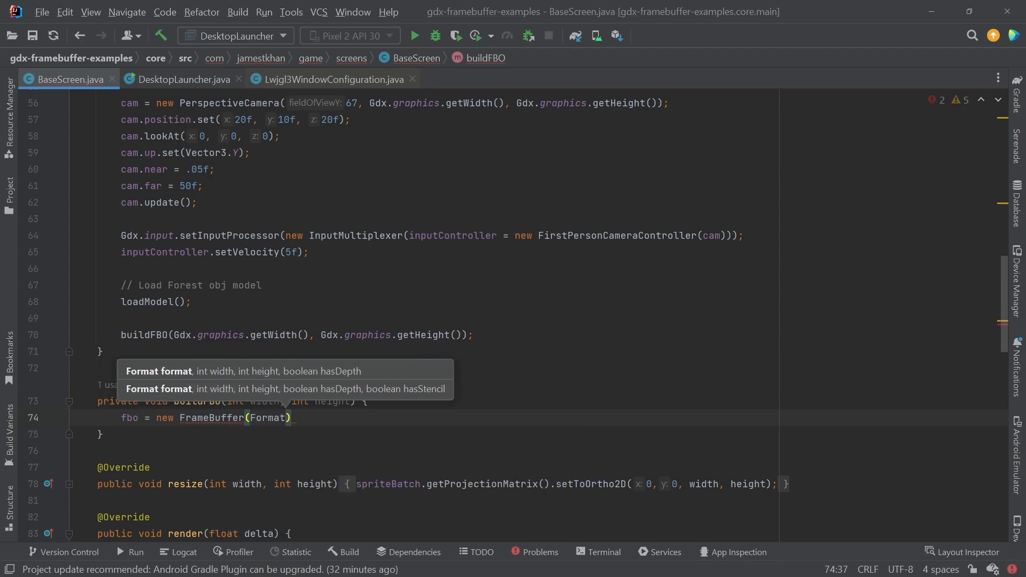
type("Pixmap.Format.RGBA8888,")
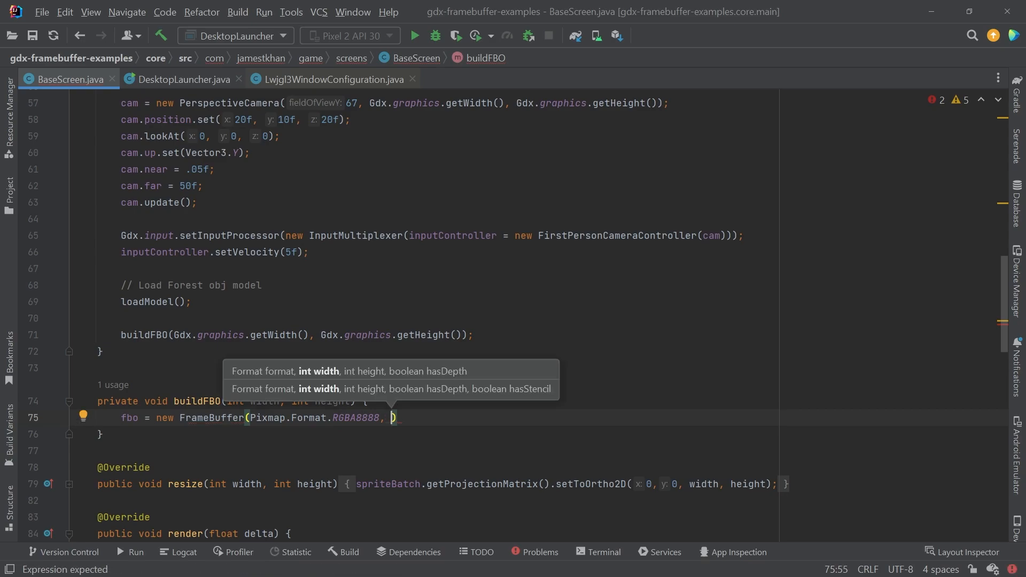
type("width, height,")
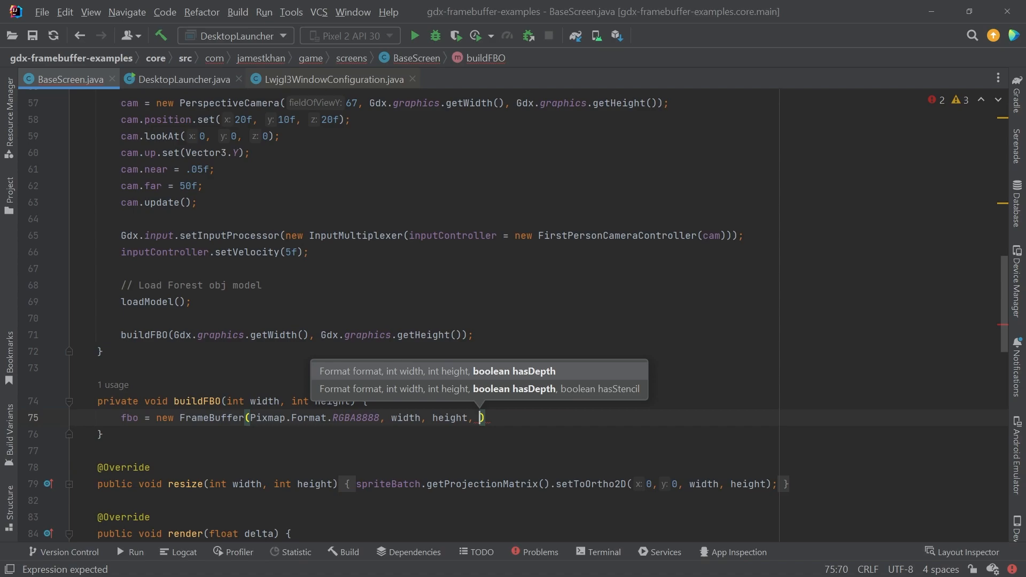
type("true")
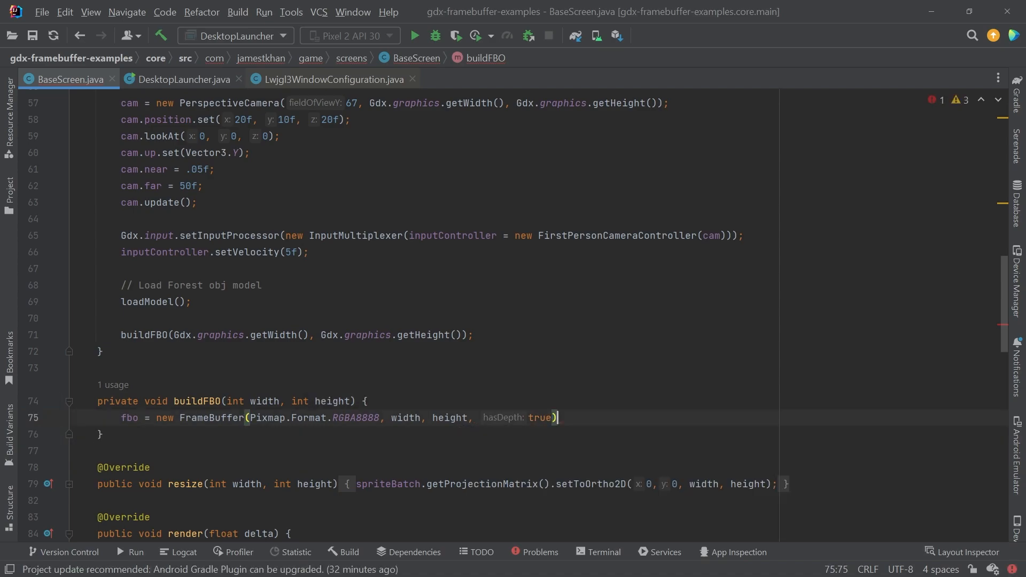
type(";")
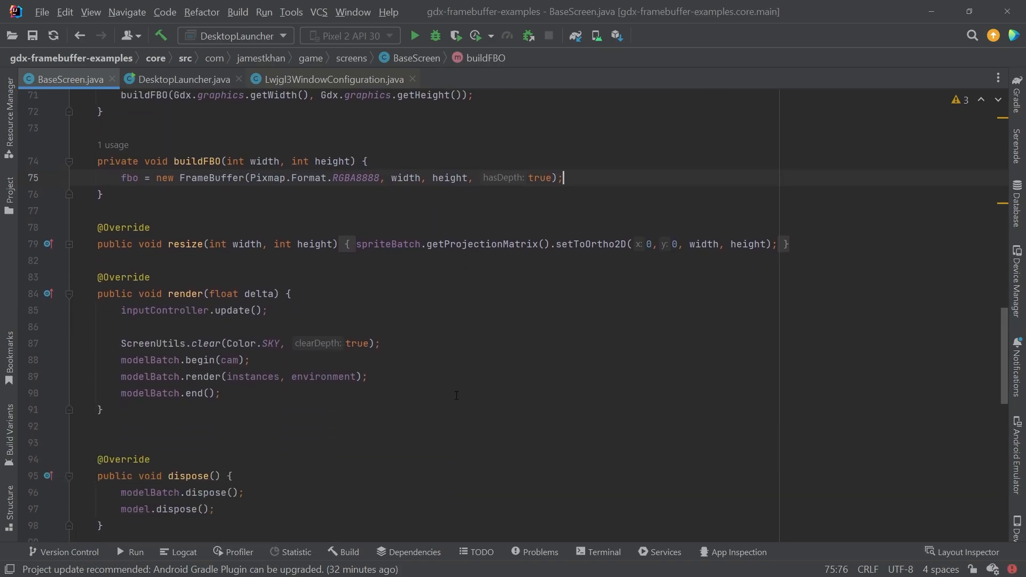
Step: Put fbo.begin() above ScreenUtils.clear and fbo.end() after modelBatch.end() in render
double_click(186, 293)
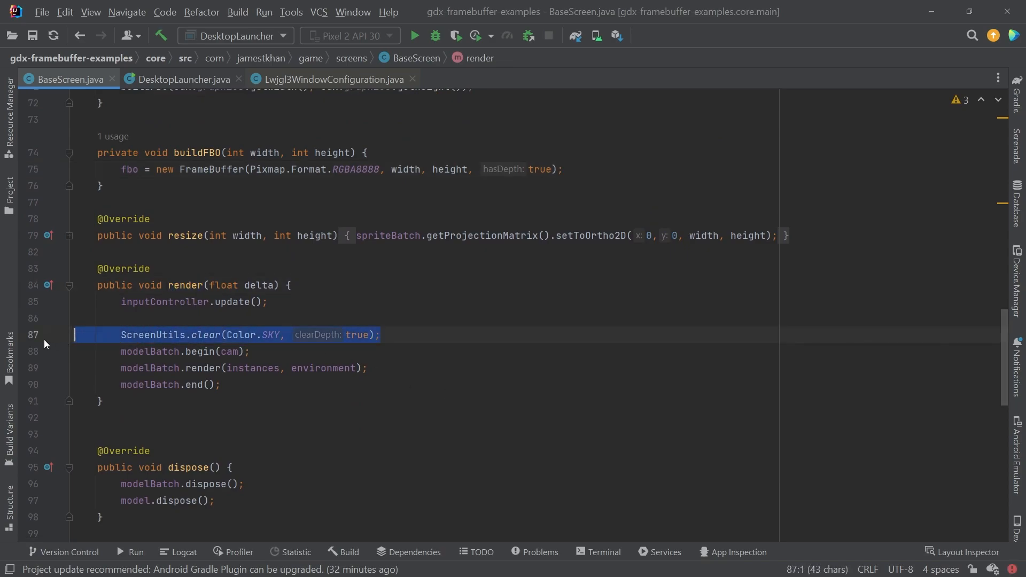
double_click(270, 335)
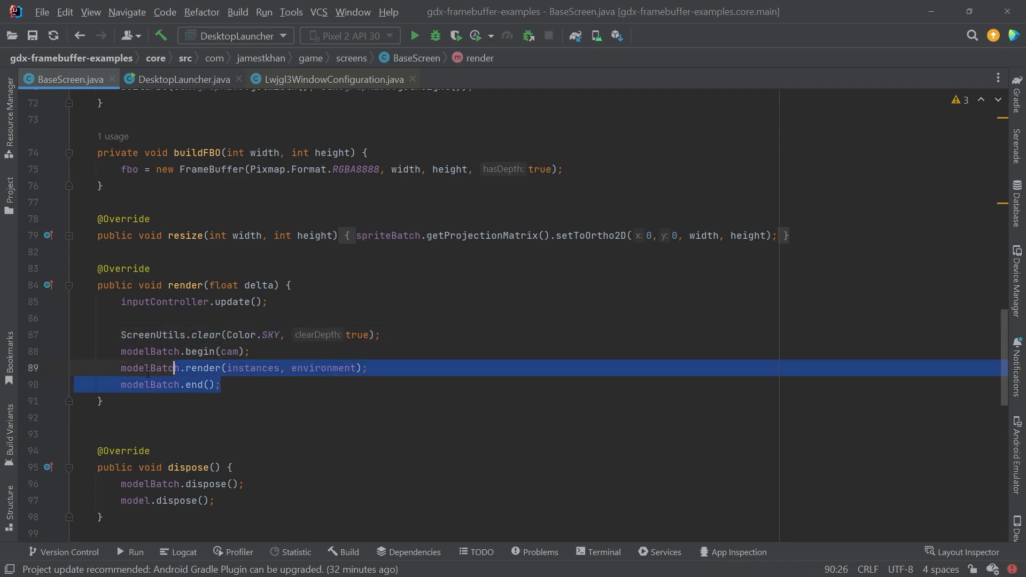
double_click(253, 368)
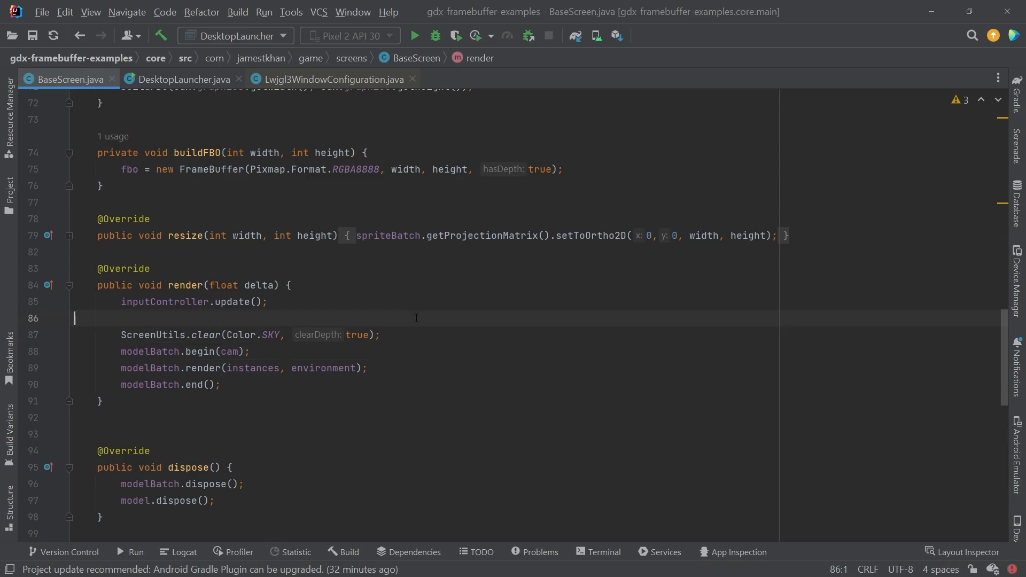
type("fbo")
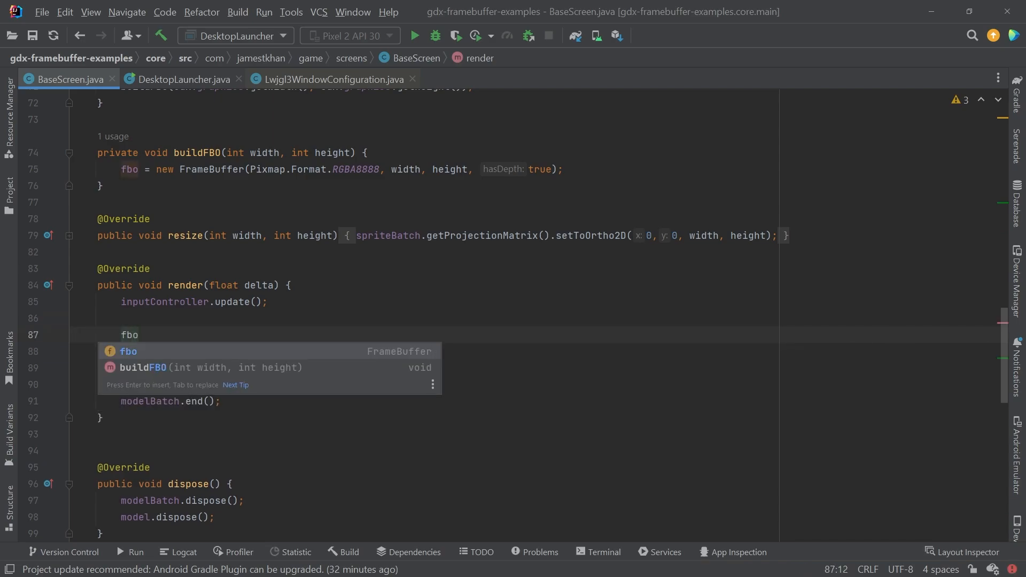
type(".begin();")
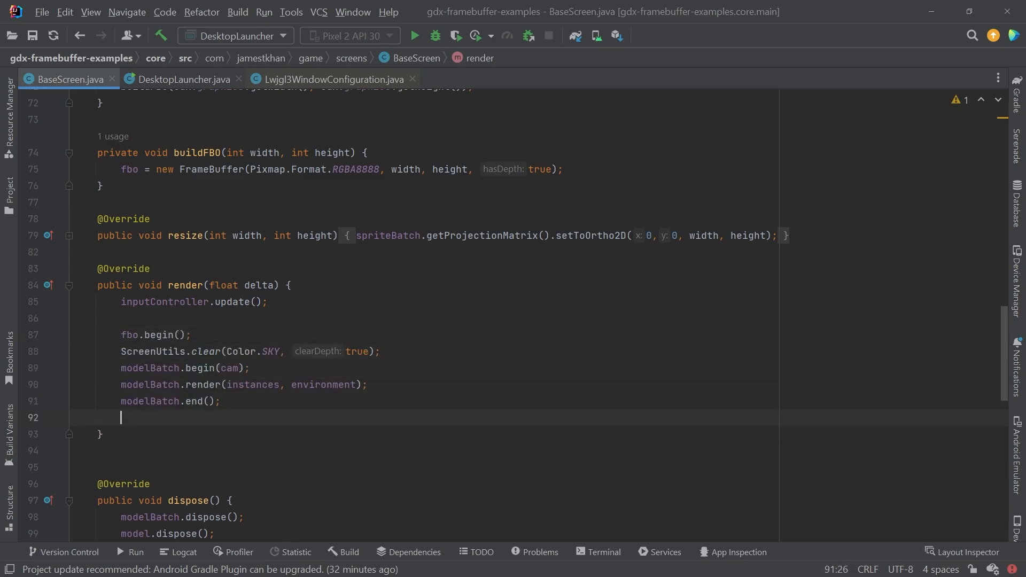
type("fbo.end();")
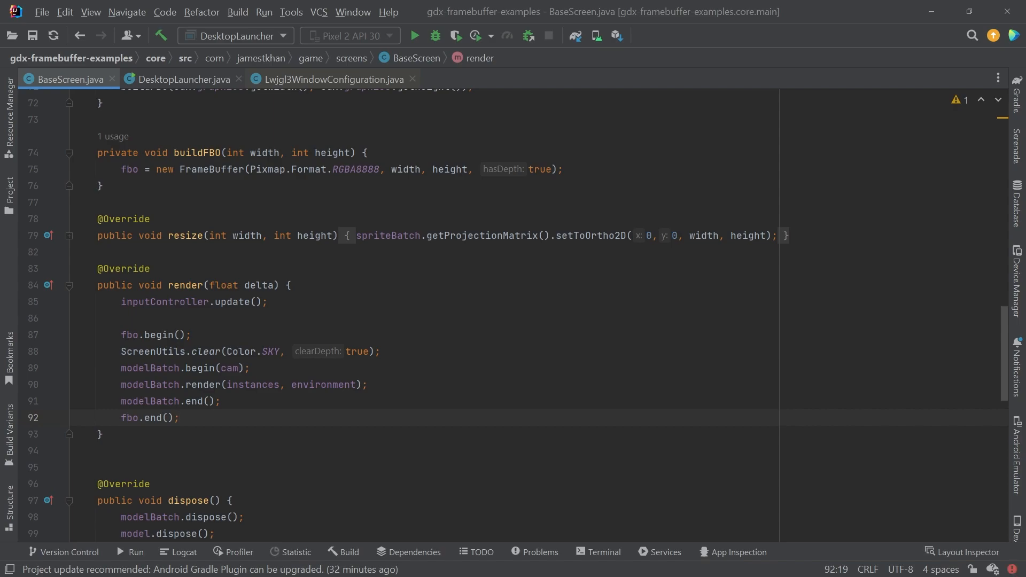
mouse_move(411, 79)
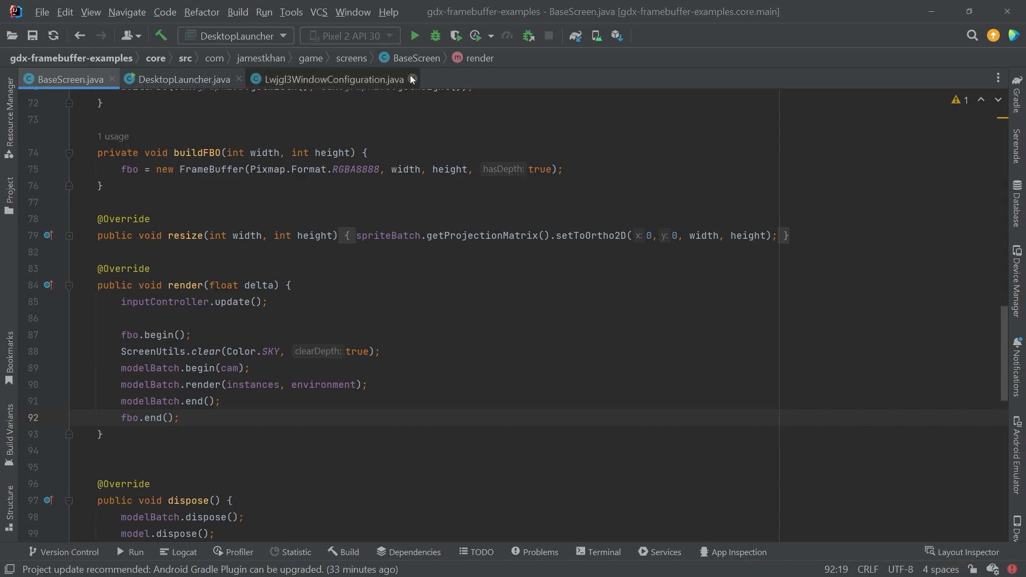
Step: Run DesktopLauncher, move the black app window aside, and return to BaseScreen.java
left_click(414, 35)
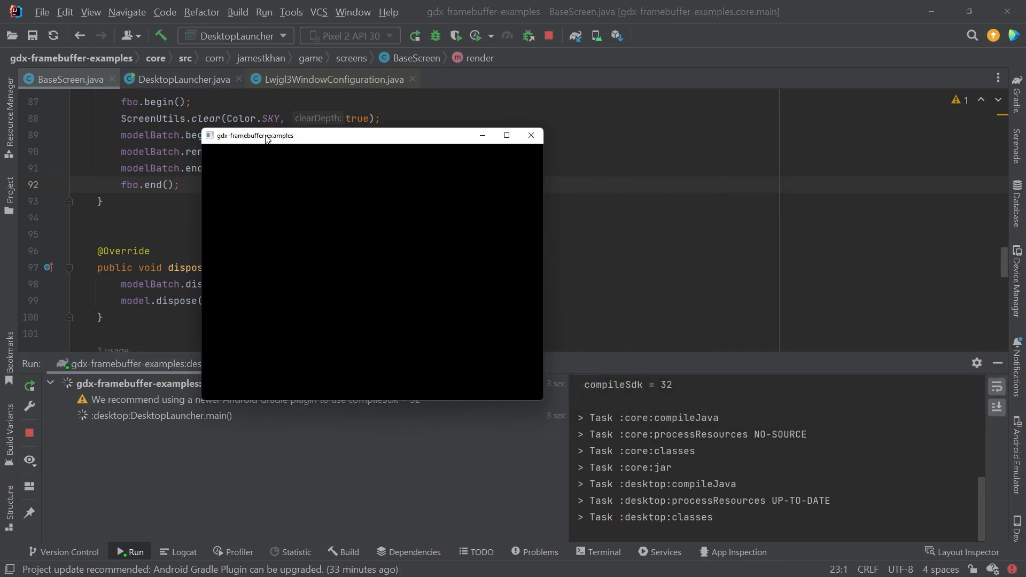
left_click_drag(256, 136, 361, 132)
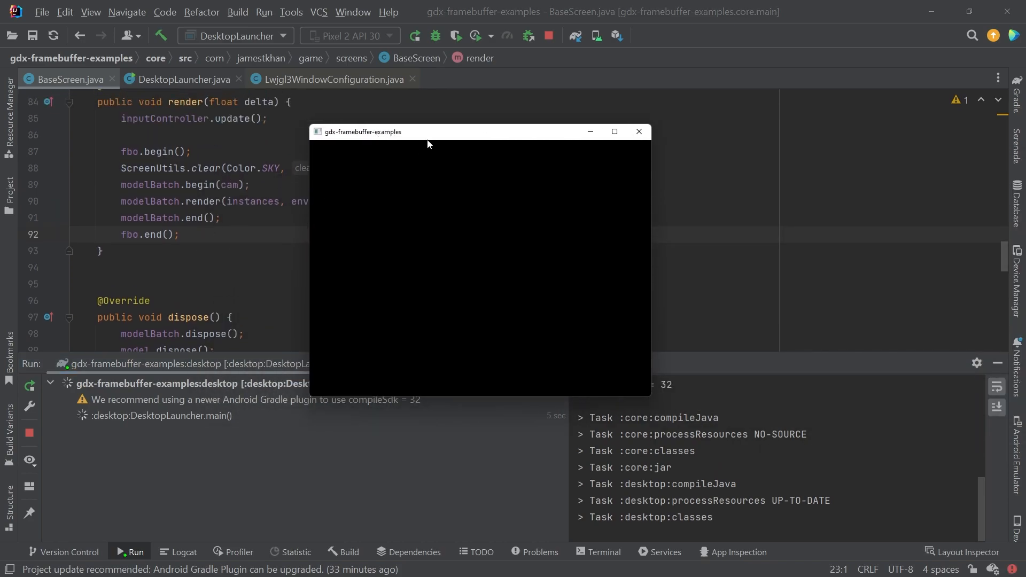
left_click_drag(427, 132, 589, 120)
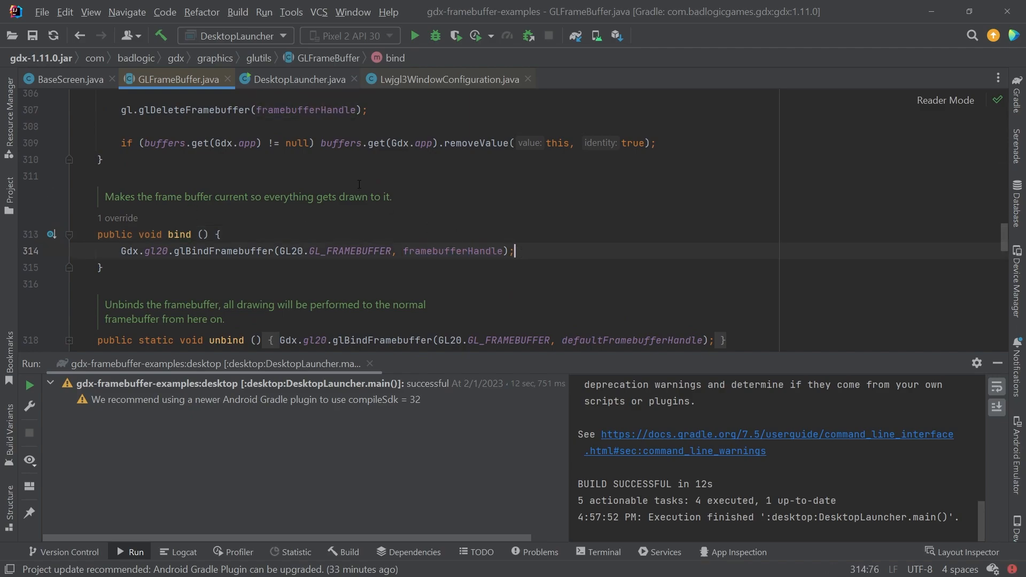
mouse_move(71, 84)
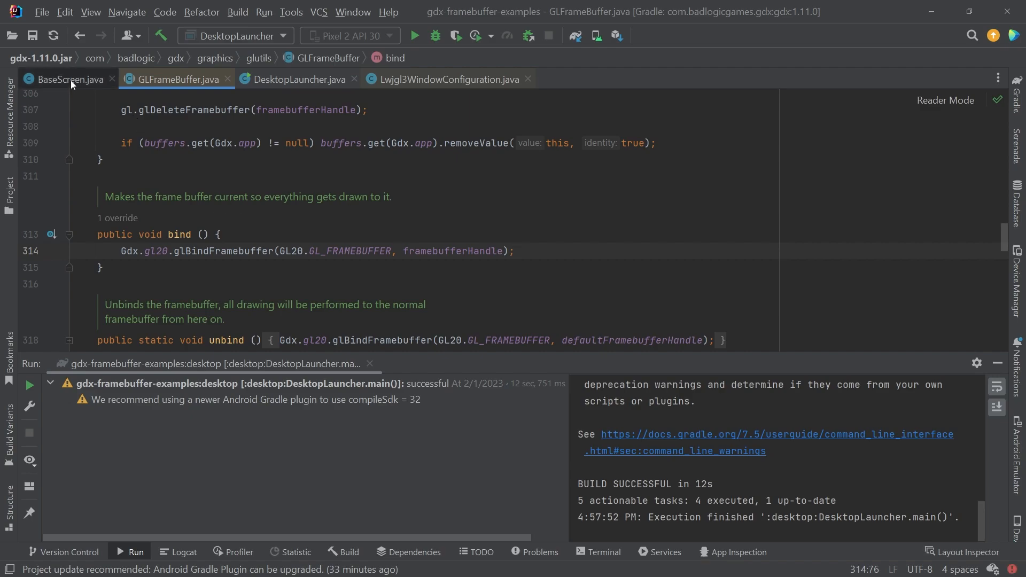
left_click(68, 79)
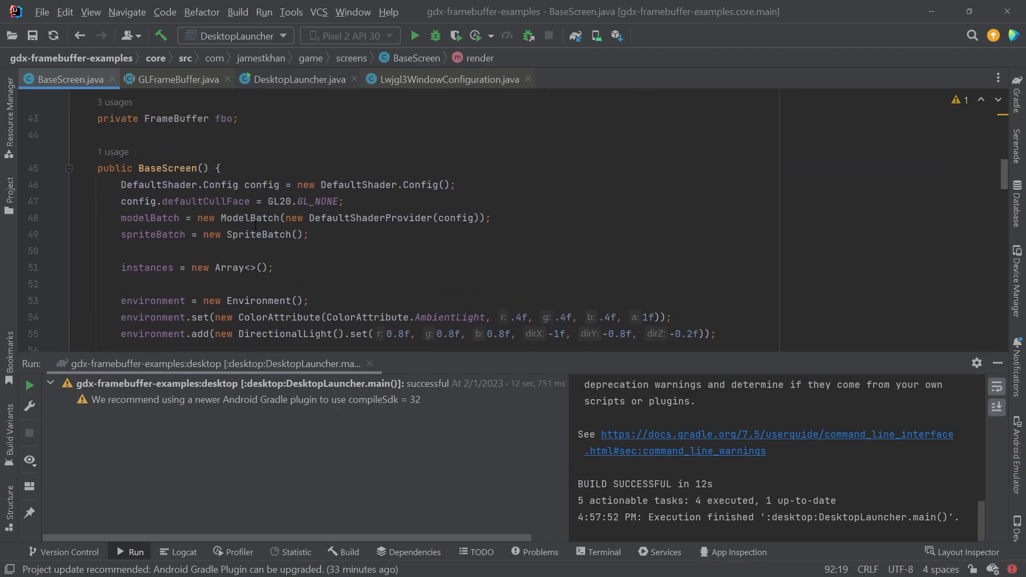
Step: Add spriteBatch.begin() on a new line after fbo.end() in render
double_click(152, 234)
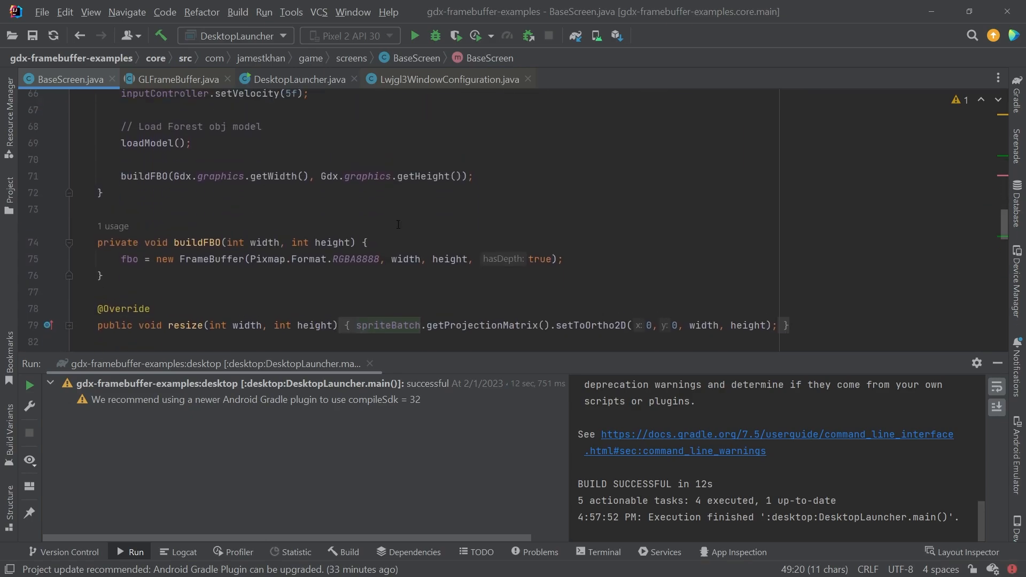
scroll("down", 3)
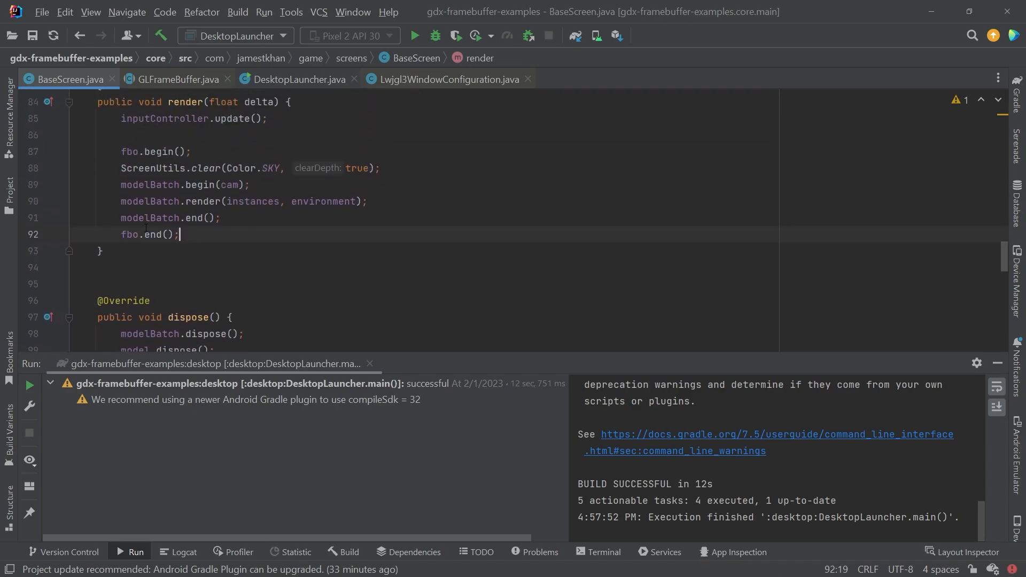
key("enter")
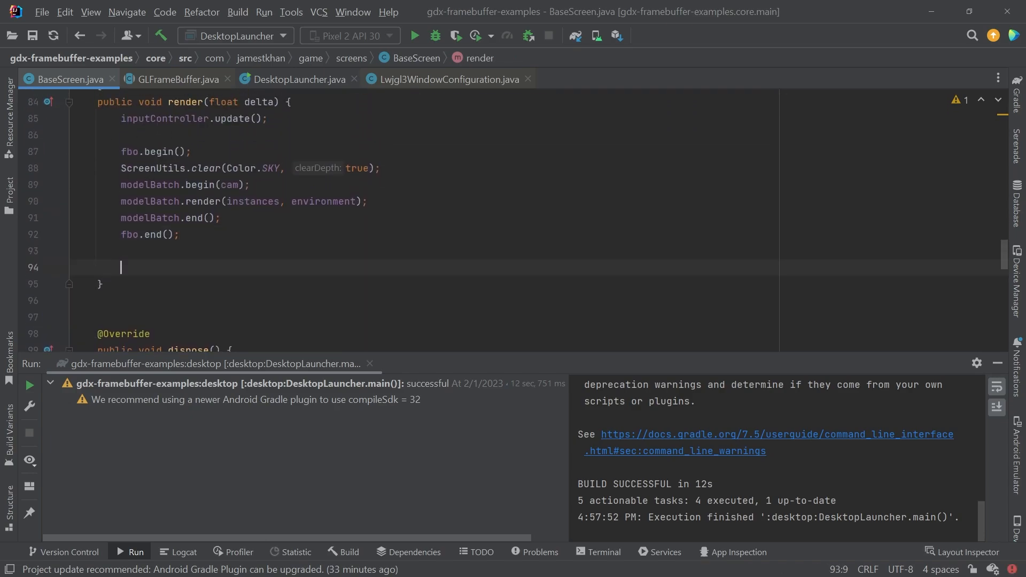
type("spriteBatch.")
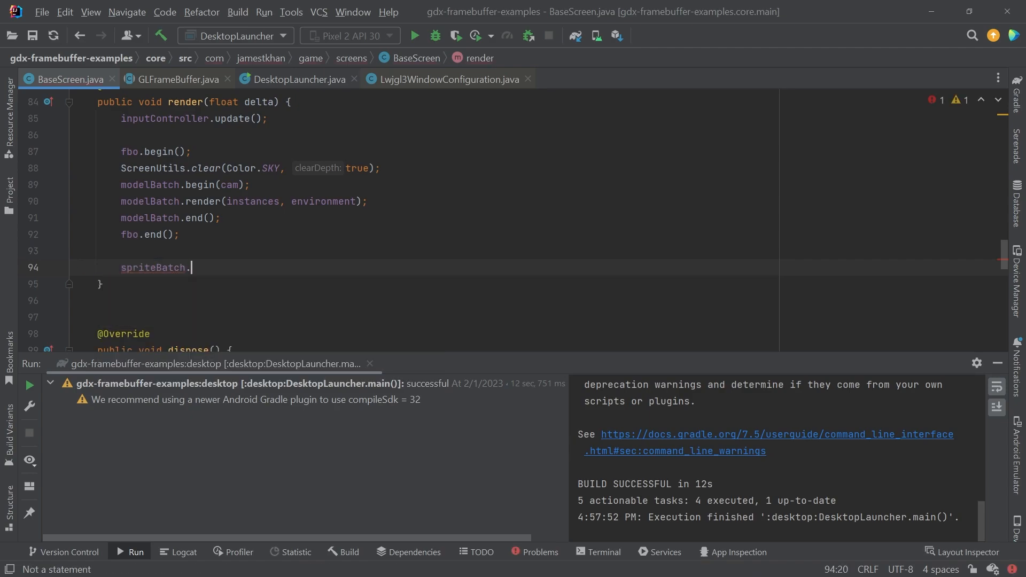
type("begin();")
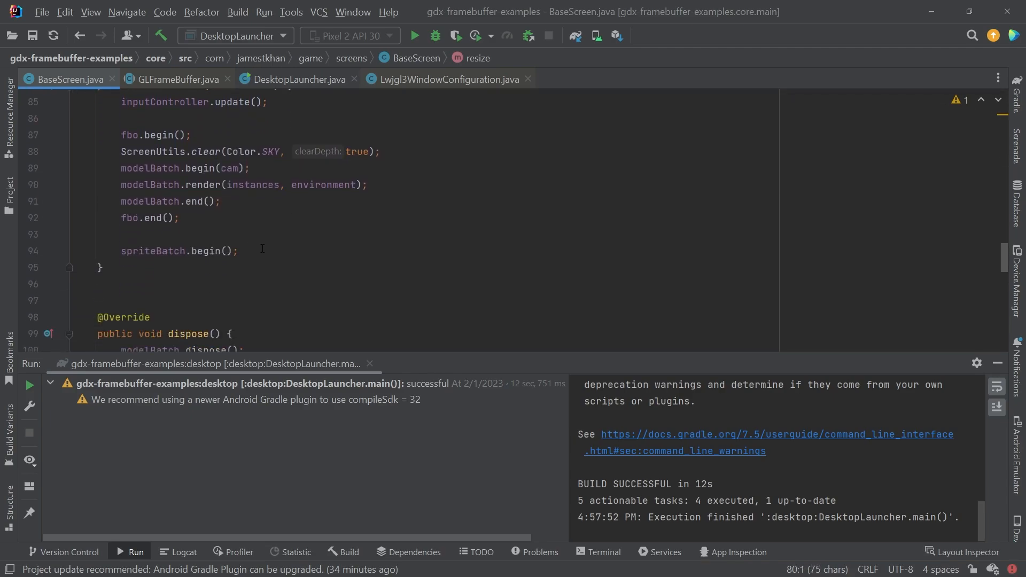
Step: Start a spriteBatch.draw call positioned at 0, 0
type("spriteBatch.draw(fb);")
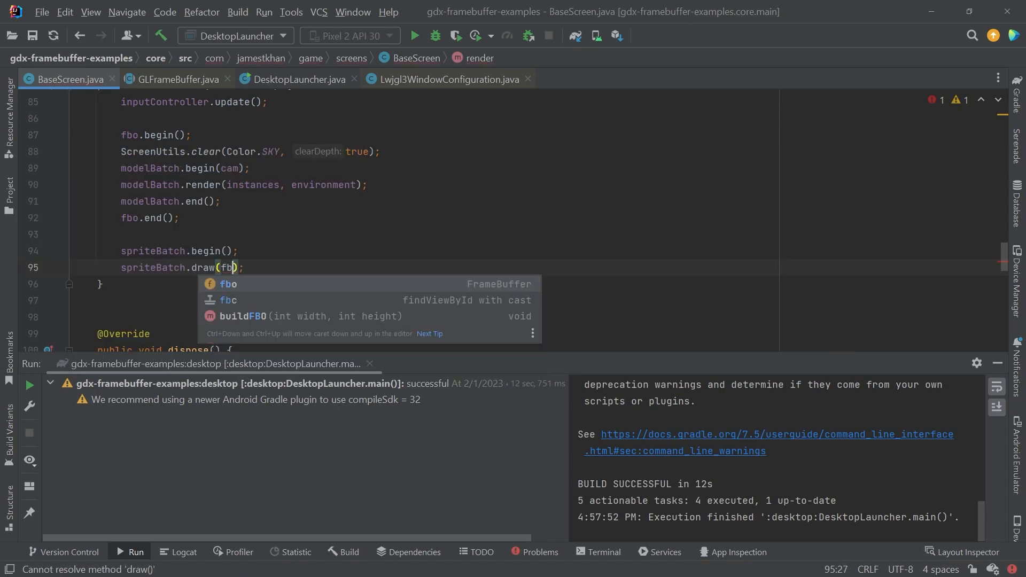
type("o.getColorBufferTexture(")
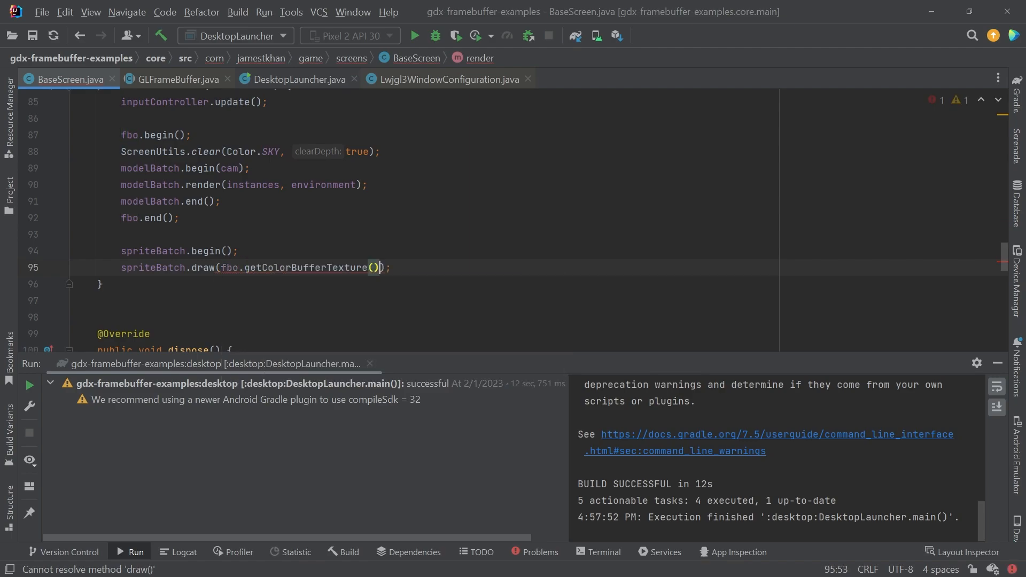
type(",")
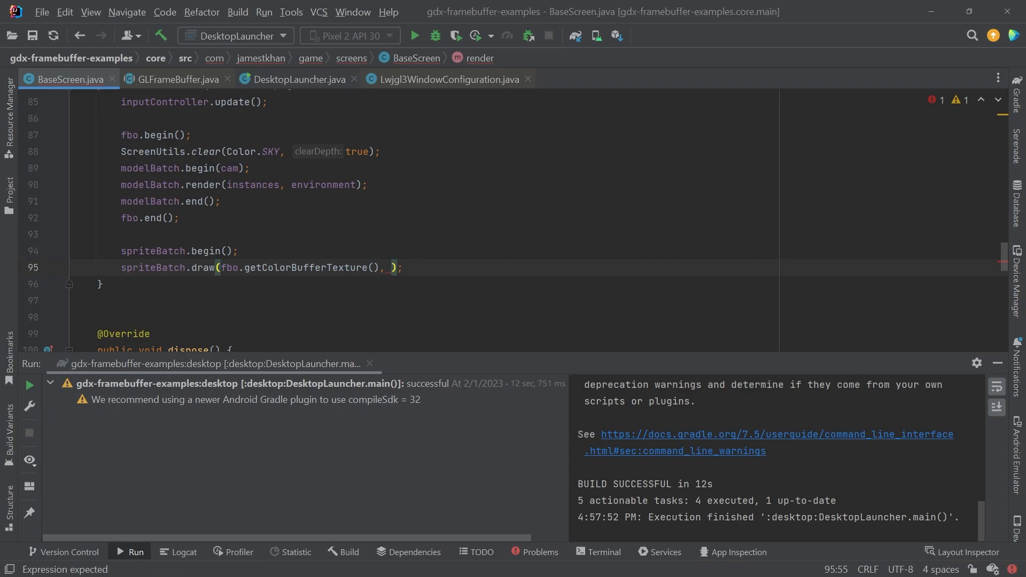
type("0,0")
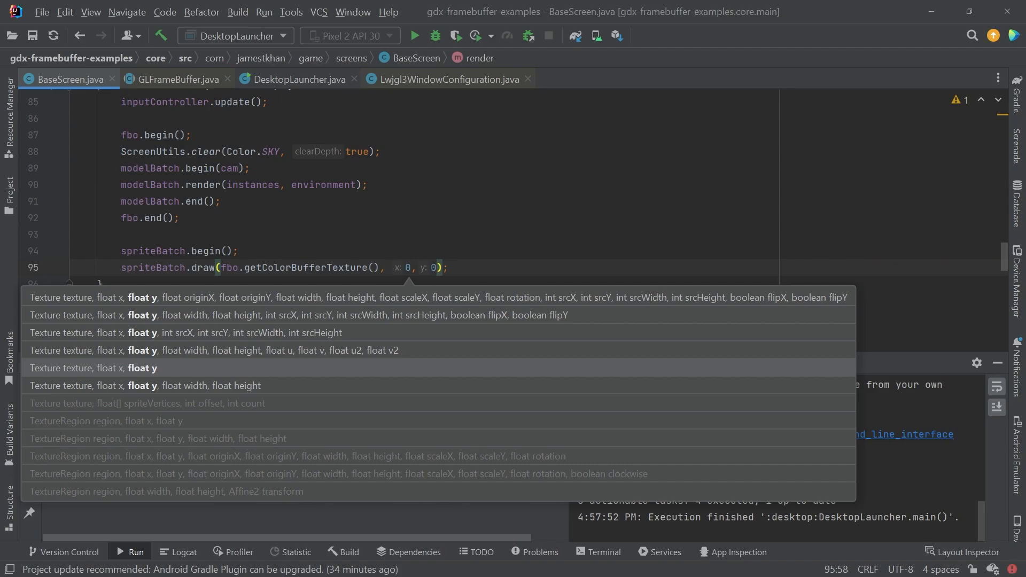
type(",")
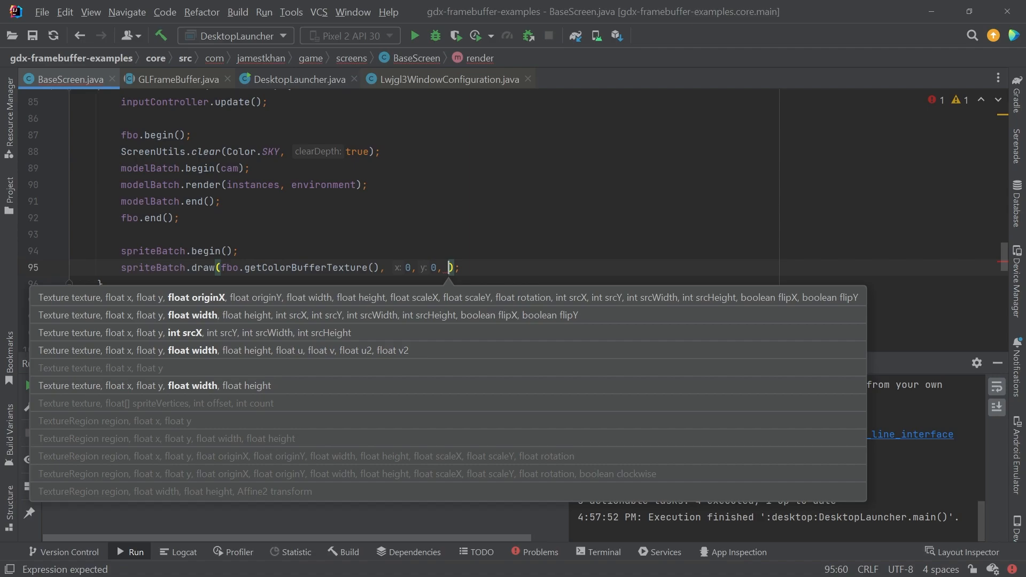
Step: Store the framebuffer's color texture in a Texture variable fboTex before the batch
key("Escape")
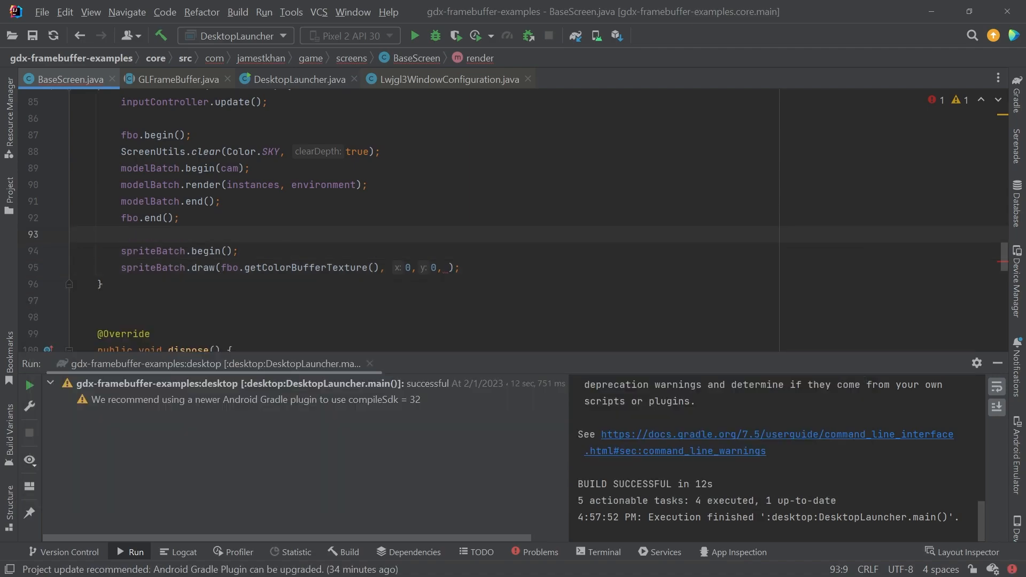
type("fbo")
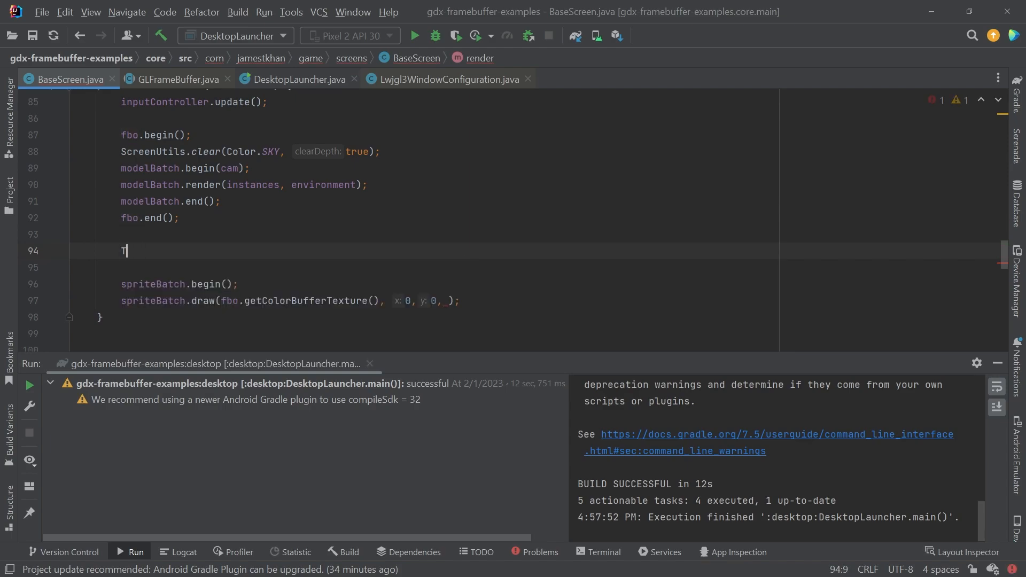
type("exture tex")
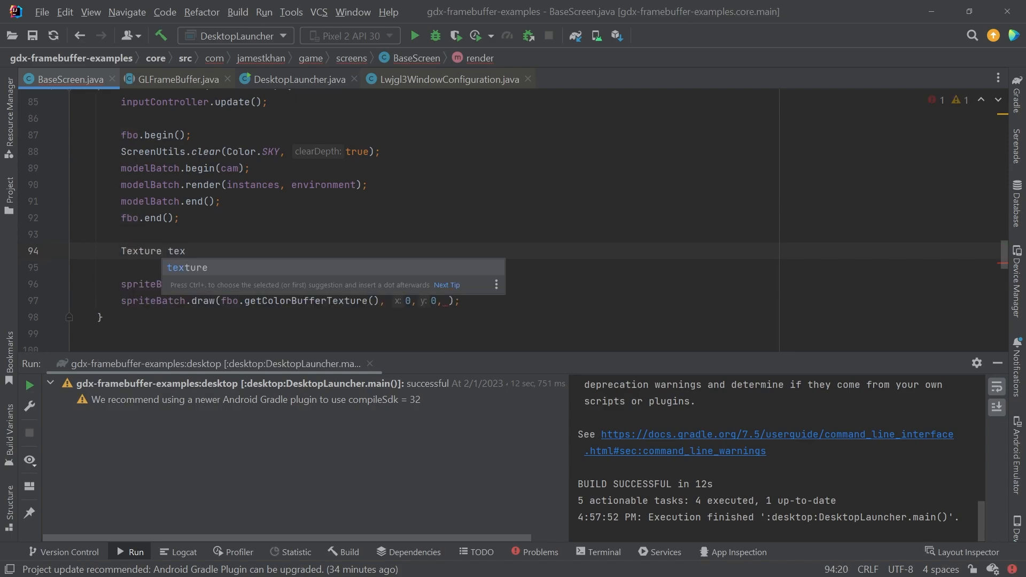
type("boTex")
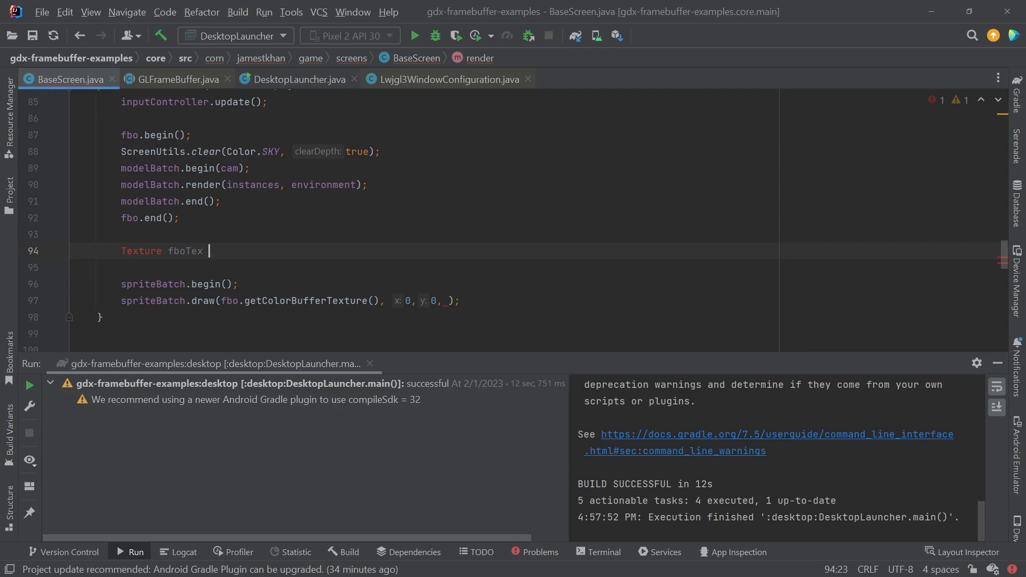
type("= fbo.getColorBufferTexture();")
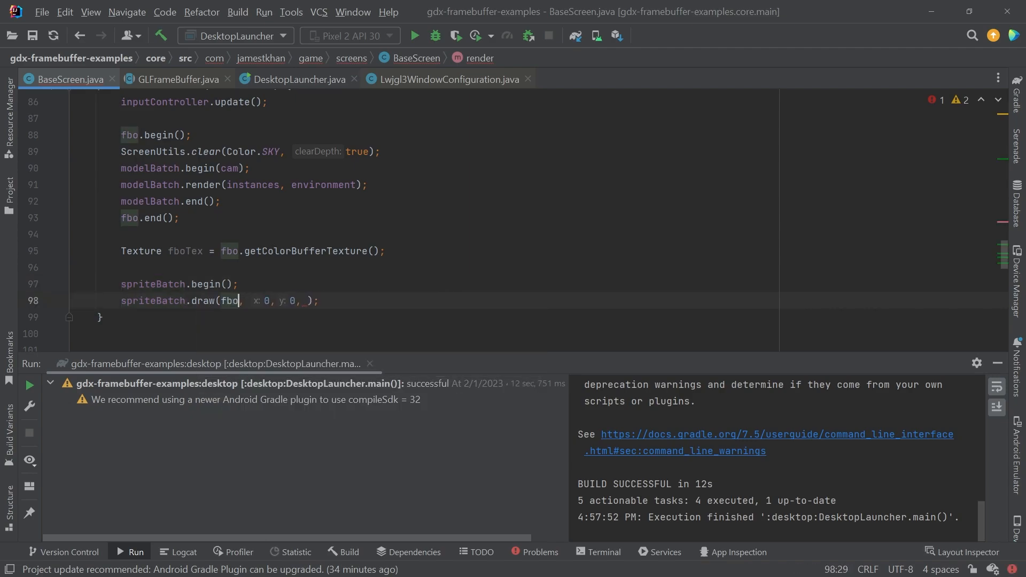
type("Tex")
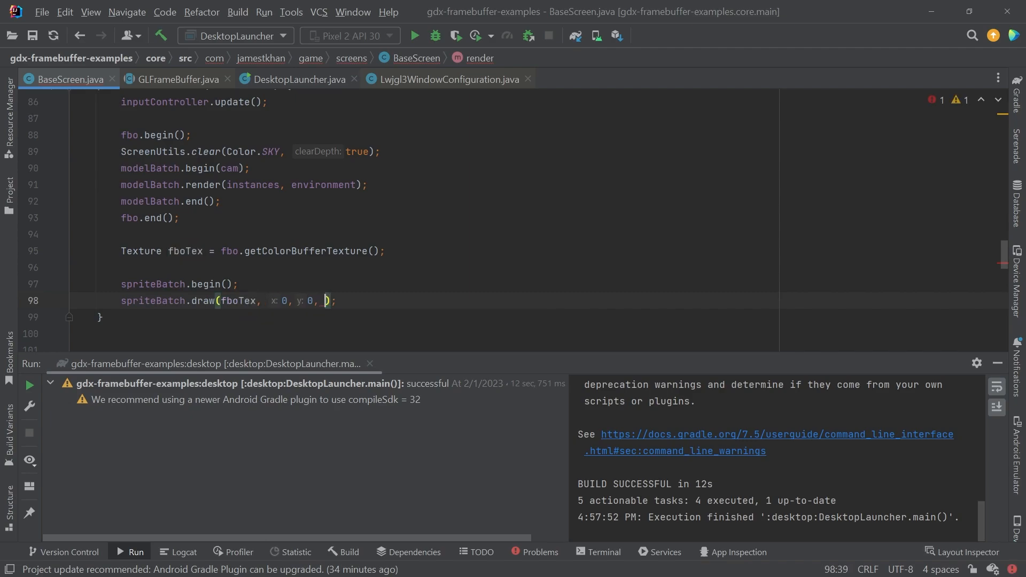
Step: Pass fboTex.getWidth() and fboTex.getHeight() as the draw size
type("fboTex.wi")
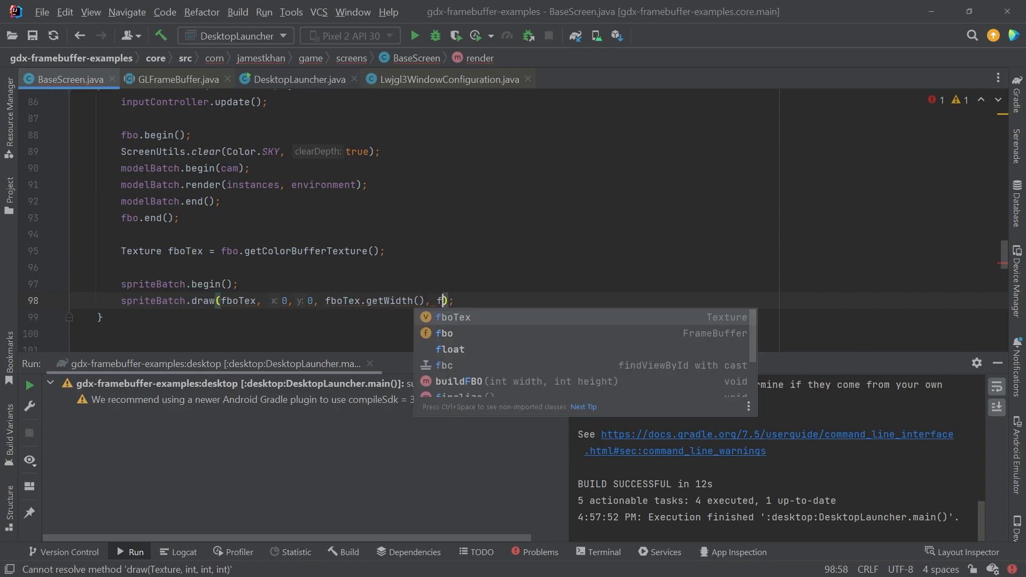
type("boTex.")
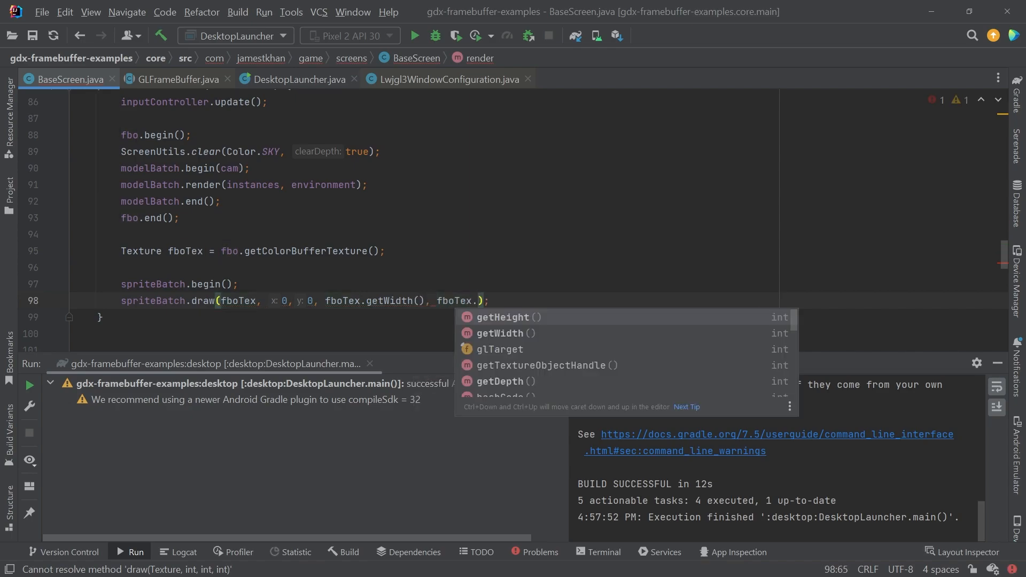
left_click(509, 317)
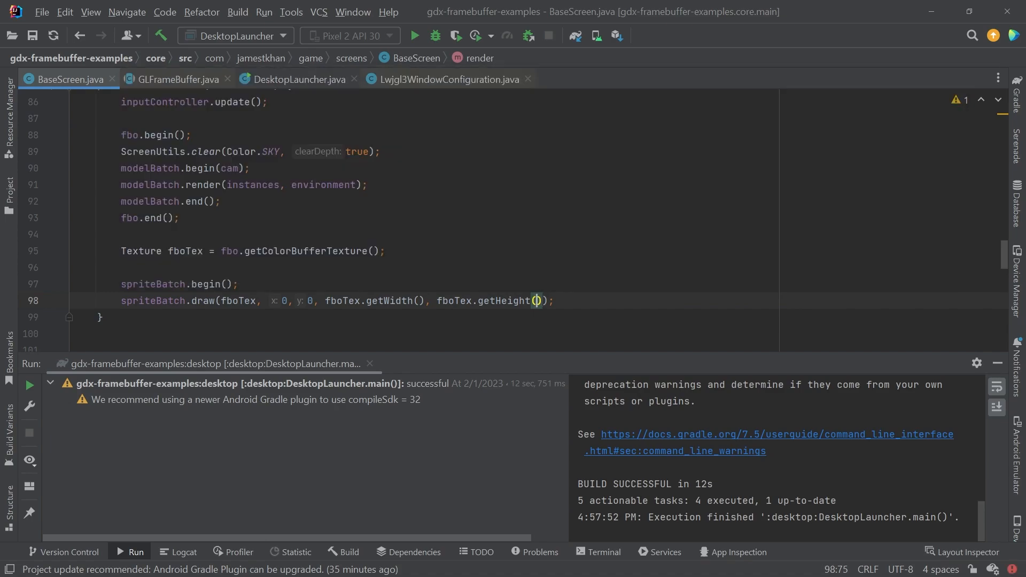
left_click(341, 300)
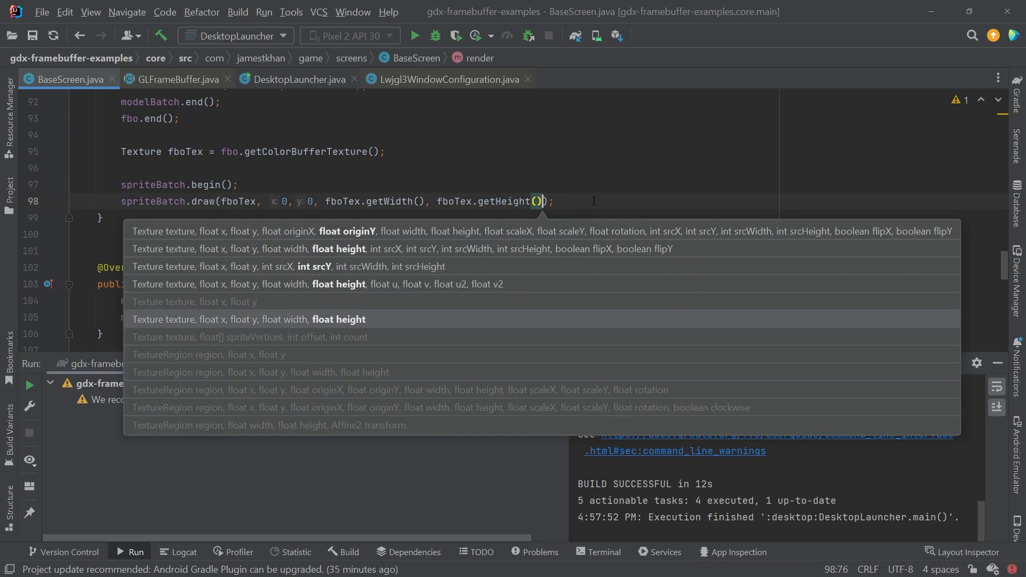
type(",")
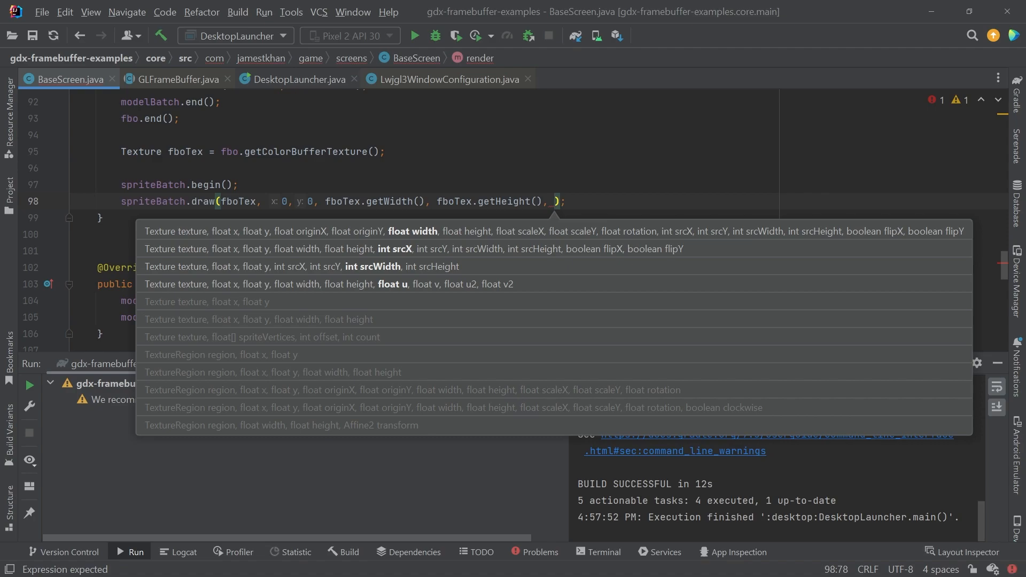
mouse_move(432, 288)
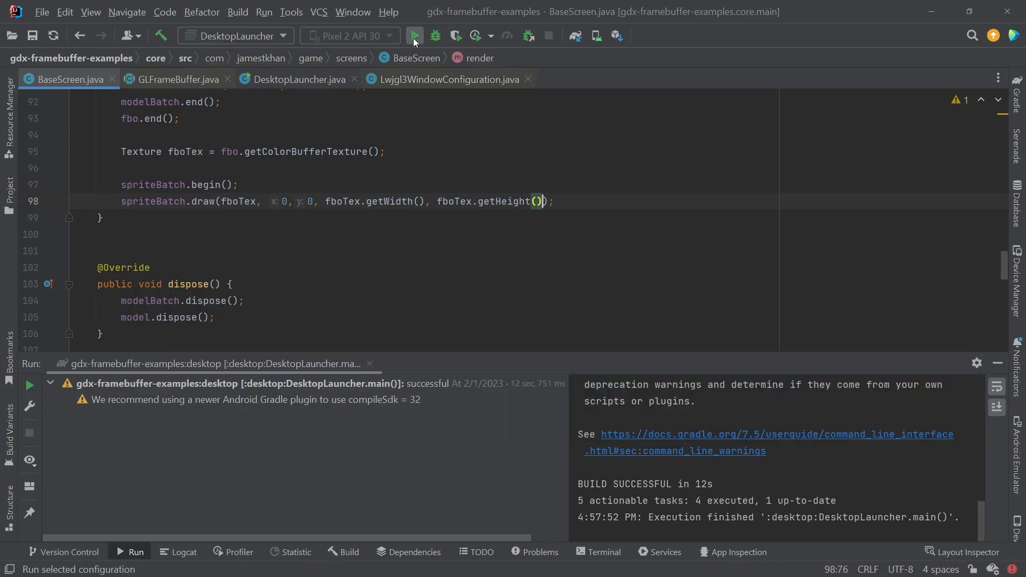
Step: Add spriteBatch.end() after the draw call and rerun the desktop game
left_click(413, 35)
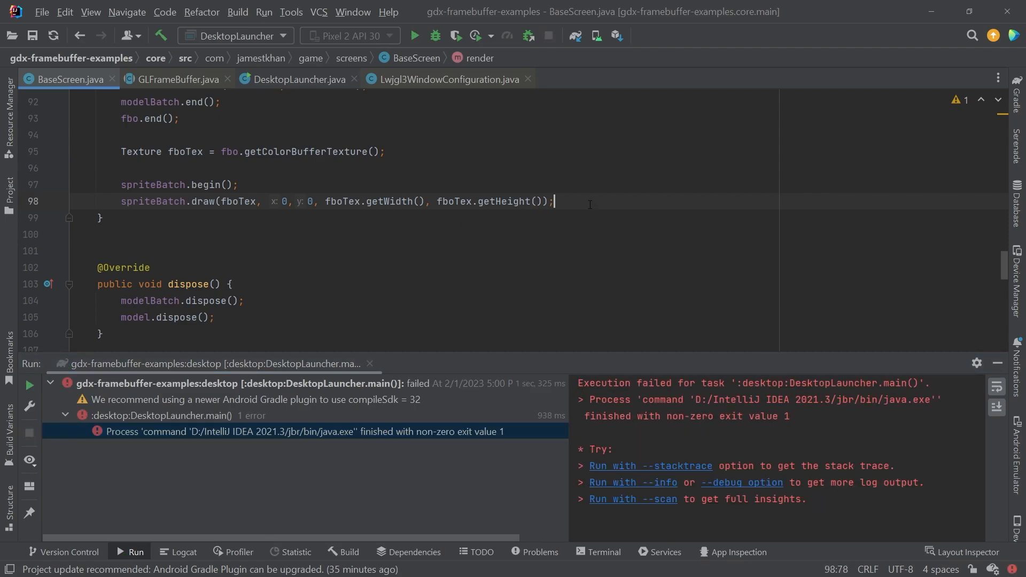
type("spriteBatch.end();")
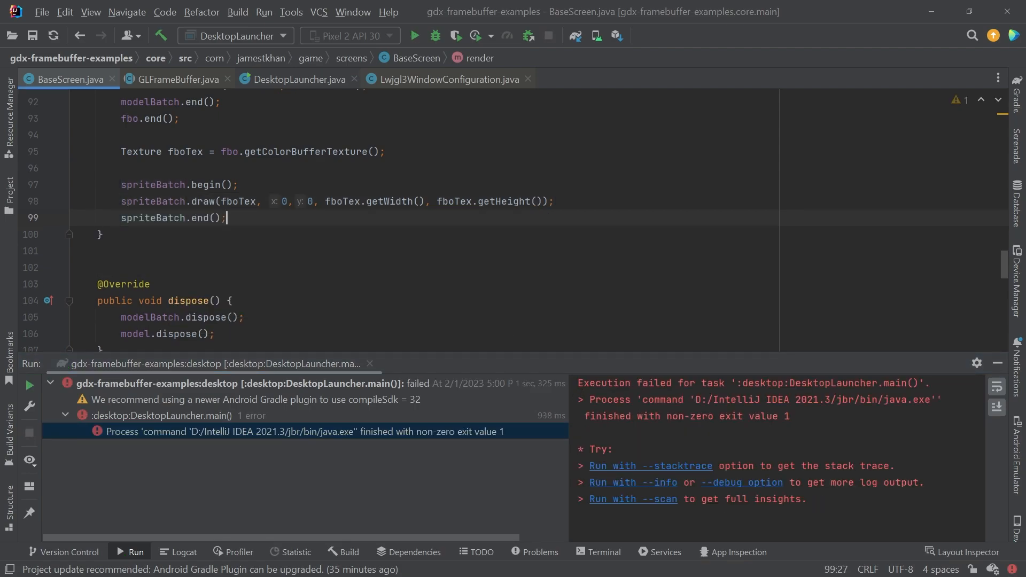
left_click(414, 36)
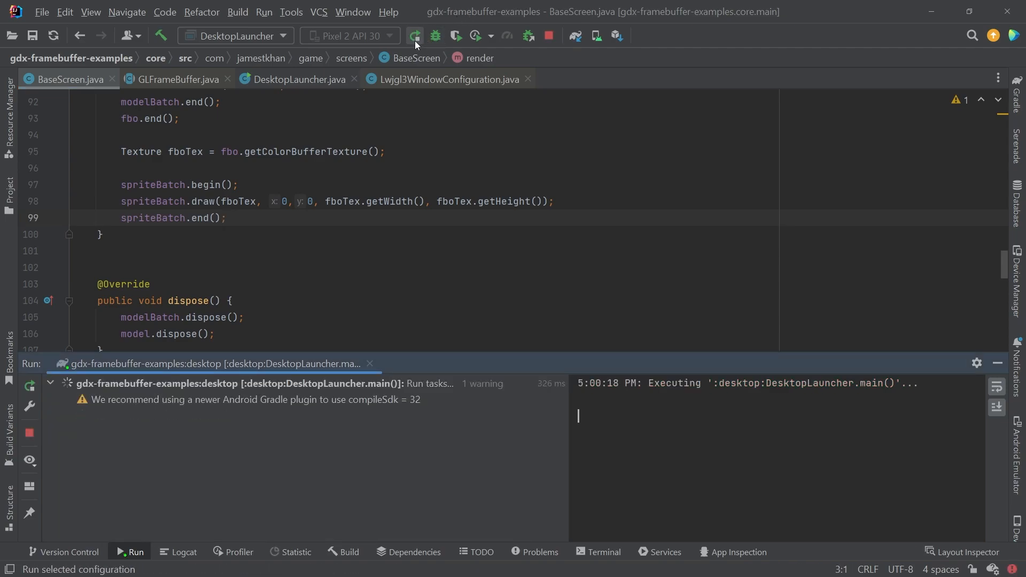
left_click(414, 36)
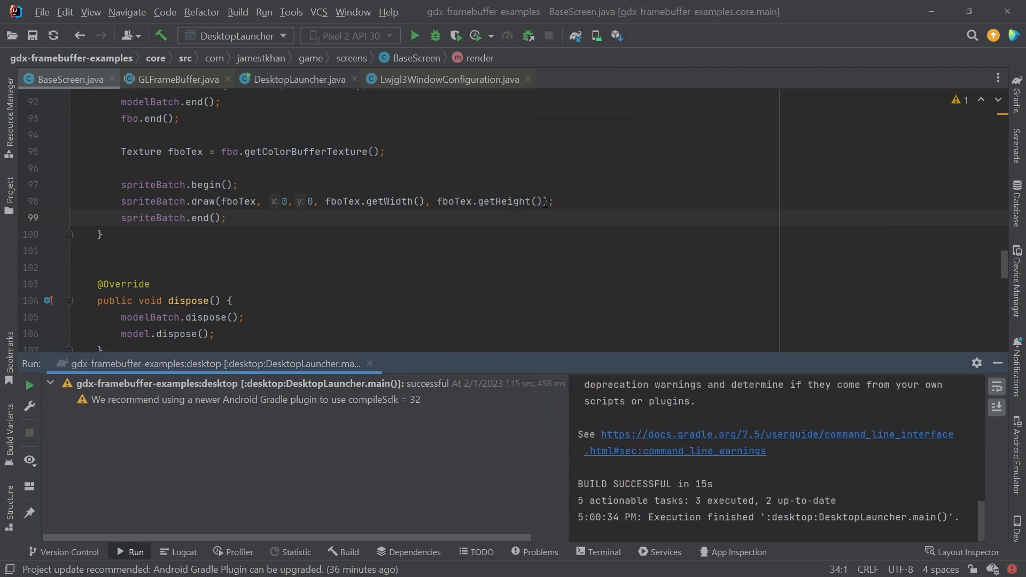
Step: Give the draw texture coordinates 0, 0, 1, 1 and relaunch to show the cabin scene
type(", 0, 0, 1, 1")
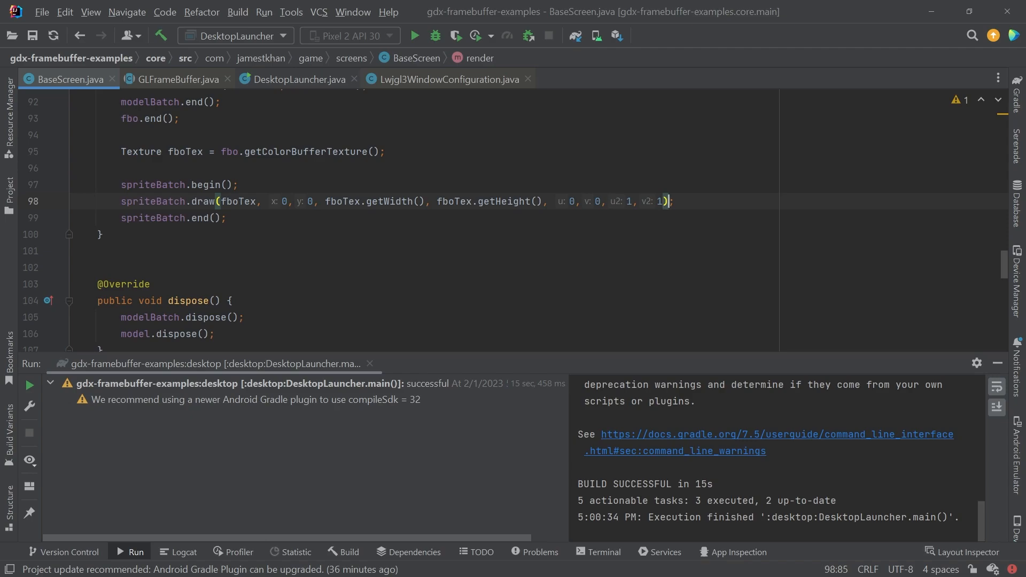
left_click(414, 36)
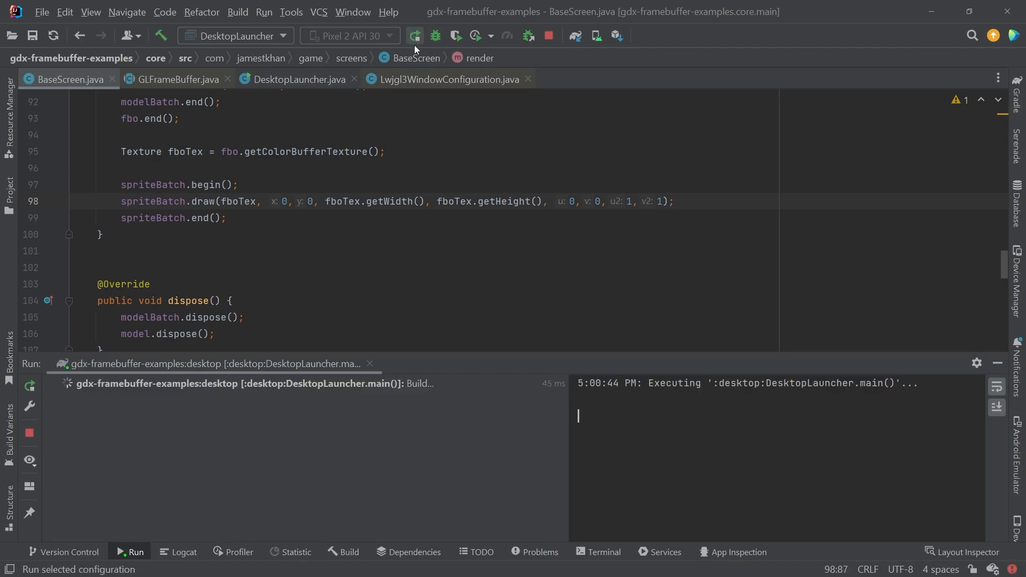
left_click(414, 36)
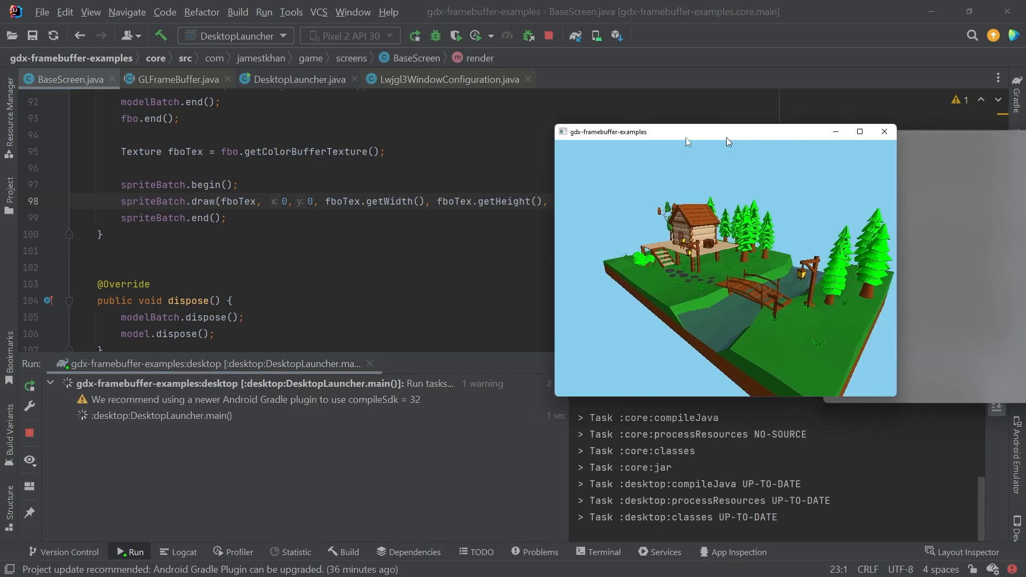
left_click_drag(724, 132, 473, 125)
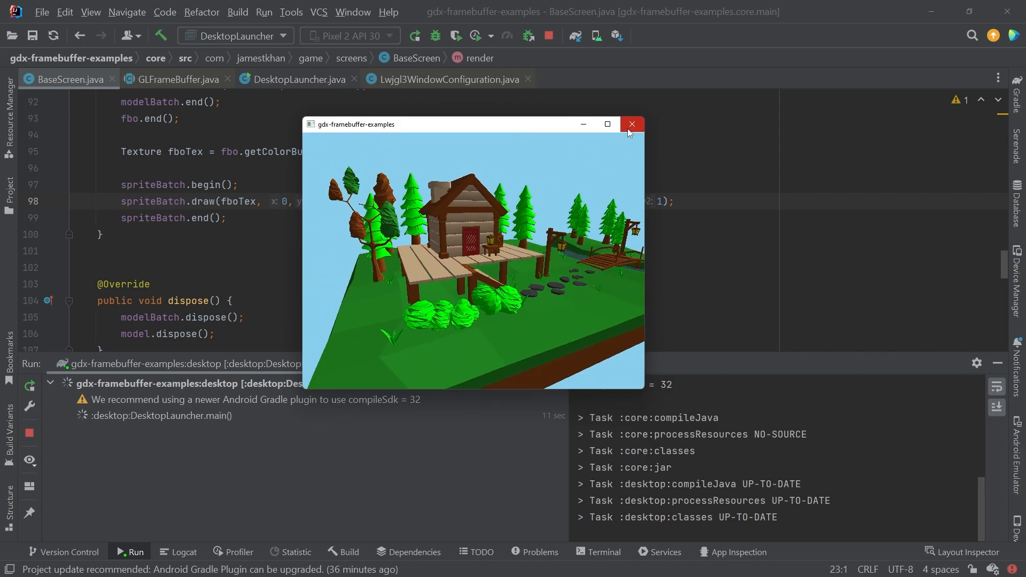
Step: Close the game and add config.setWindowedMode(1280, 720) in DesktopLauncher
left_click(630, 125)
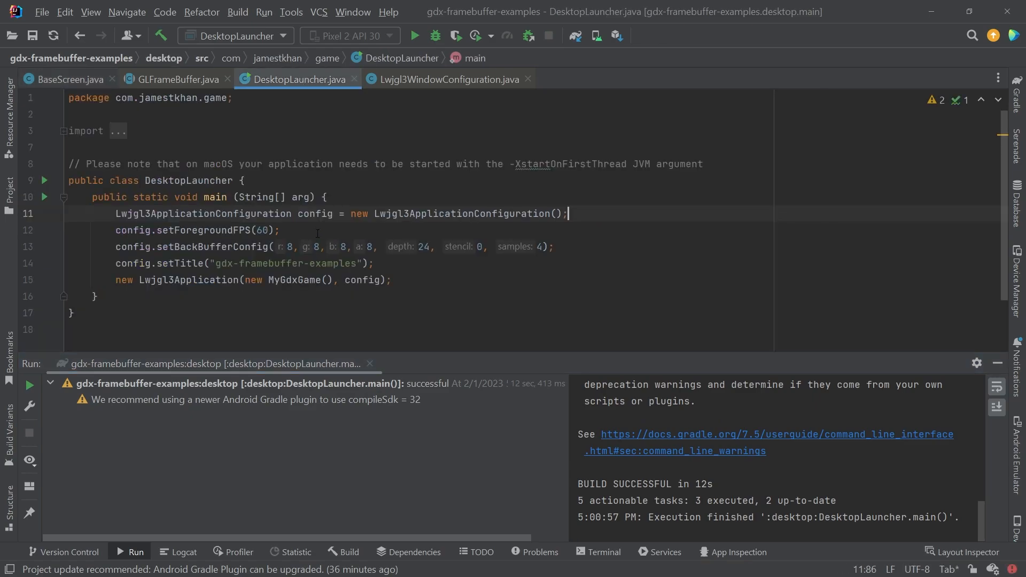
type("config.setWindowedMode();")
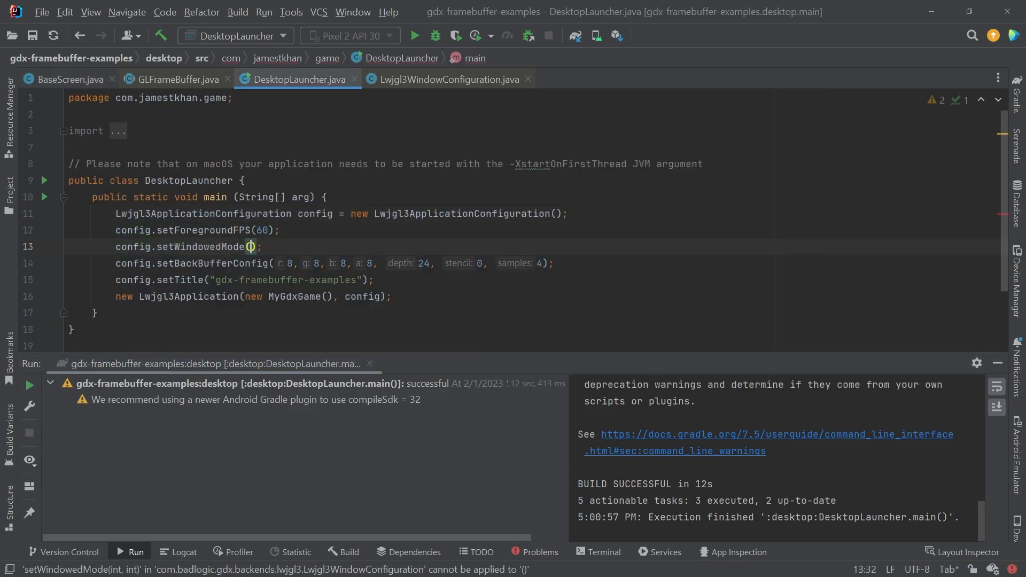
type("1280, 720")
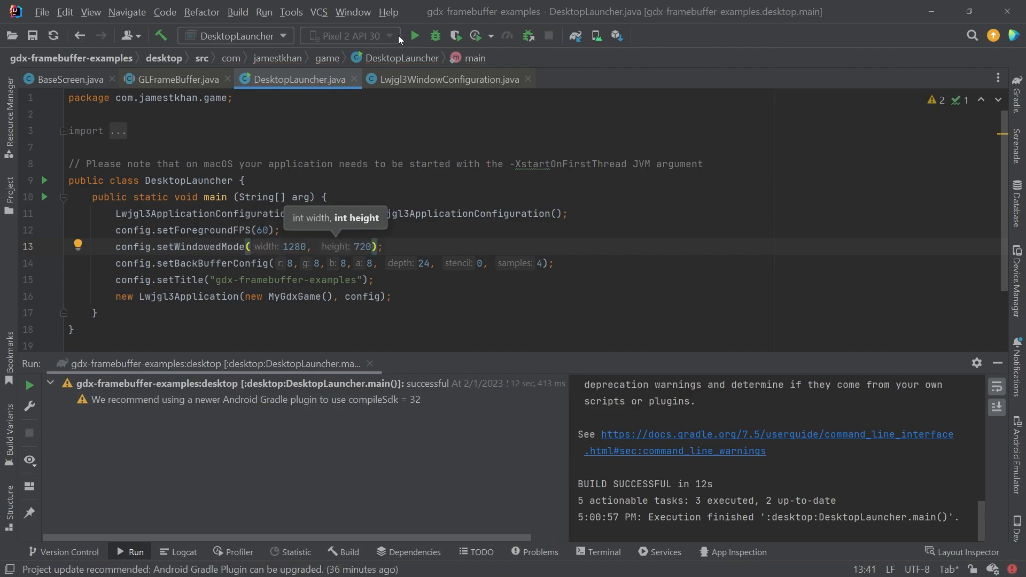
left_click(414, 36)
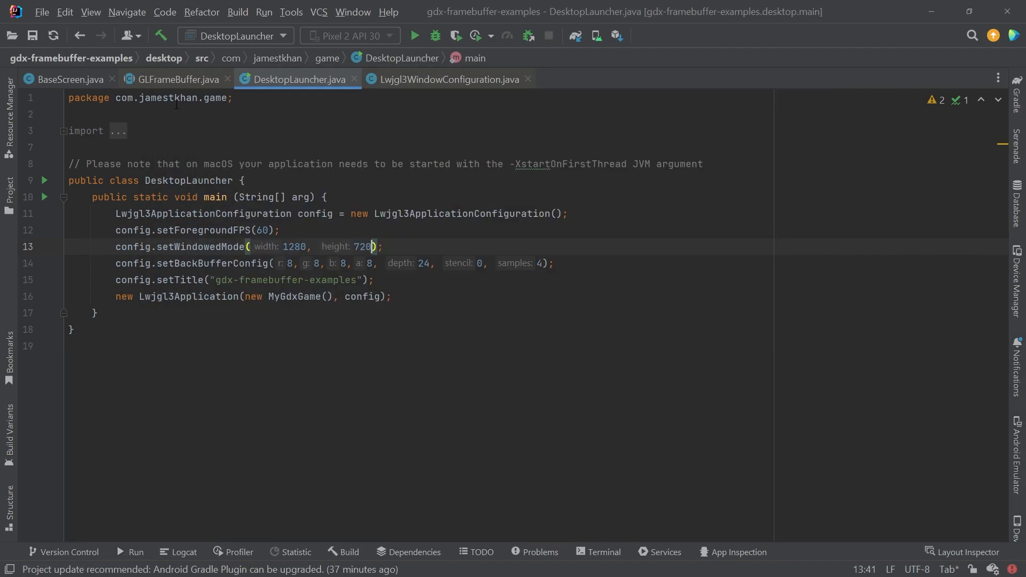
Step: Switch to BaseScreen.java to review render's framebuffer texture drawing
left_click(69, 79)
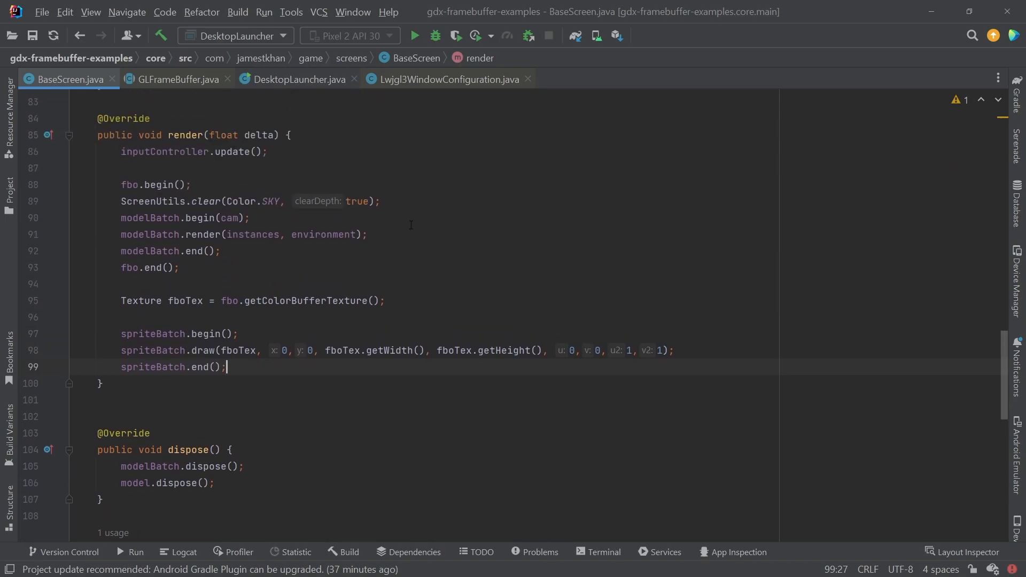
mouse_move(331, 268)
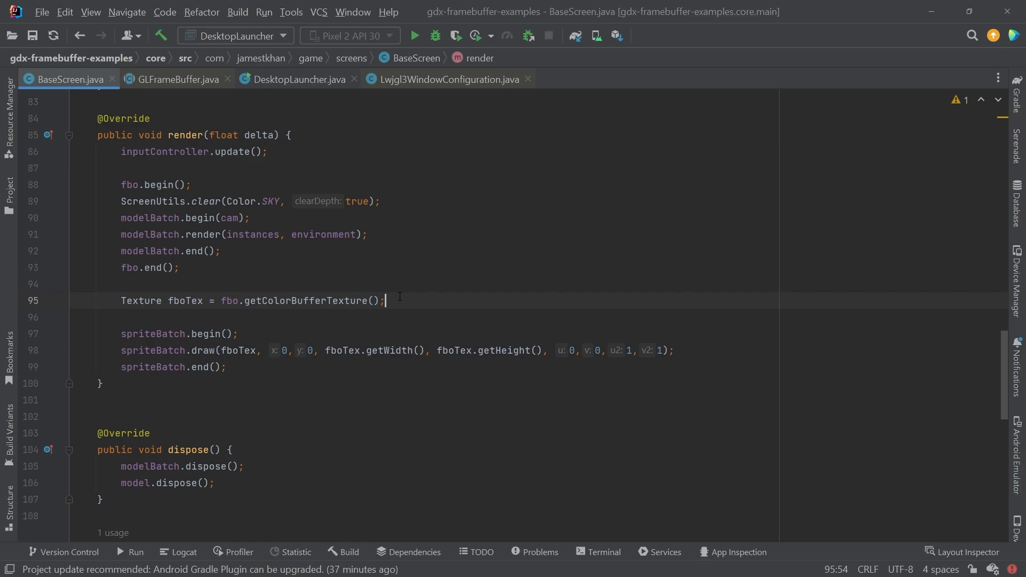
mouse_move(436, 237)
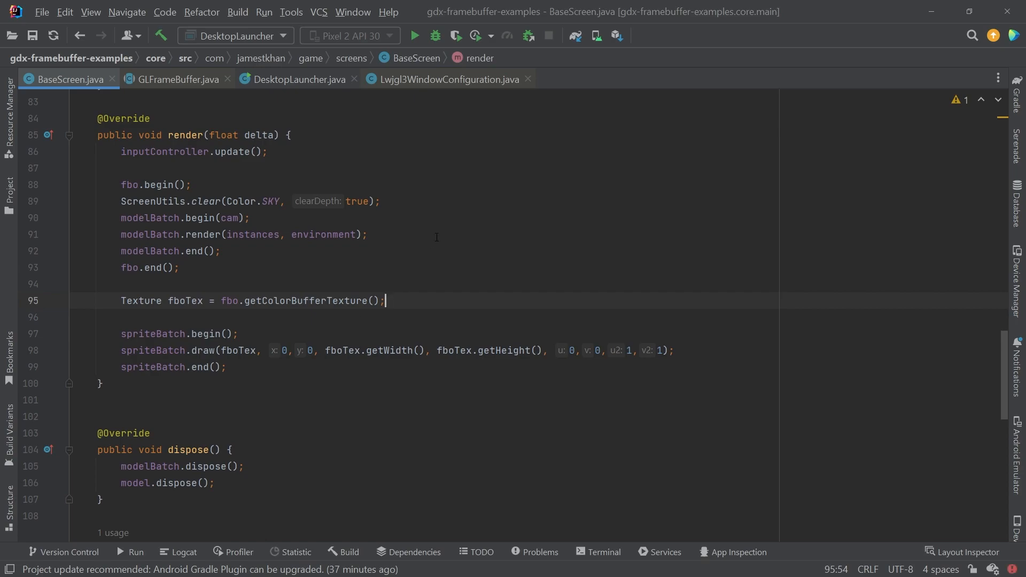
mouse_move(395, 326)
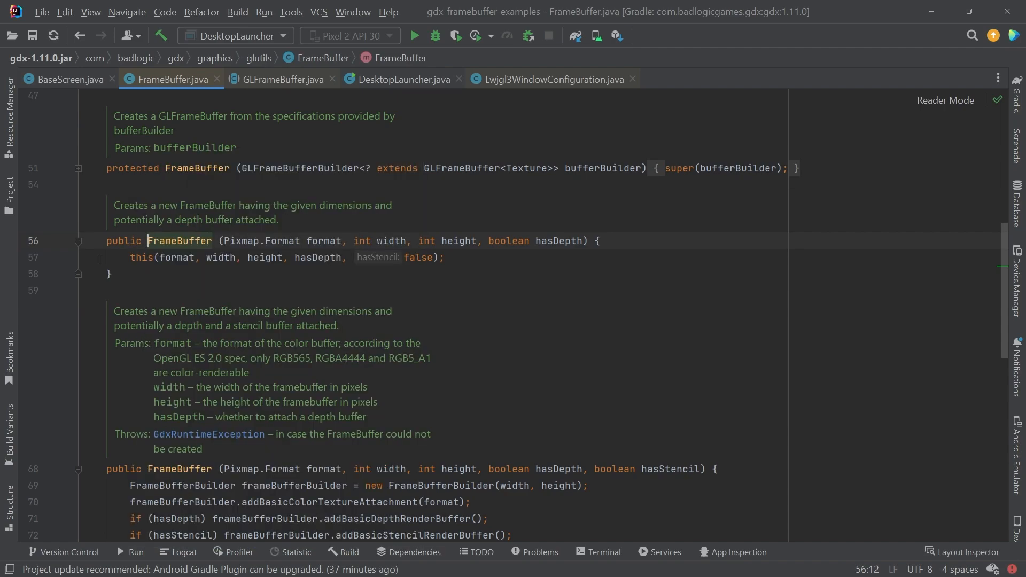
Step: Trace FrameBuffer's constructor into addBasicDepthRenderBuffer and its GL_DEPTH_COMPONENT16 constant
scroll("down", 3)
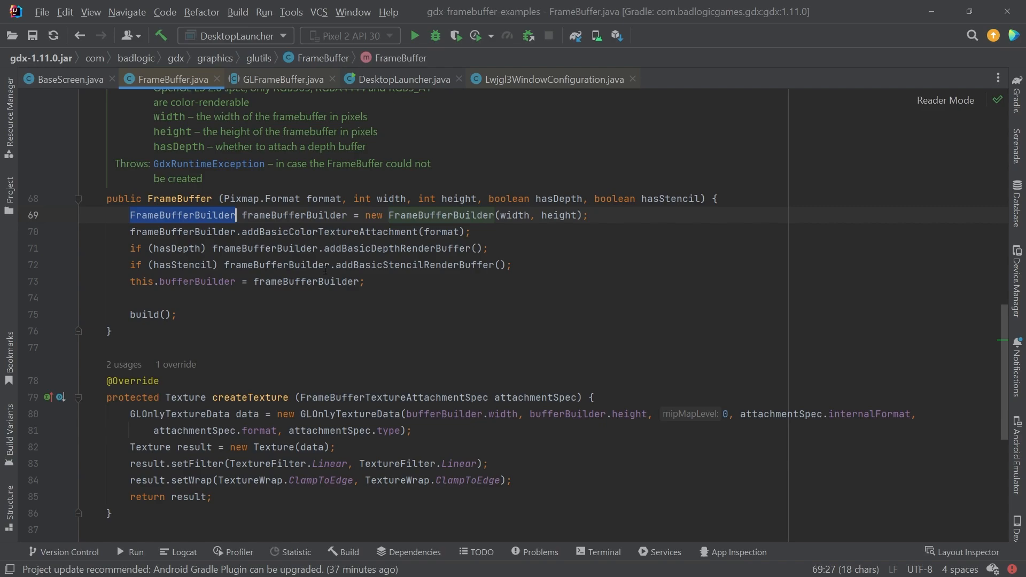
double_click(327, 231)
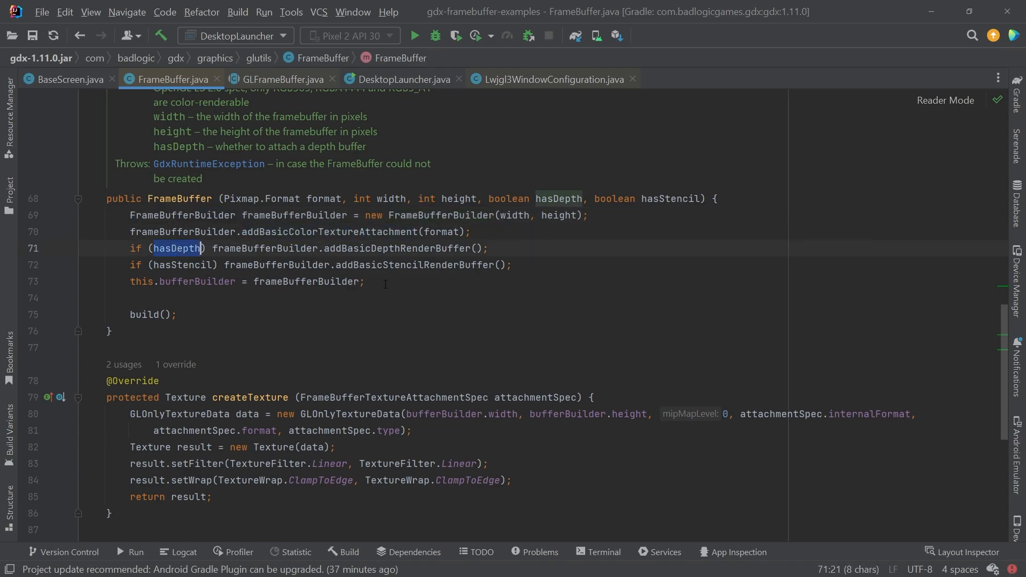
double_click(396, 248)
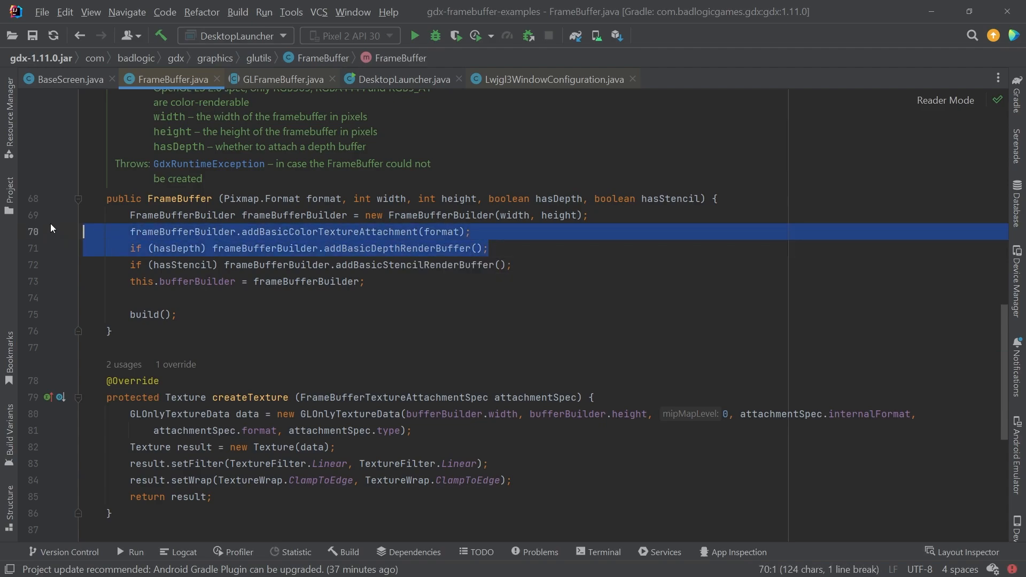
left_click(456, 248)
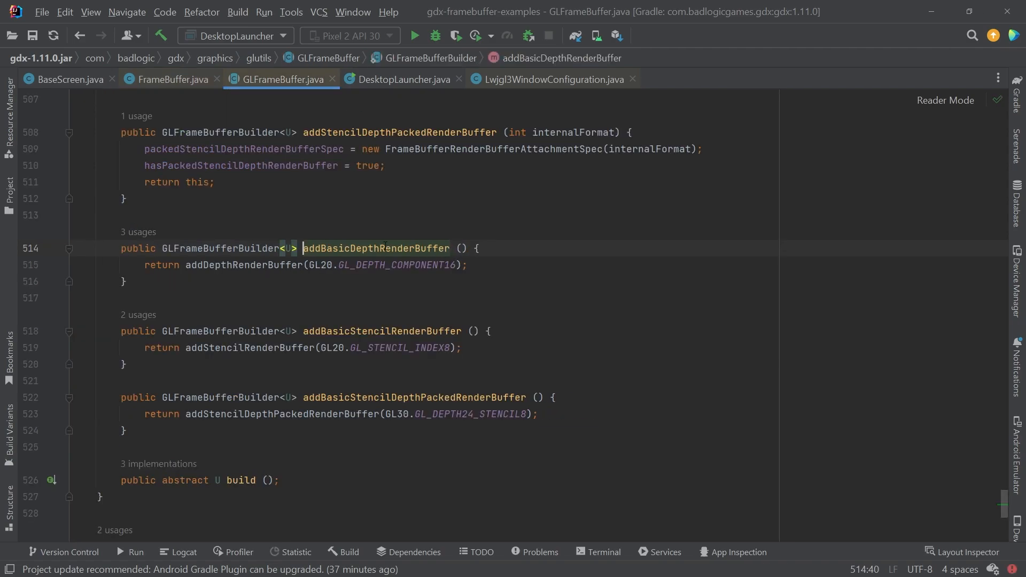
double_click(376, 248)
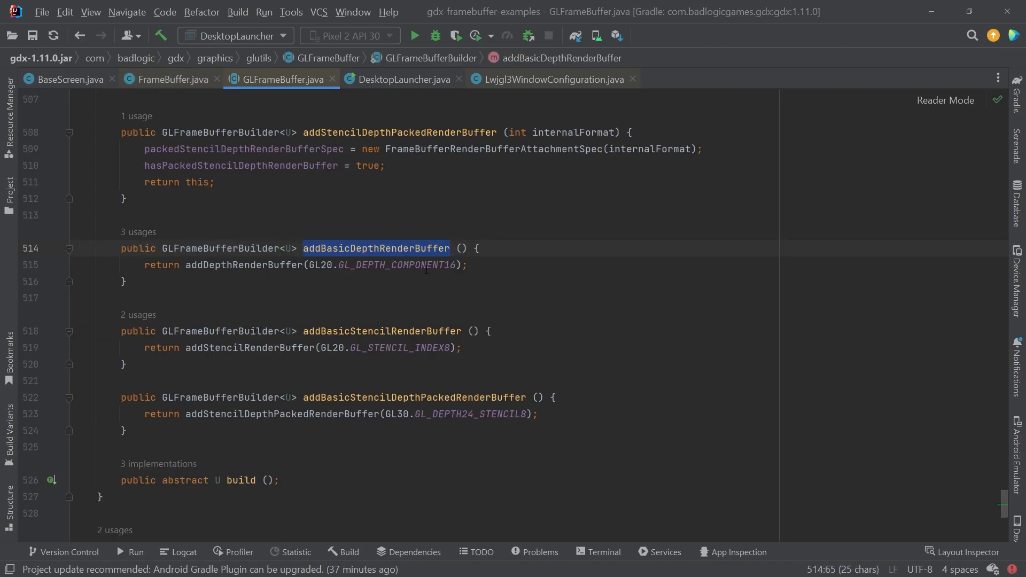
left_click(458, 265)
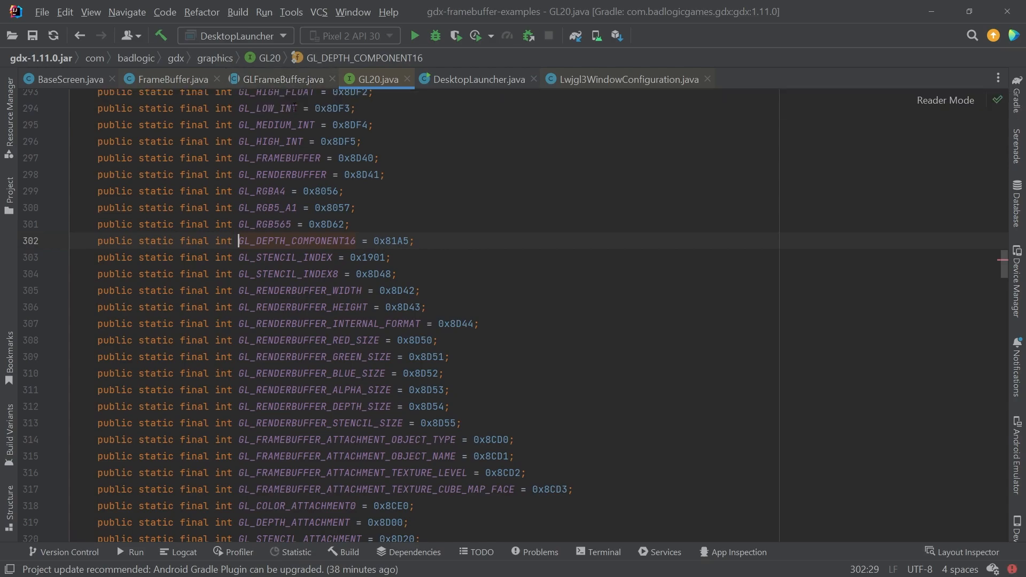
Step: Return to FrameBuffer.java and select the builder, color attachment and depth buffer lines
double_click(295, 240)
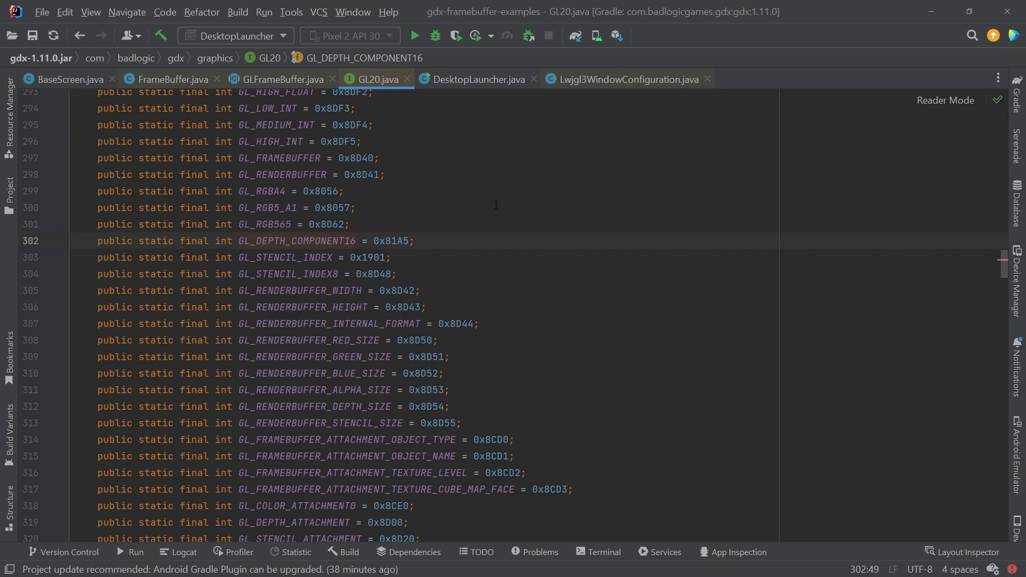
mouse_move(454, 160)
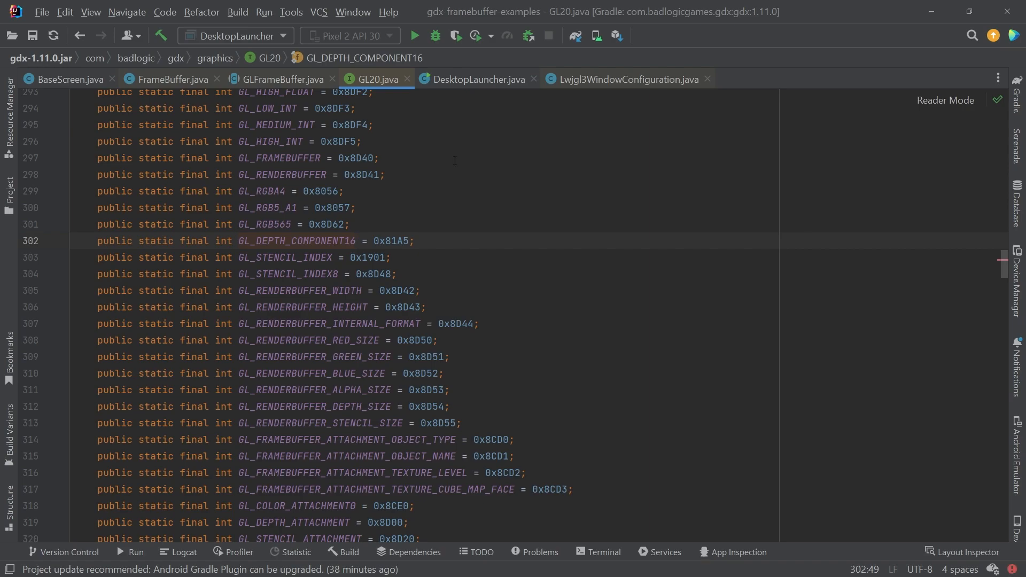
left_click(66, 79)
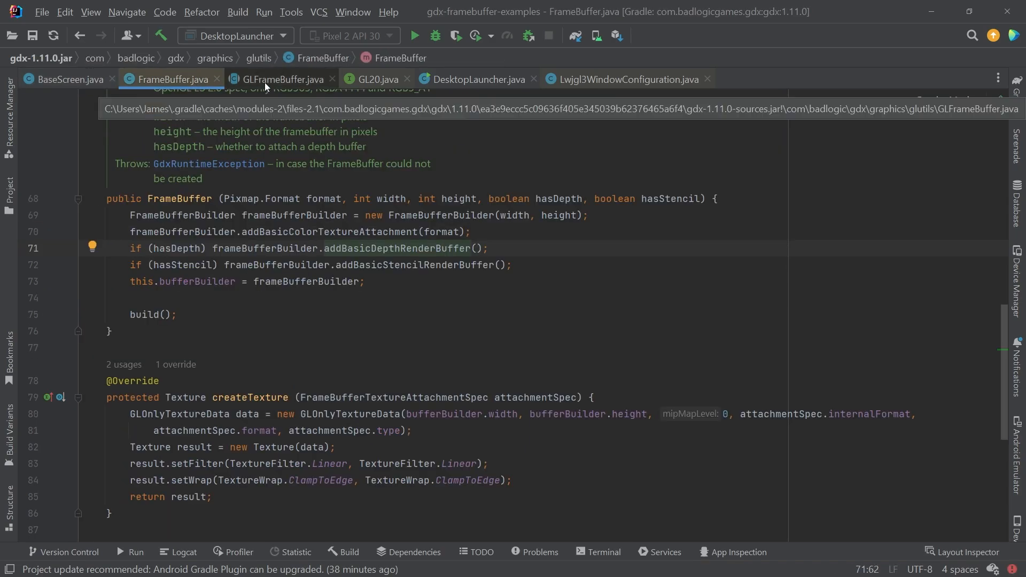
left_click_drag(130, 215, 488, 248)
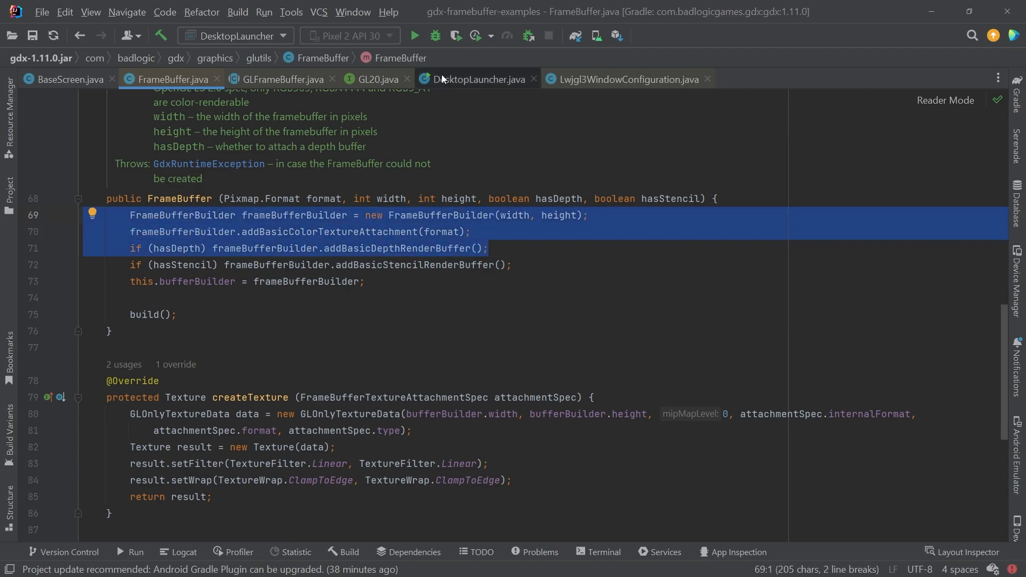
Step: Look up the addDepthRenderBuffer method name in the framebuffer library source
left_click(69, 79)
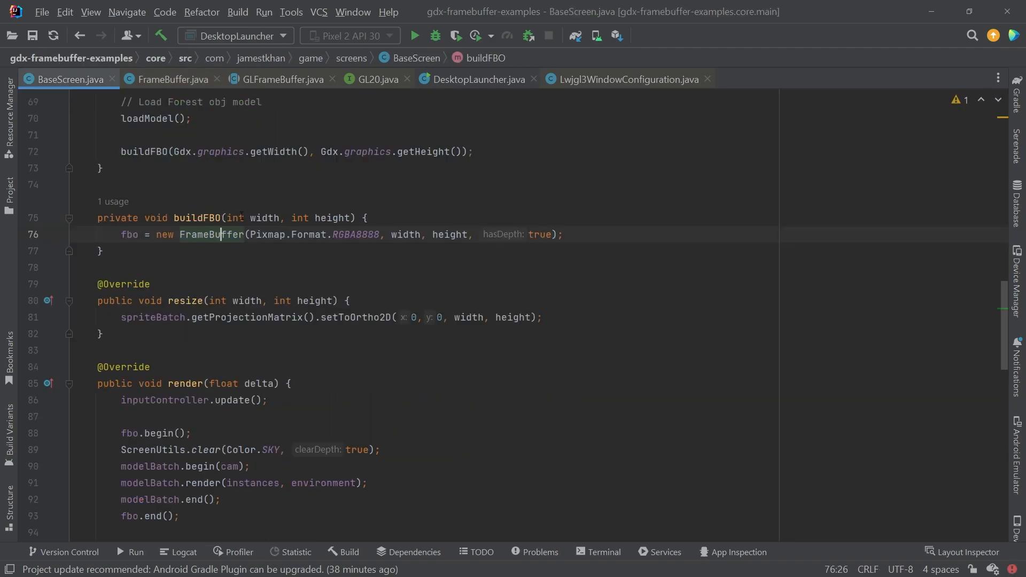
scroll("down", 3)
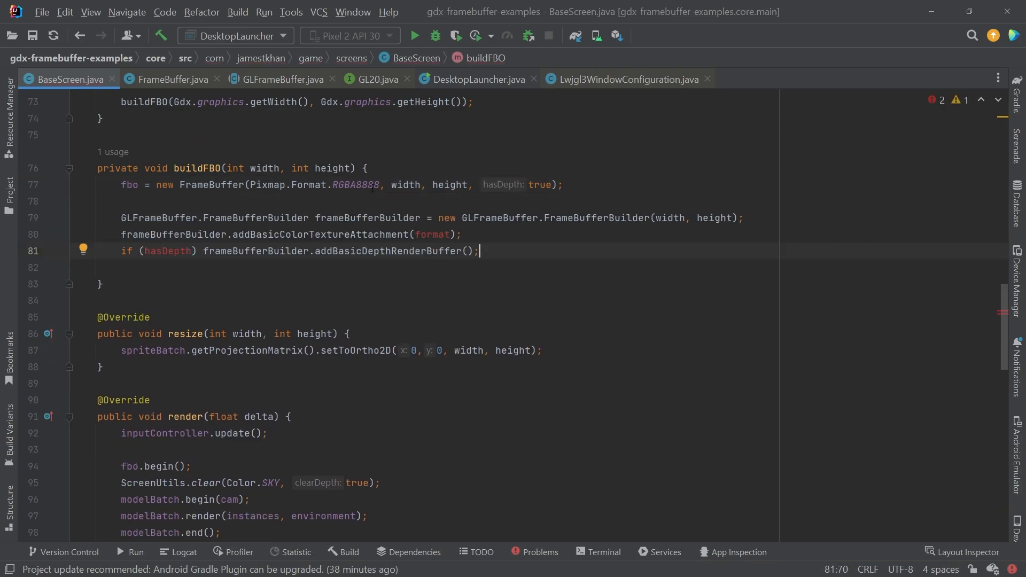
double_click(211, 184)
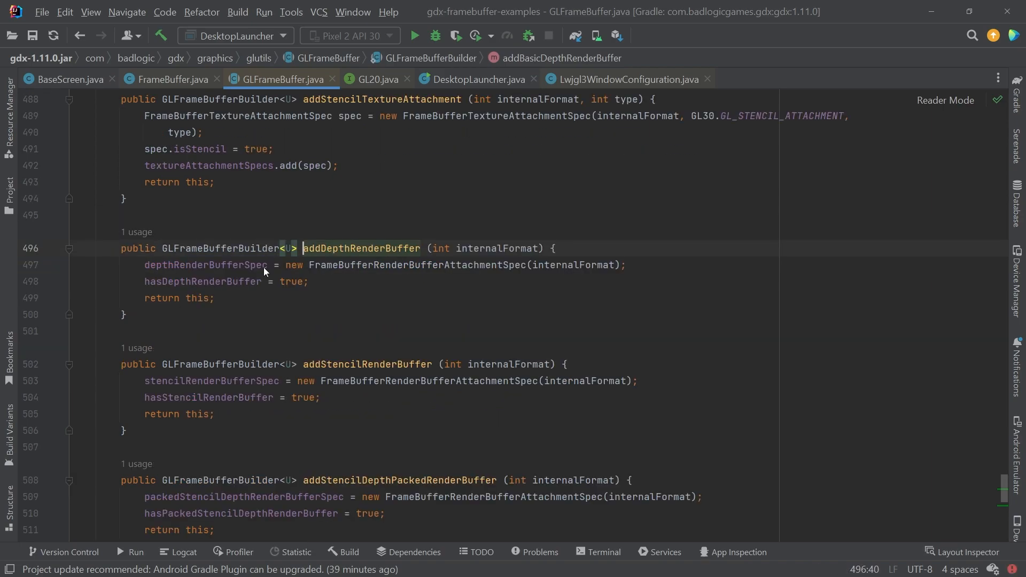
double_click(361, 248)
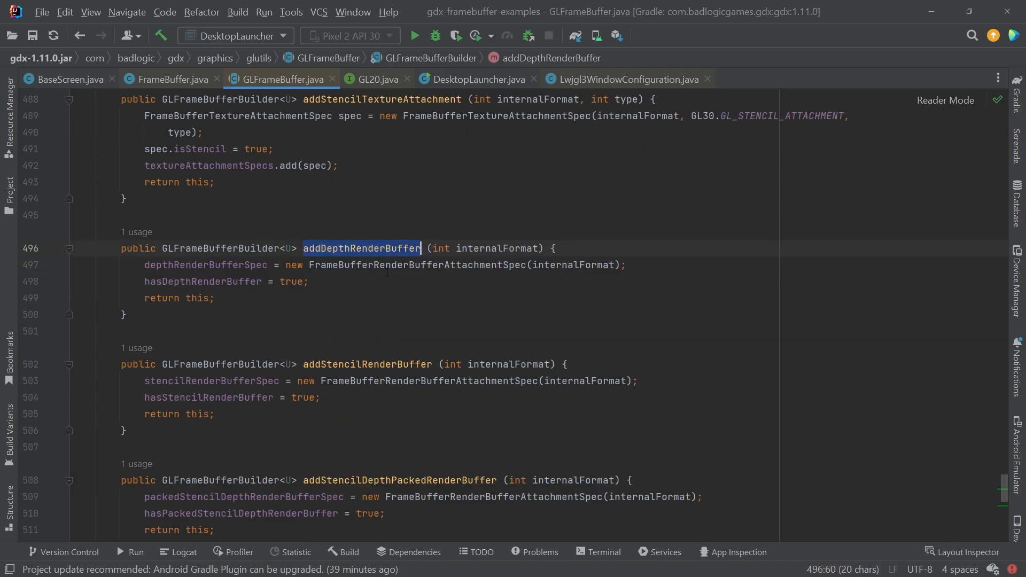
left_click(66, 79)
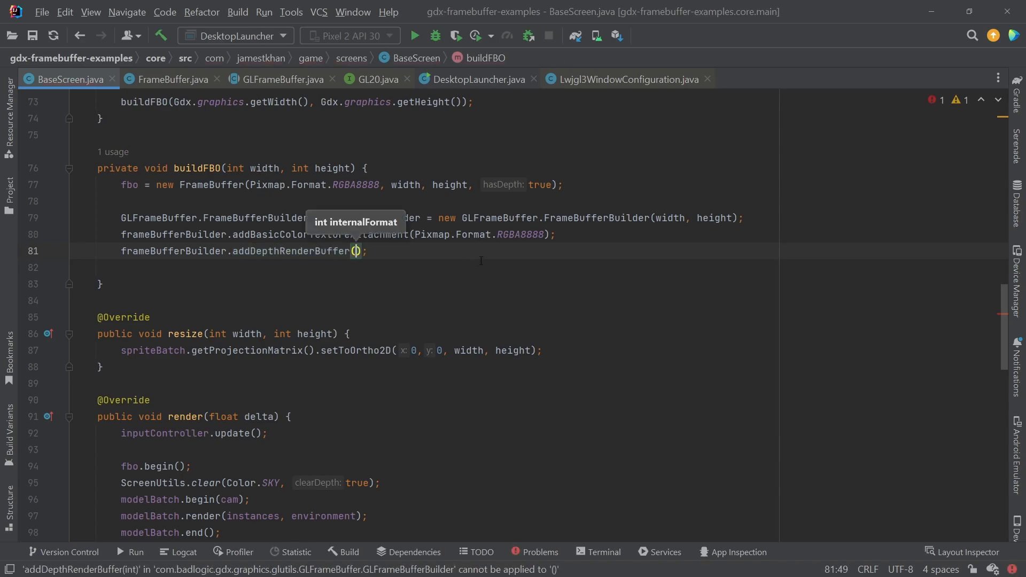
Step: Add a GL_DEPTH_COMPONENT24 depth buffer, assign fbo = frameBufferBuilder.build(), and run the app
type("GL20.GL")
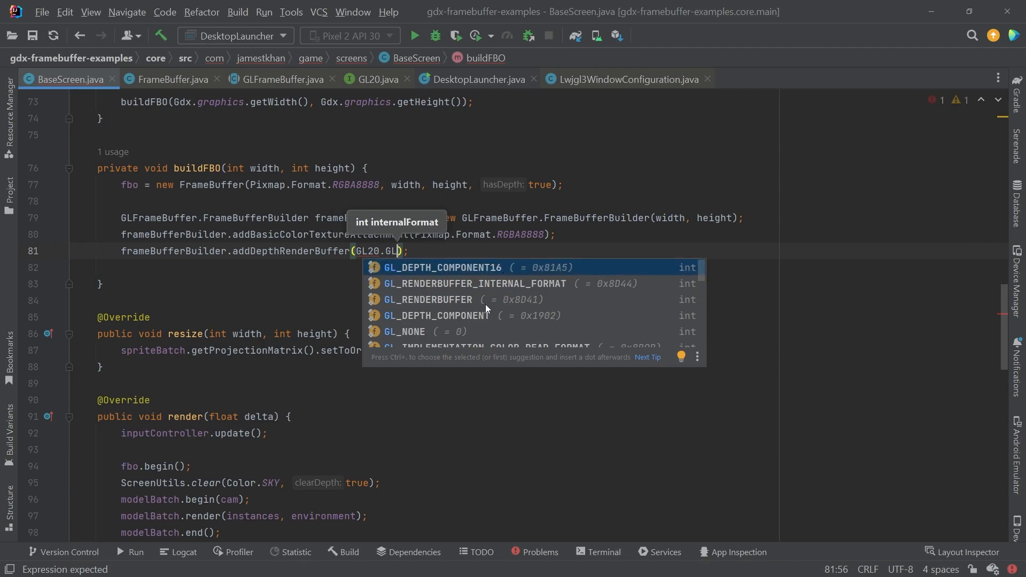
mouse_move(481, 316)
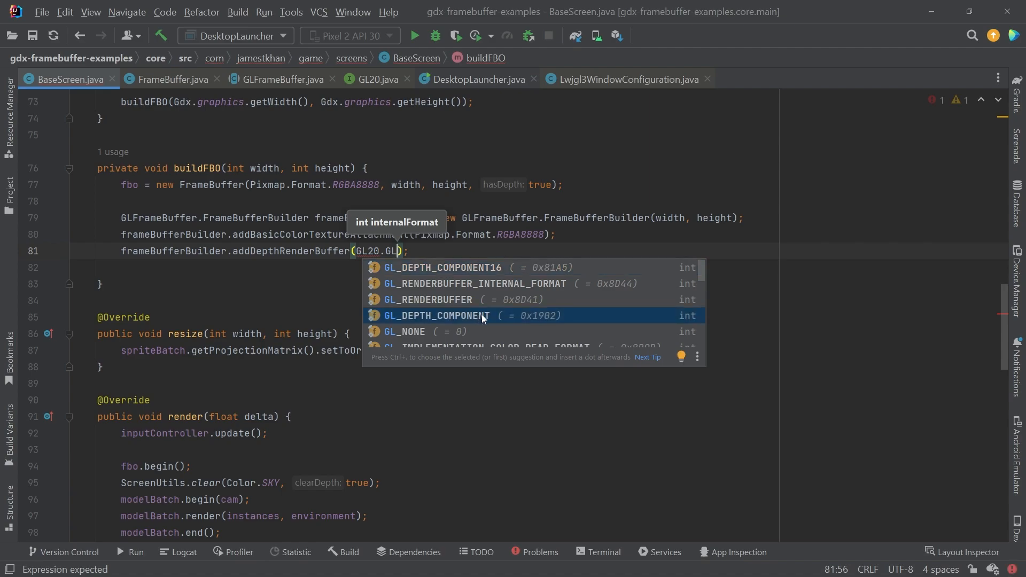
mouse_move(503, 325)
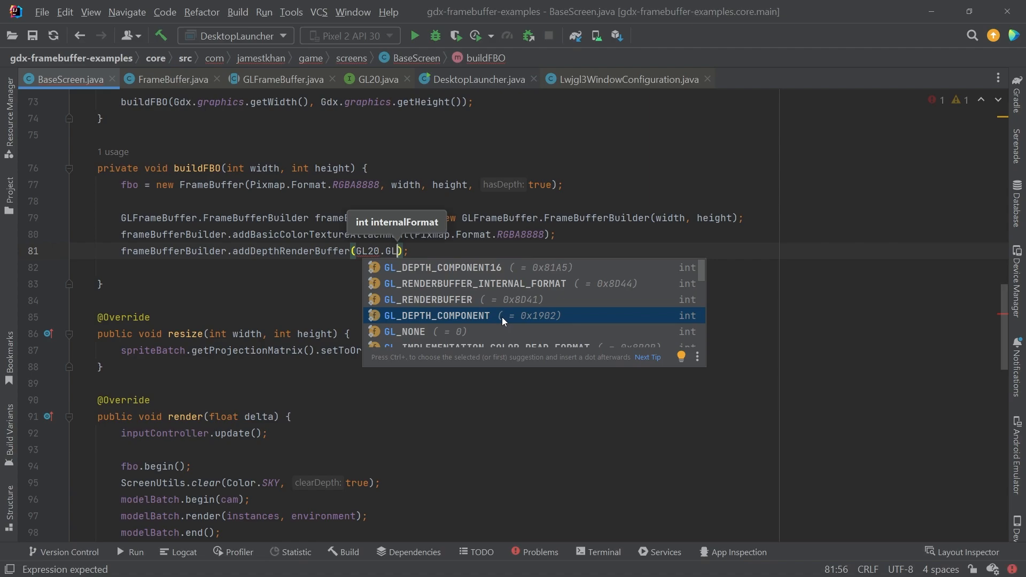
mouse_move(487, 321)
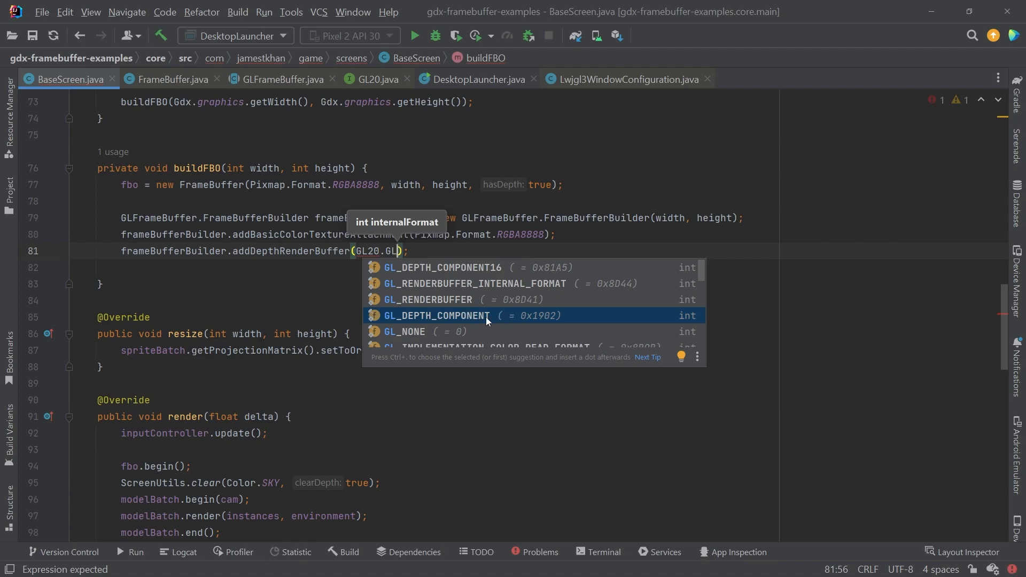
mouse_move(489, 247)
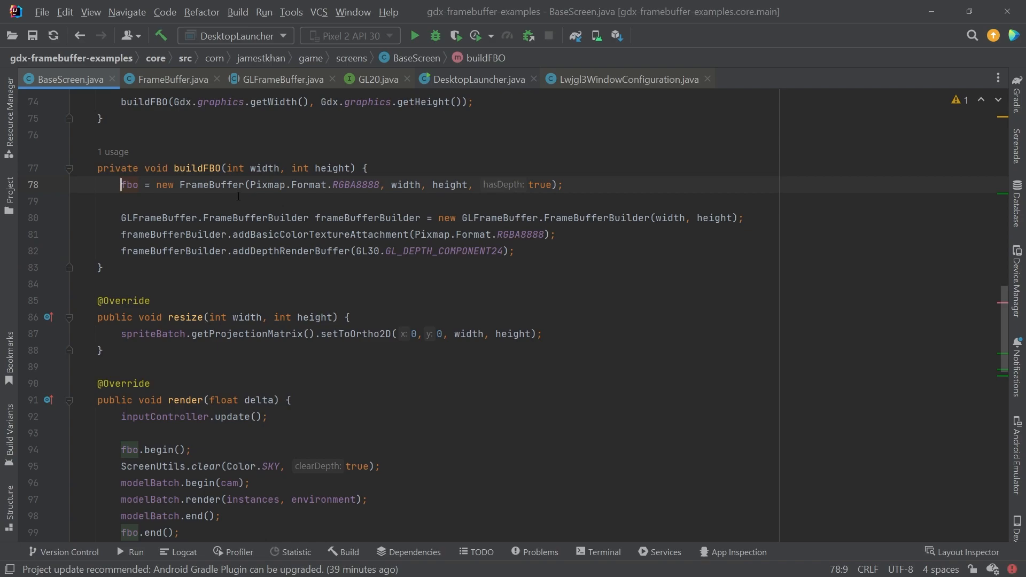
left_click(514, 251)
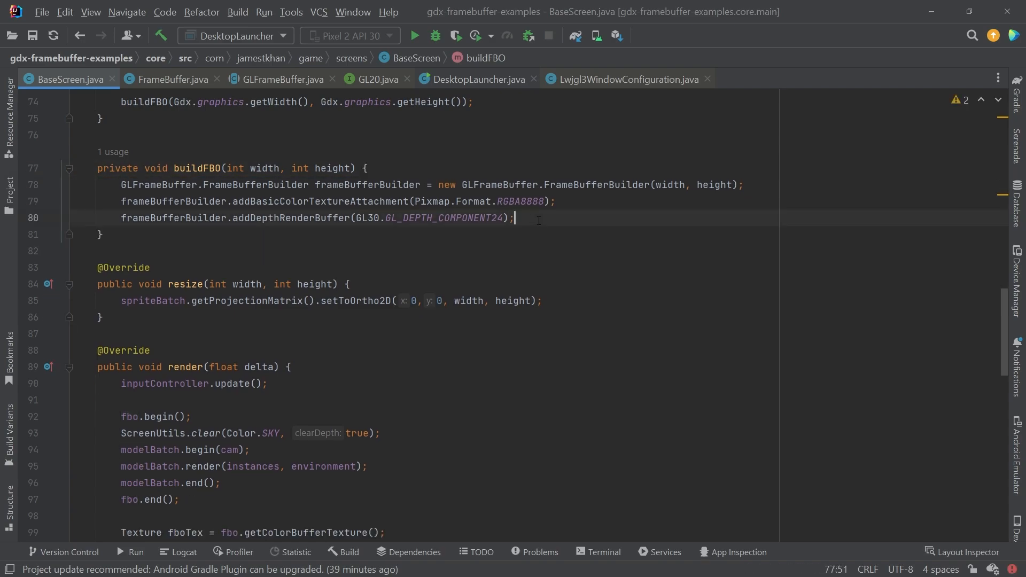
type("fbo =")
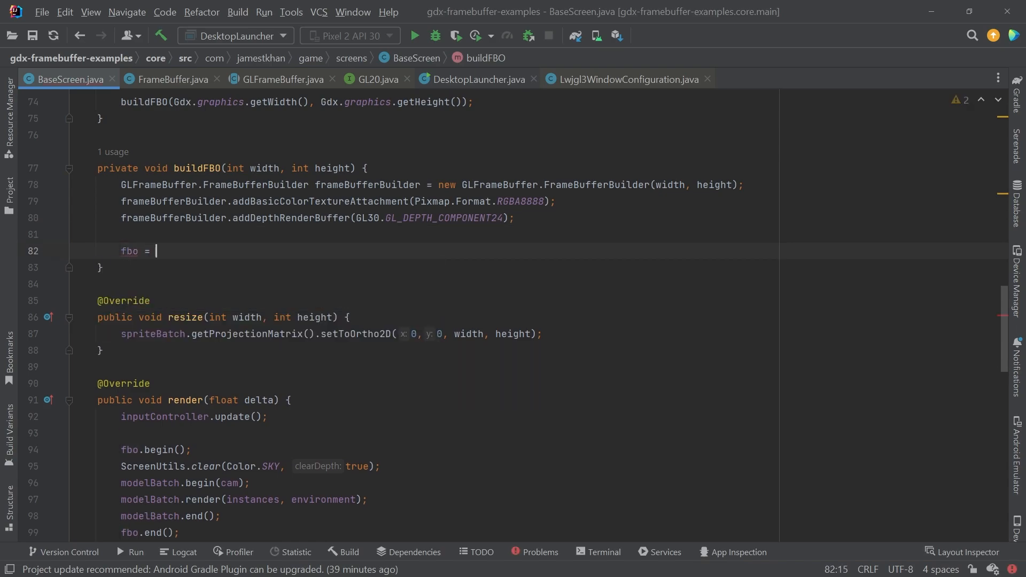
type("frameBufferBuilder.build();")
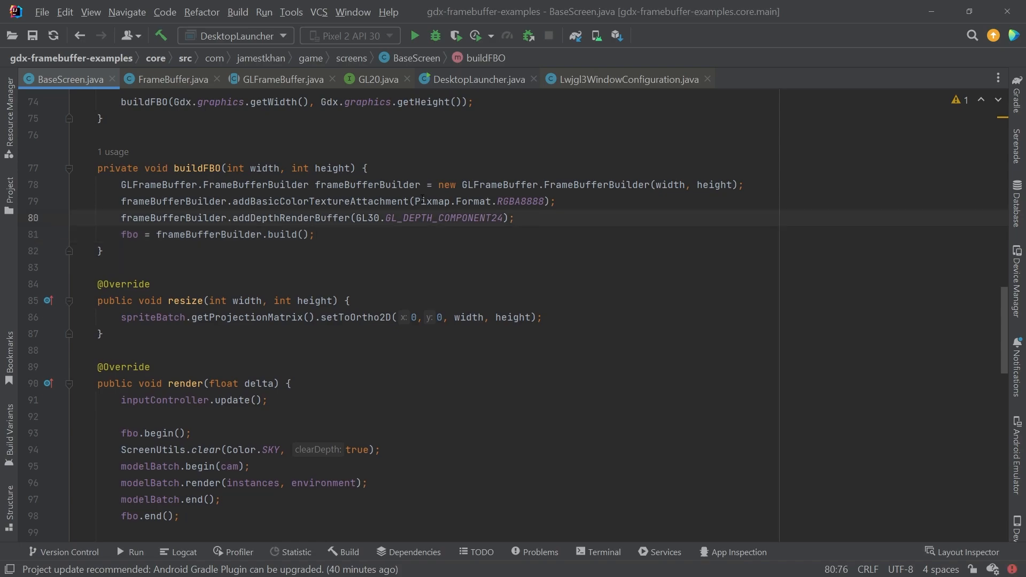
double_click(442, 218)
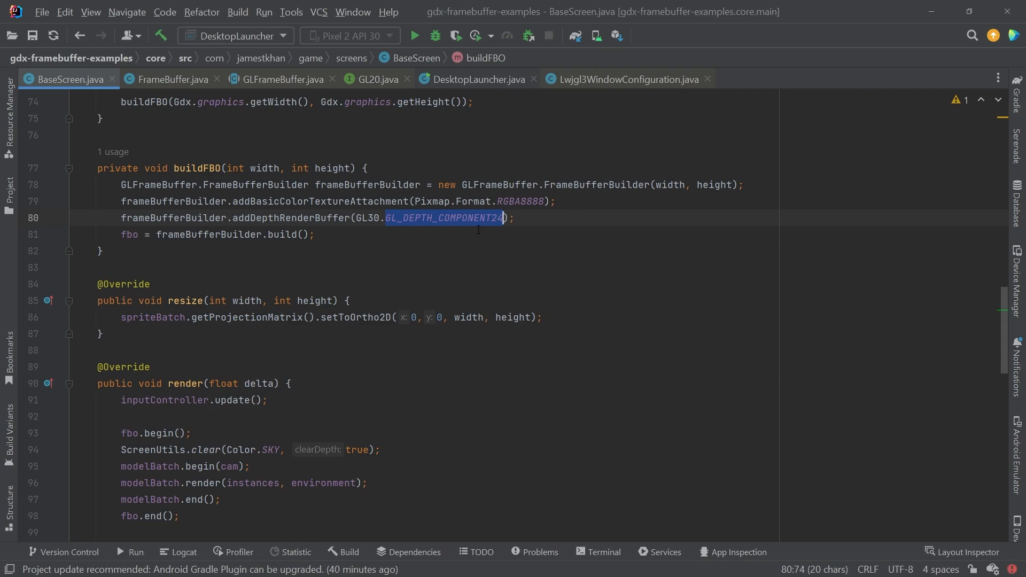
left_click(314, 235)
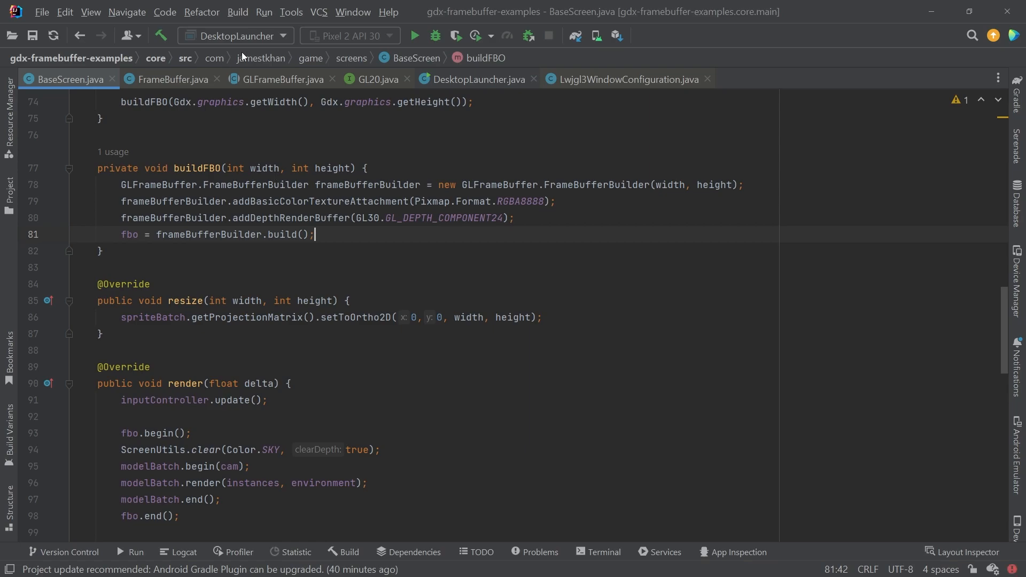
left_click(414, 36)
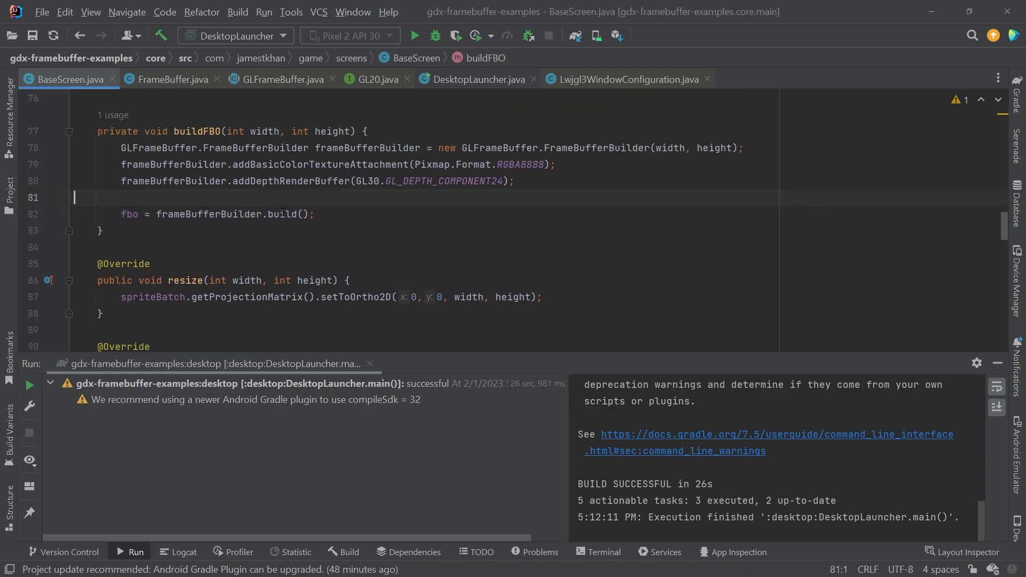
Step: Maximize the gdx-framebuffer-examples window; the scene fills only part, rest black
scroll("down", 3)
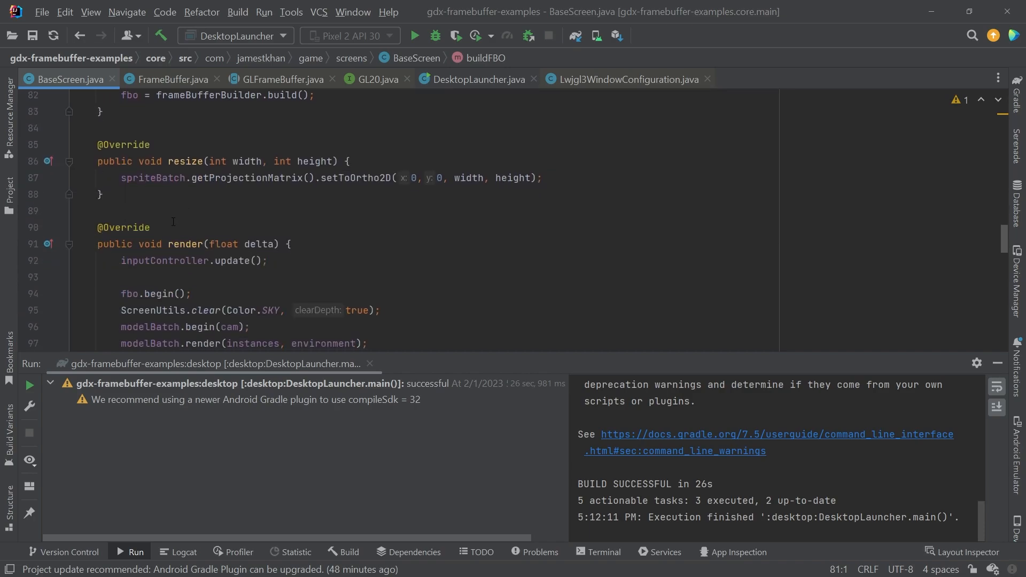
double_click(237, 260)
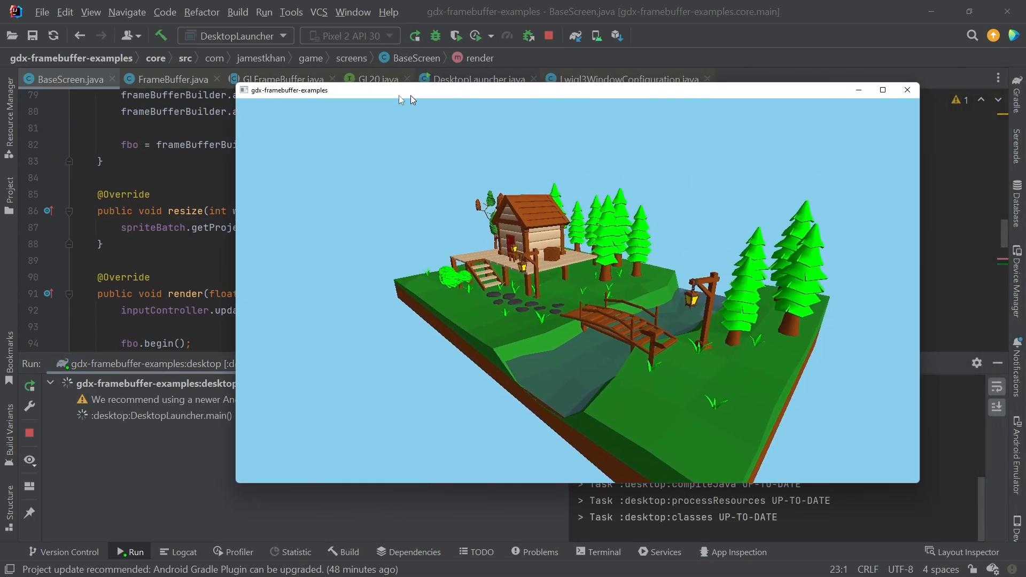
left_click(881, 90)
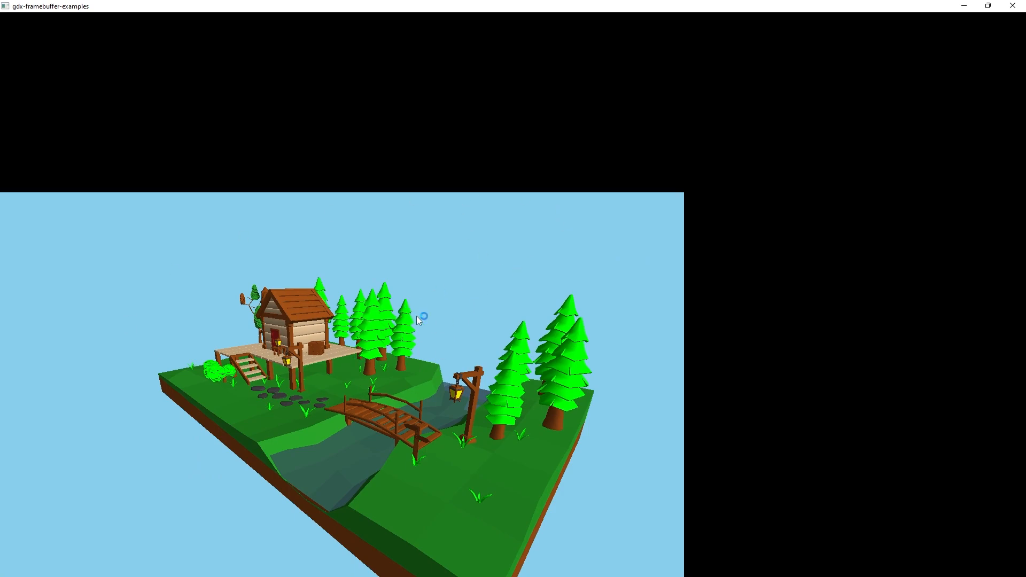
mouse_move(993, 12)
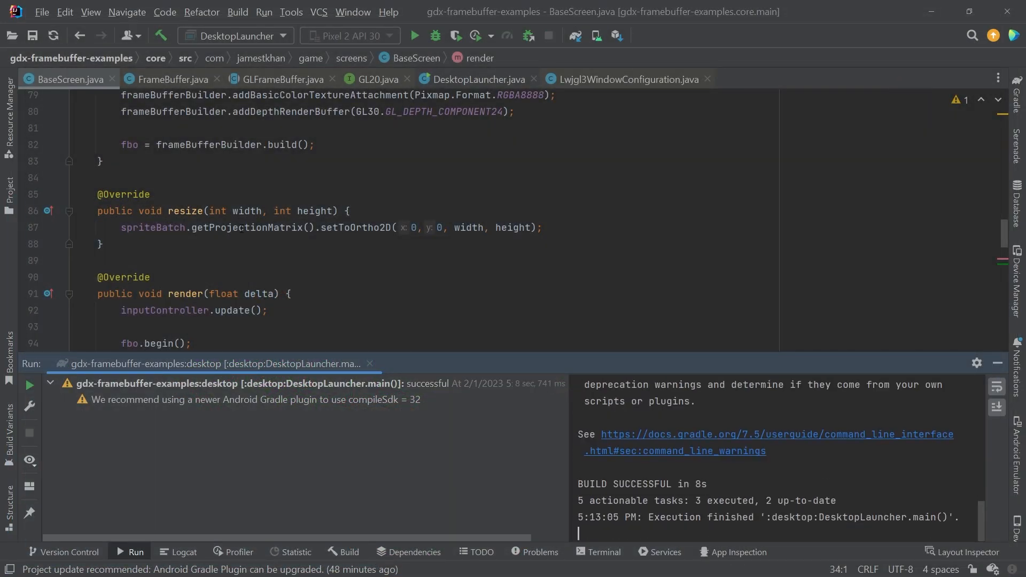
type("buildFBO(Gdx.graphics.getWidth(), Gdx.graphics.getHeight());")
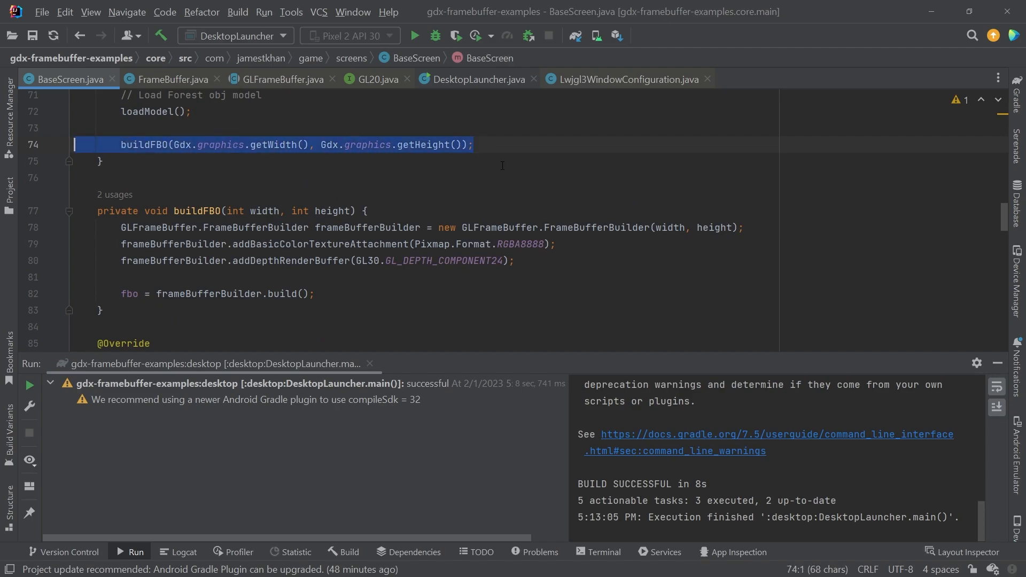
Step: Add 'if (fbo != null) fbo.dispose();' before the FrameBufferBuilder, then relaunch the desktop app
scroll("down", 3)
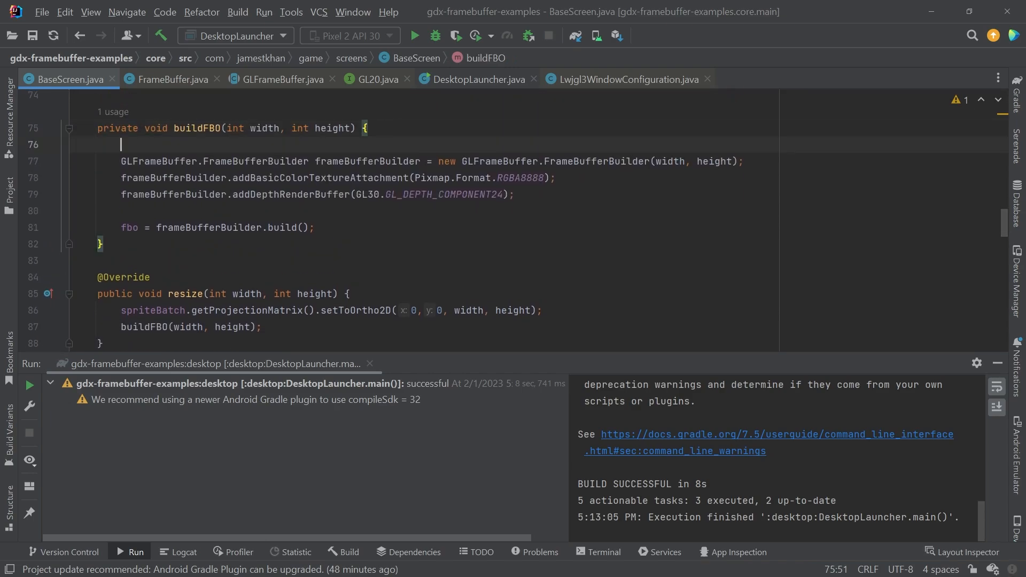
type("if (fbo")
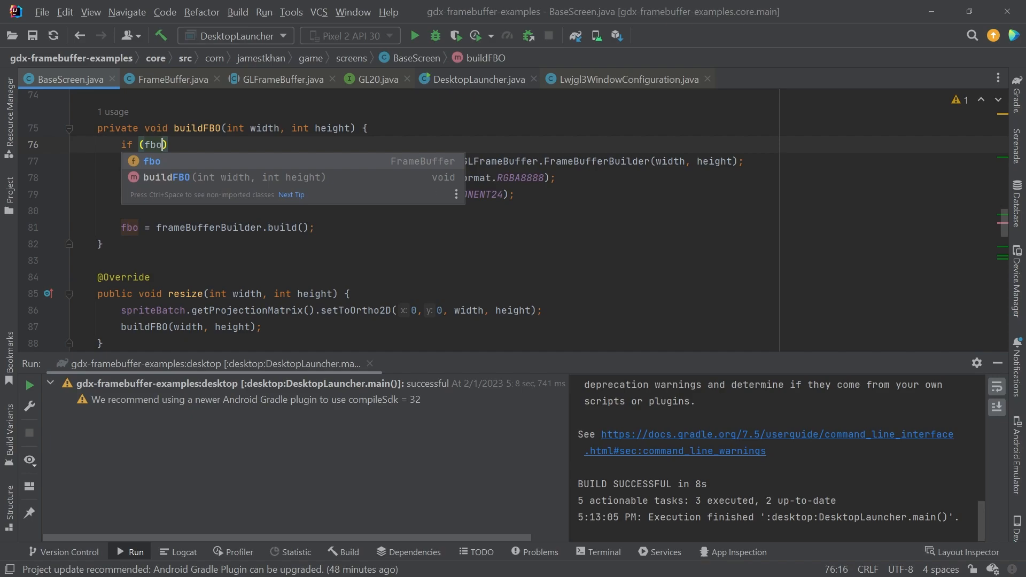
type("+")
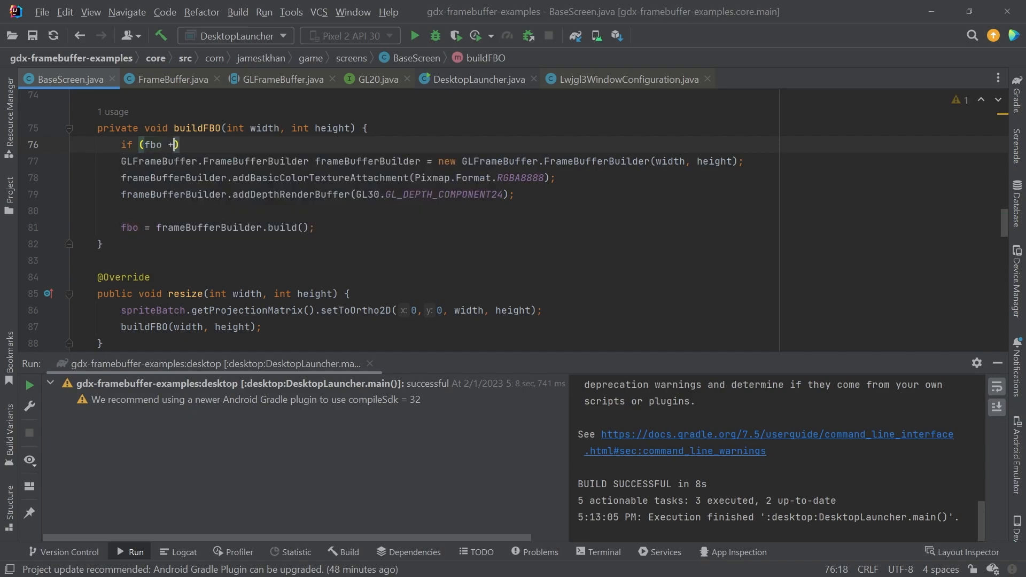
type("!= null)")
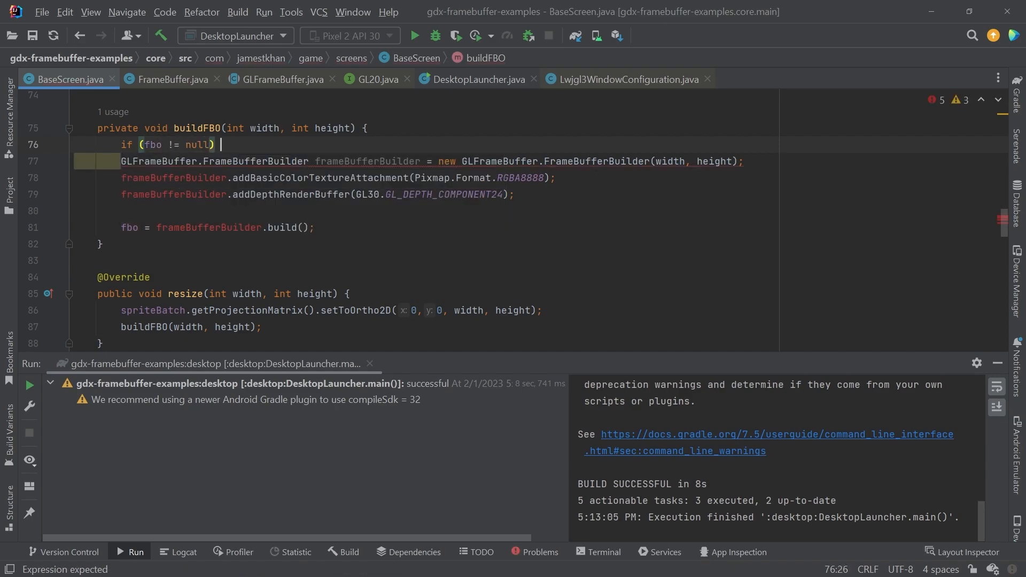
type("fbo.dispose();")
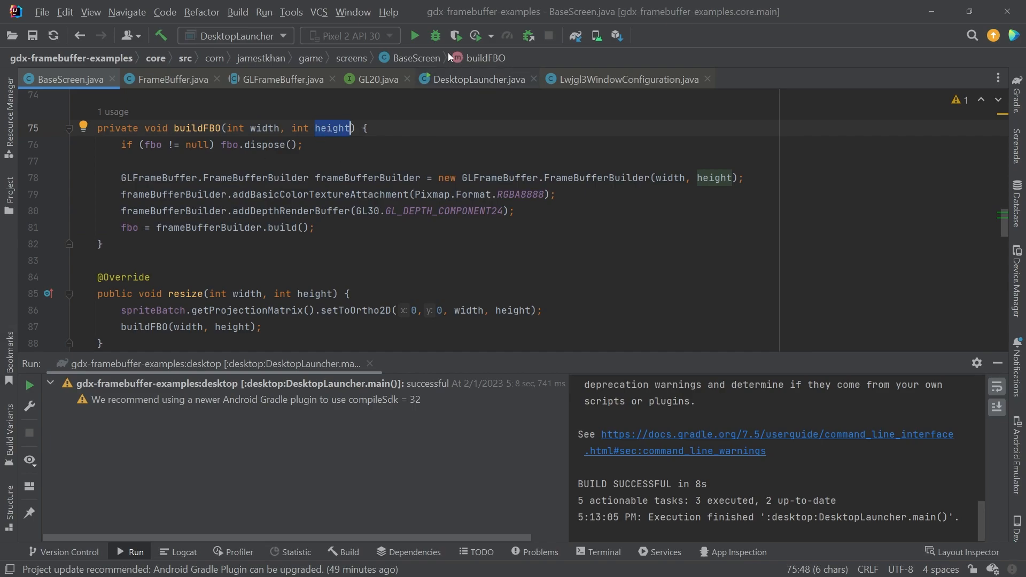
left_click(414, 35)
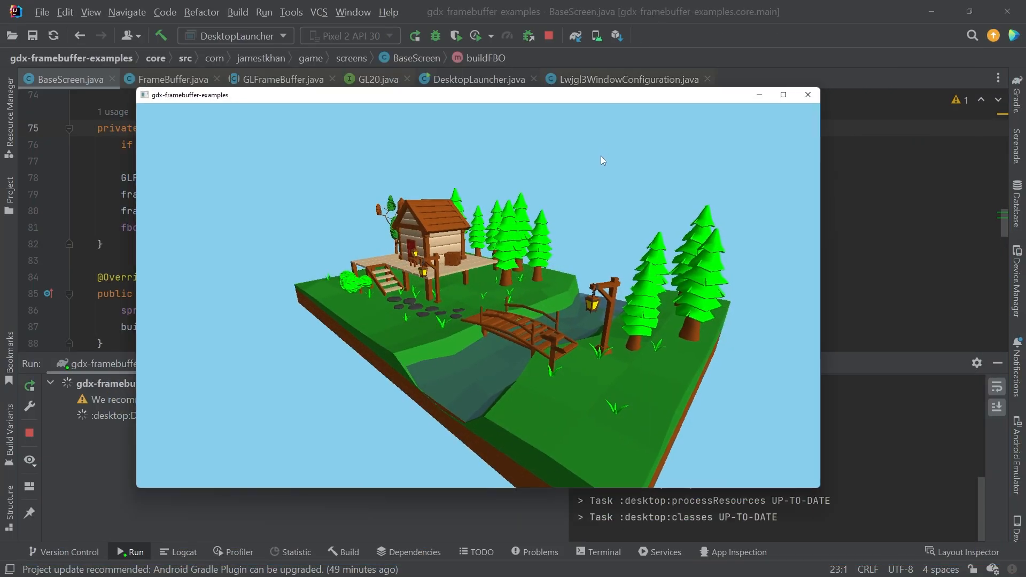
Step: Close the running scene window, review buildFBO, and rerun DesktopLauncher
left_click(782, 95)
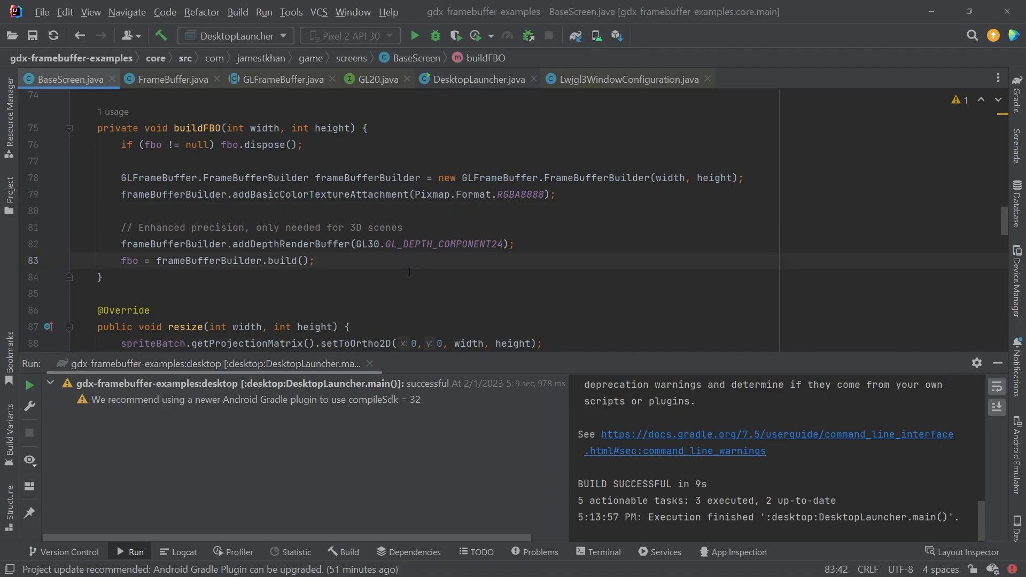
scroll("up", 3)
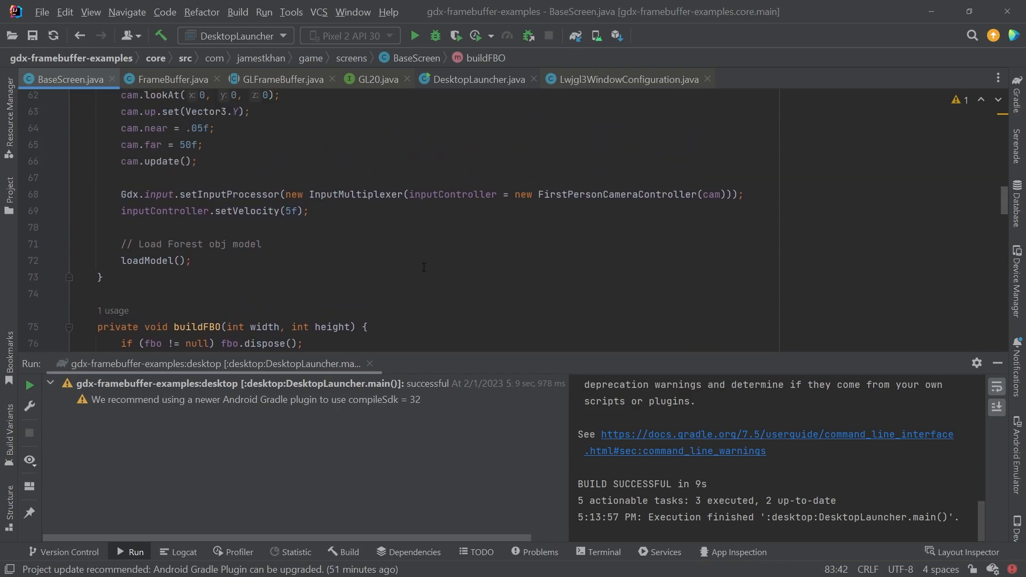
scroll("down", 3)
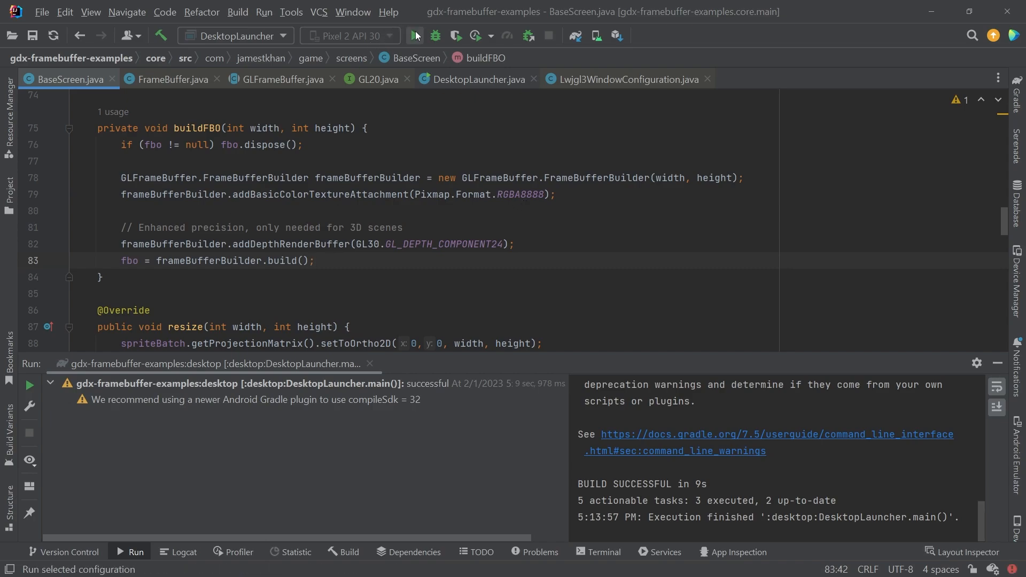
left_click(414, 35)
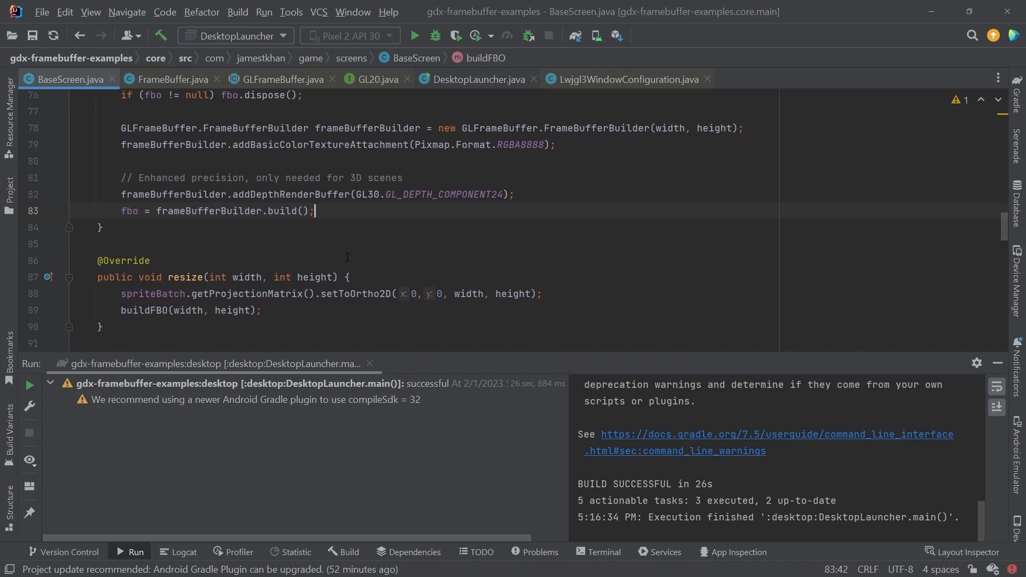
mouse_move(382, 247)
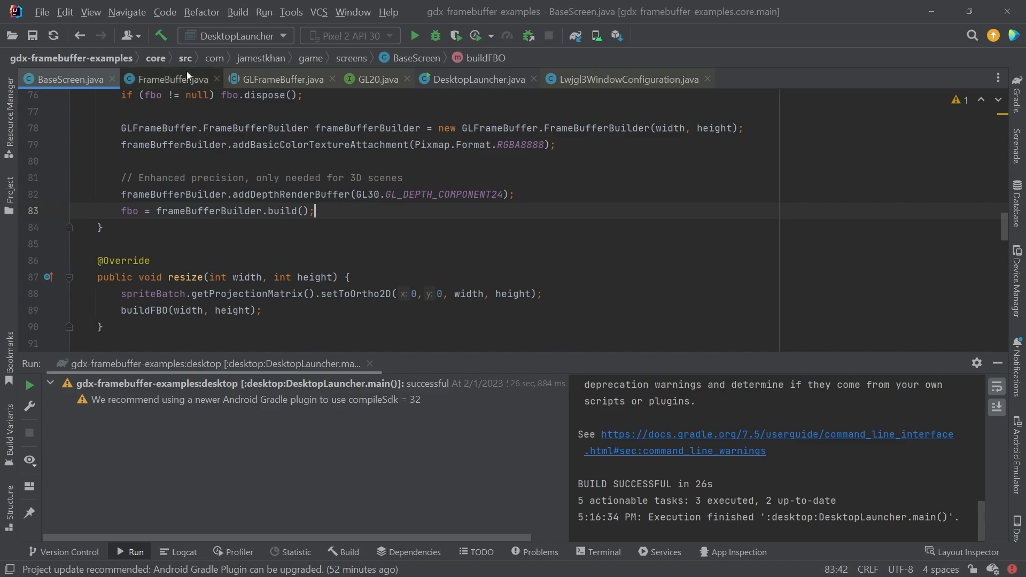
Step: Close the FrameBuffer and GLFrameBuffer tabs, view DesktopLauncher, then return to BaseScreen
left_click(216, 80)
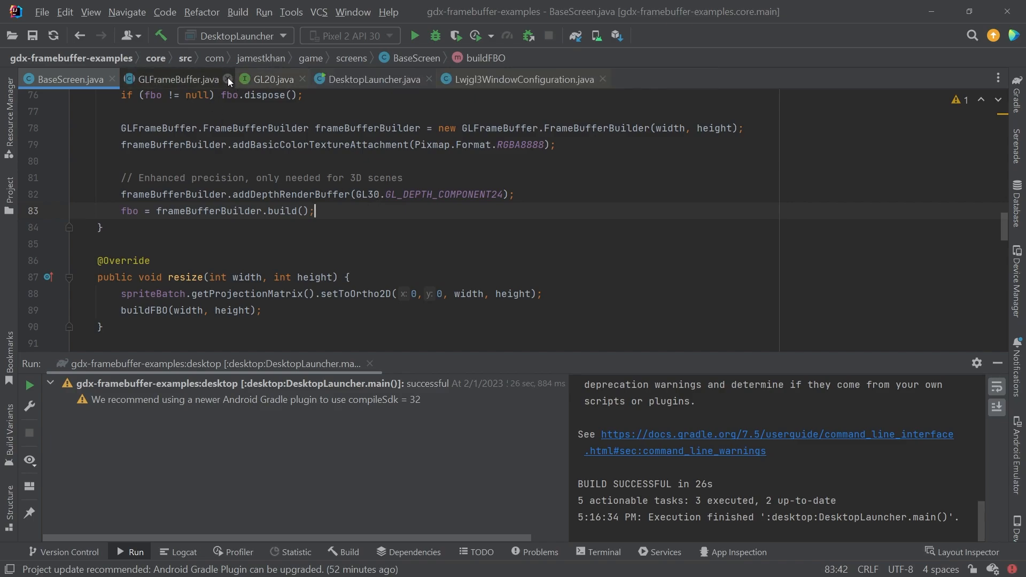
left_click(227, 79)
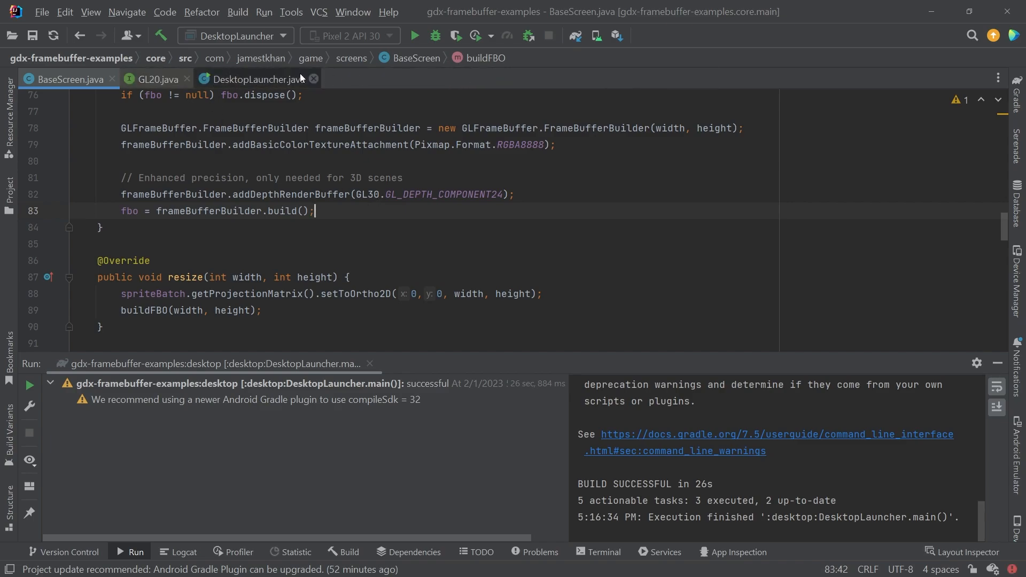
left_click(256, 79)
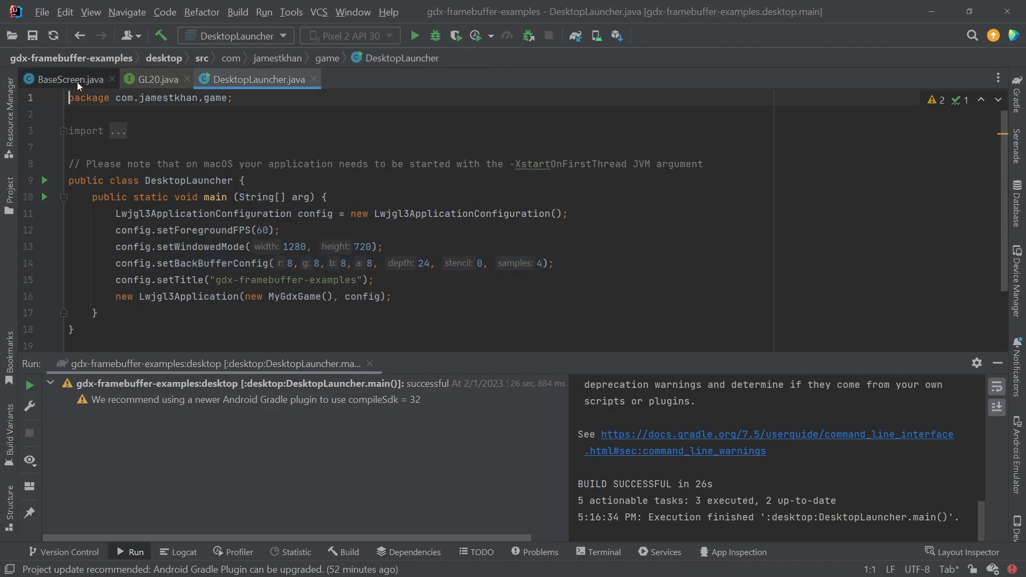
left_click(66, 79)
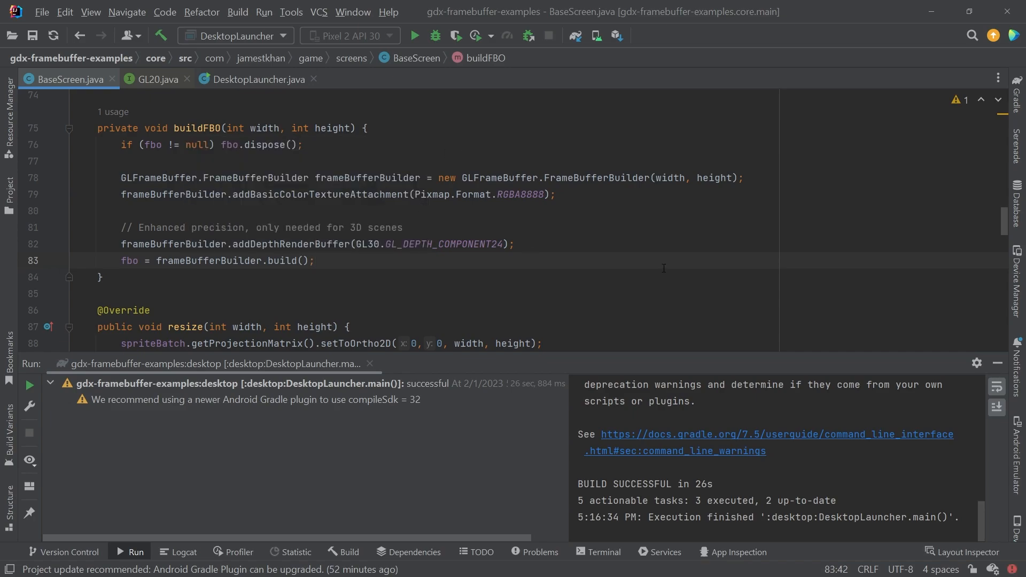
Step: Scale the framebuffer builder width by .25f with an int cast
double_click(197, 128)
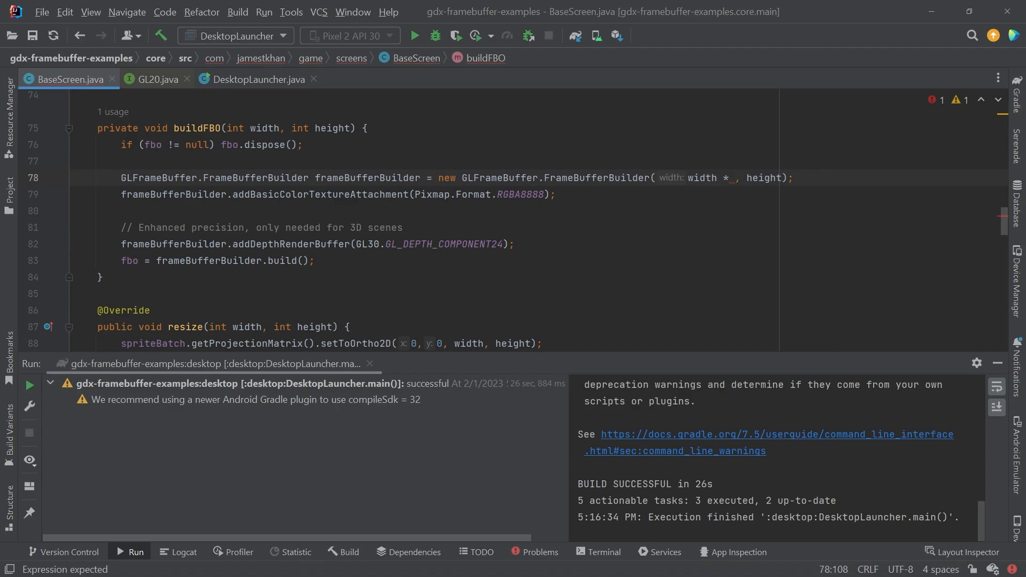
type(".")
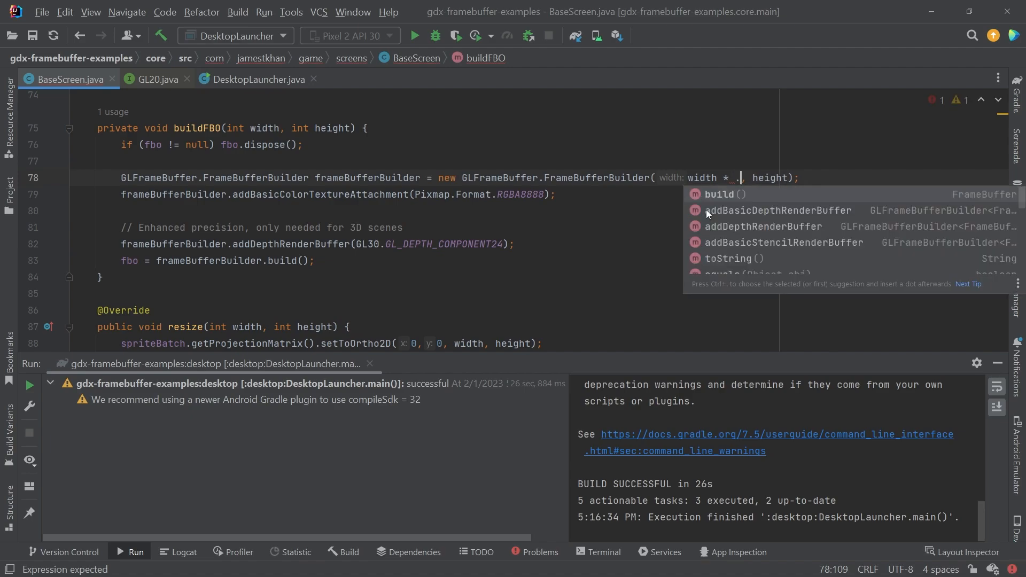
type("25f")
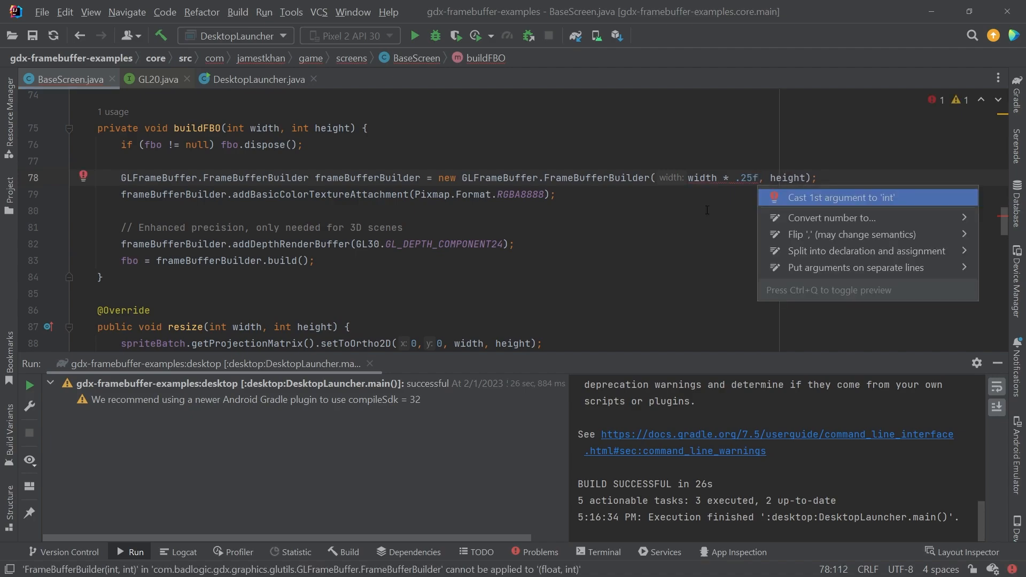
left_click(846, 197)
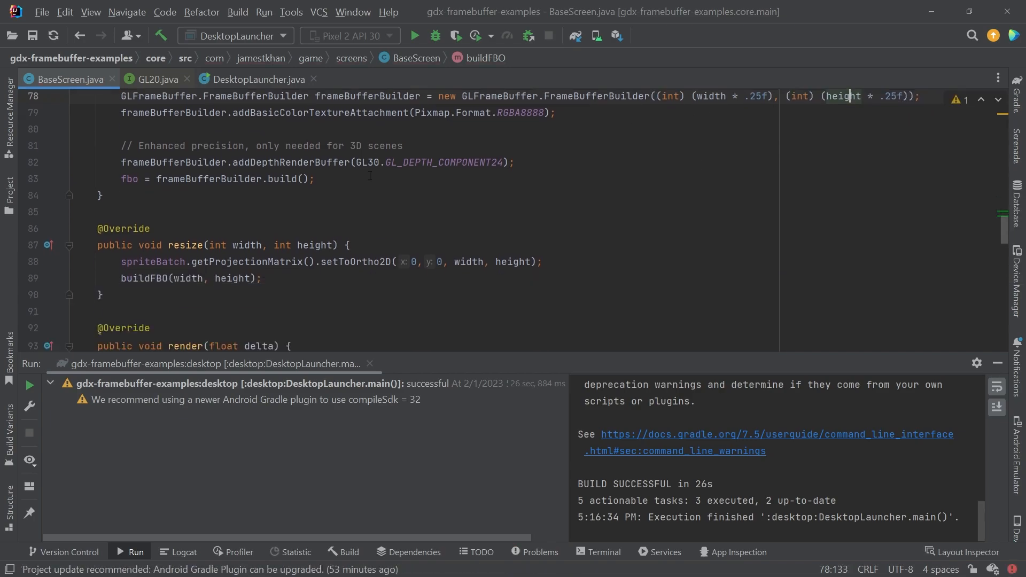
Step: Draw the framebuffer texture at Gdx.graphics width and height, then rerun the app
scroll("down", 3)
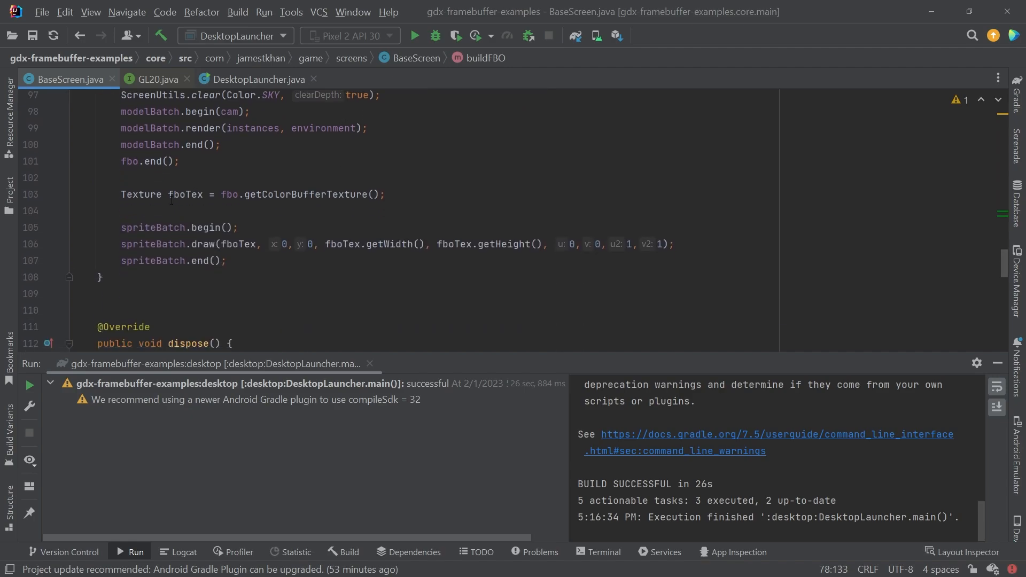
double_click(185, 194)
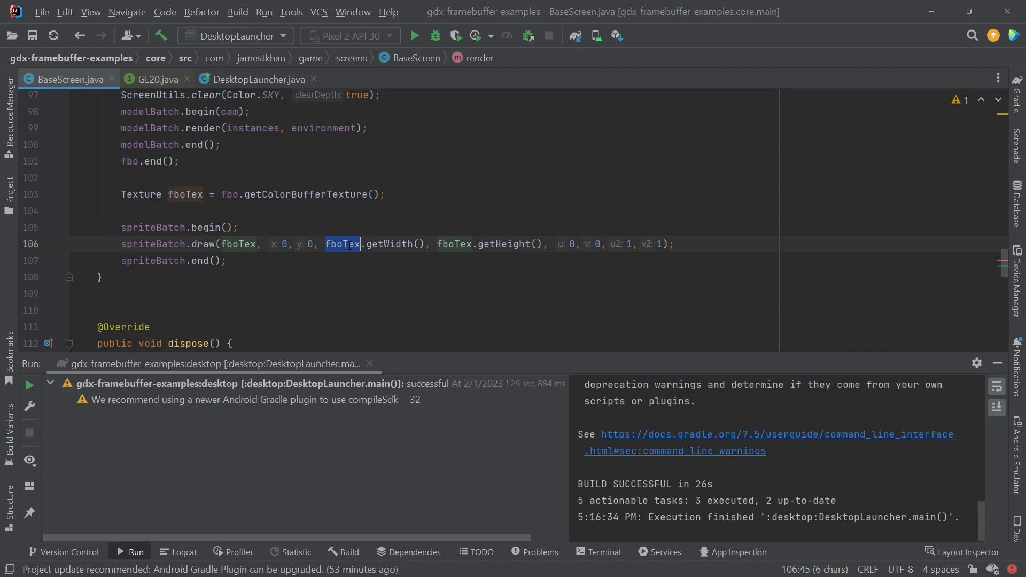
double_click(504, 244)
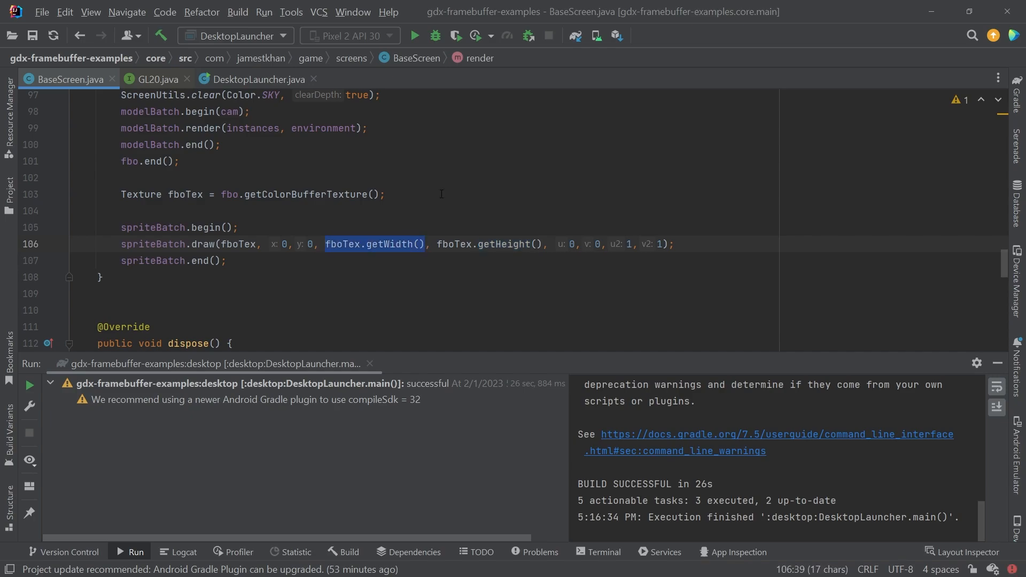
type("width: \"0\"")
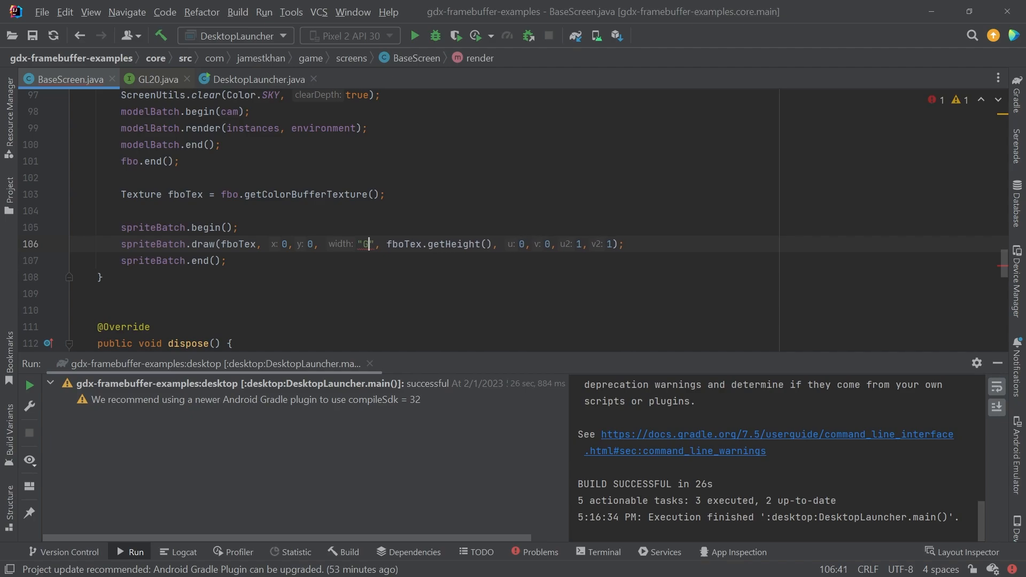
type("dx.graphics.getW")
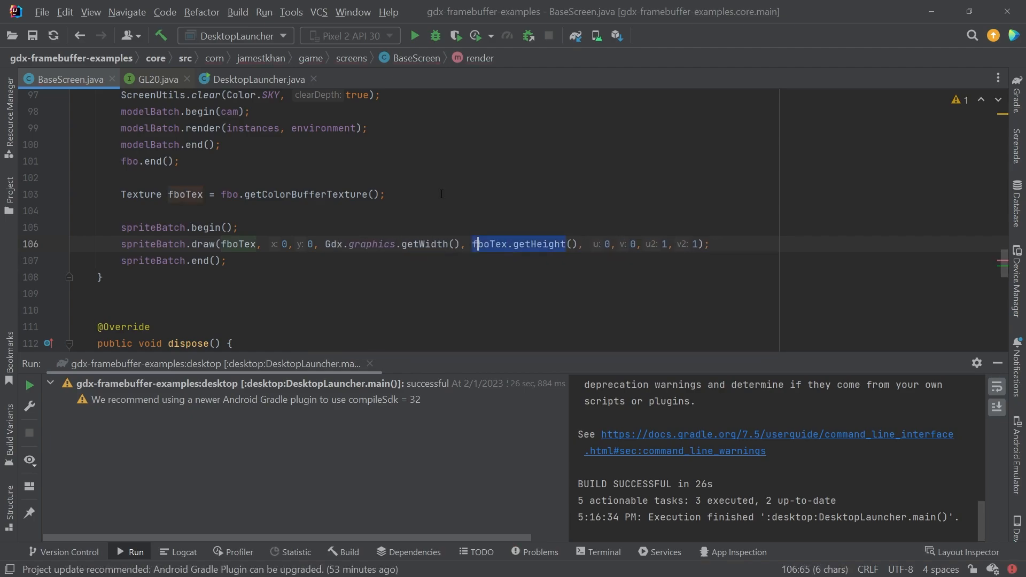
type("Gdx.graphics.")
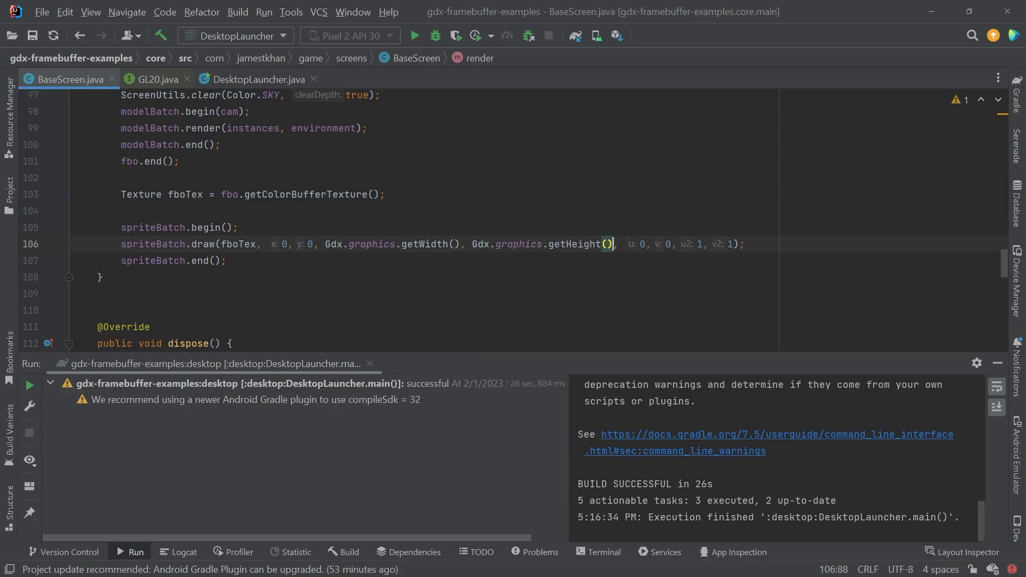
left_click(413, 36)
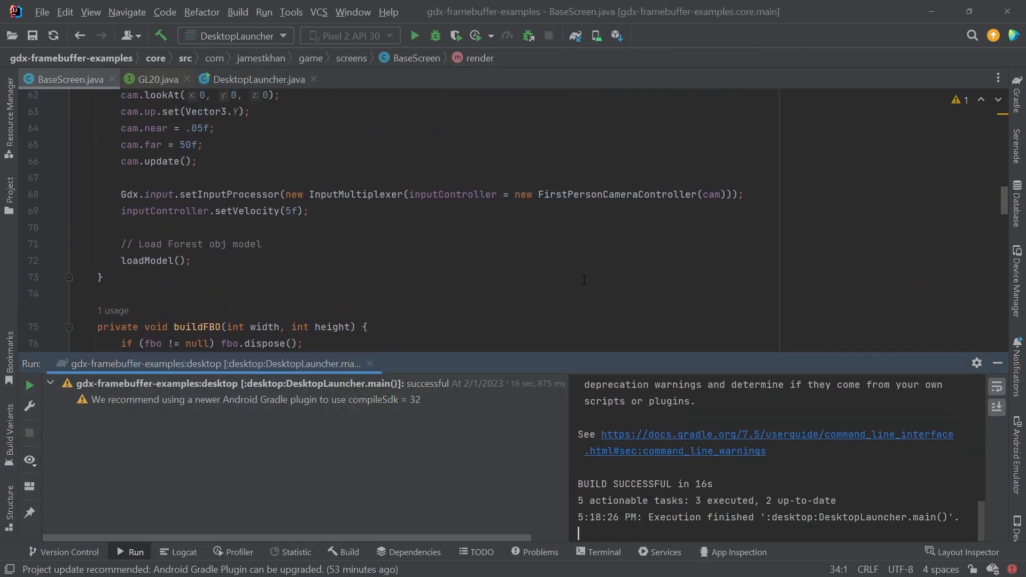
Step: Set the framebuffer scale multiplier to 2, rerun, and rotate the forest scene view
scroll("down", 3)
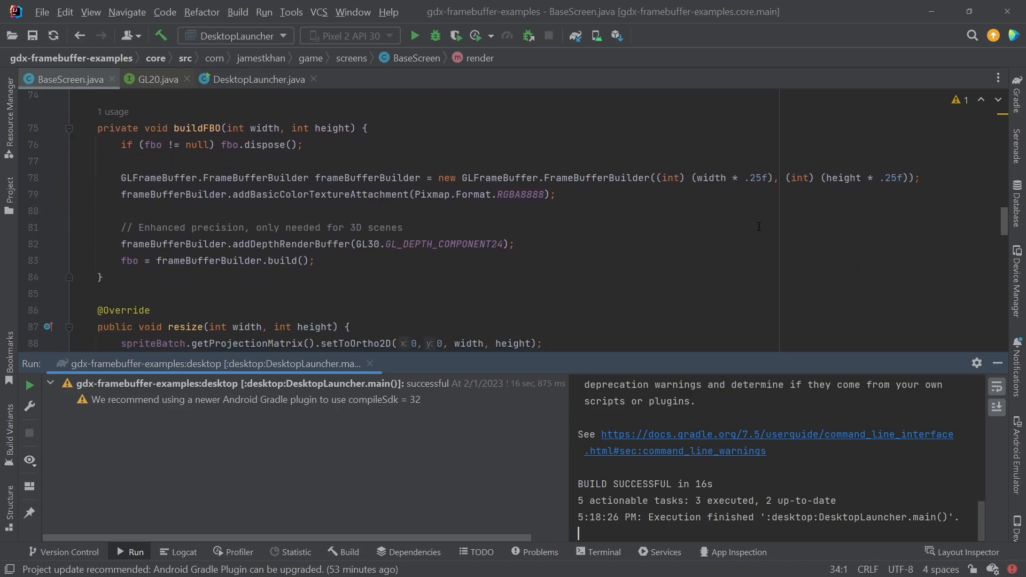
type("2")
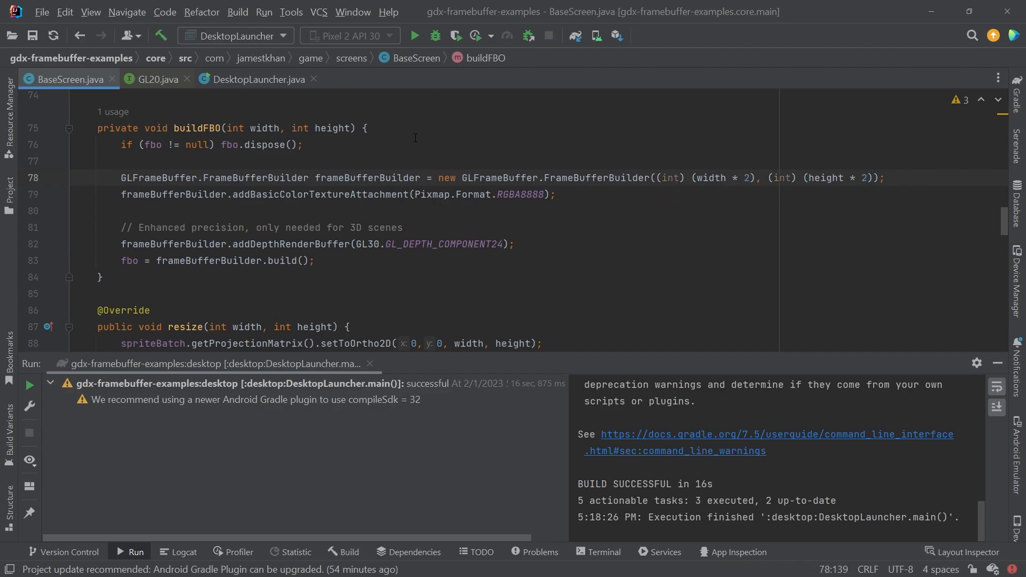
mouse_move(415, 36)
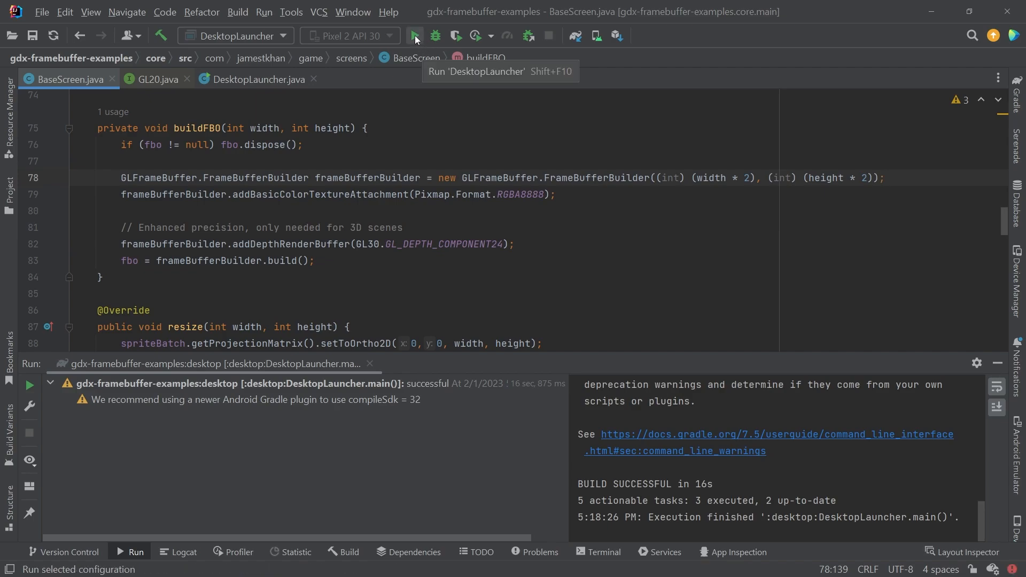
left_click(414, 36)
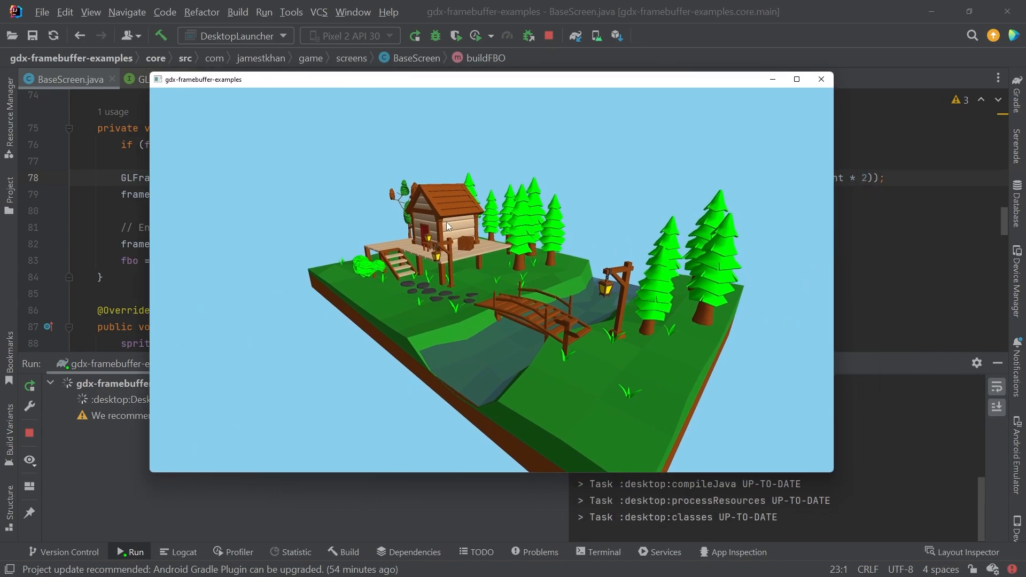
left_click_drag(445, 226, 507, 263)
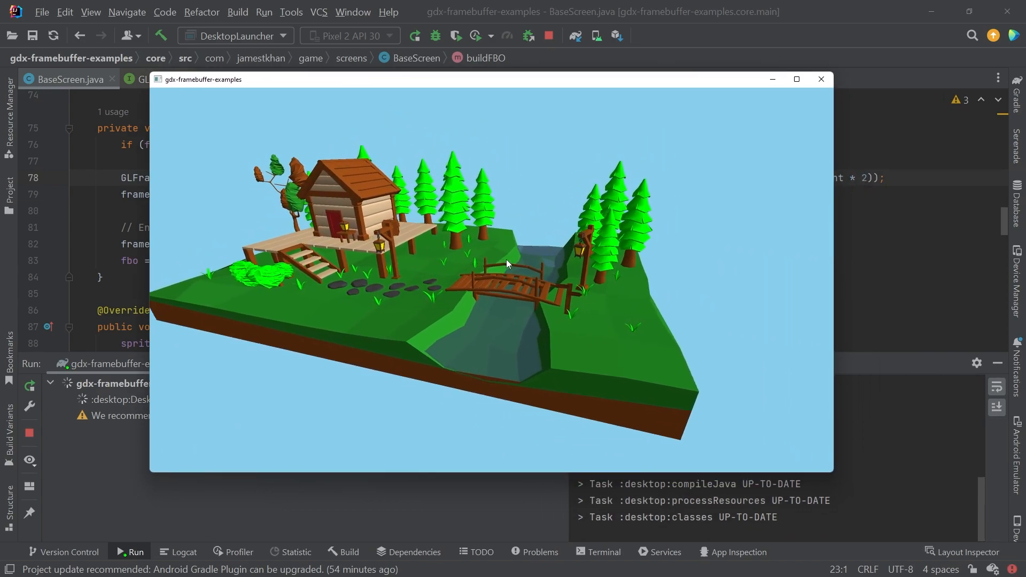